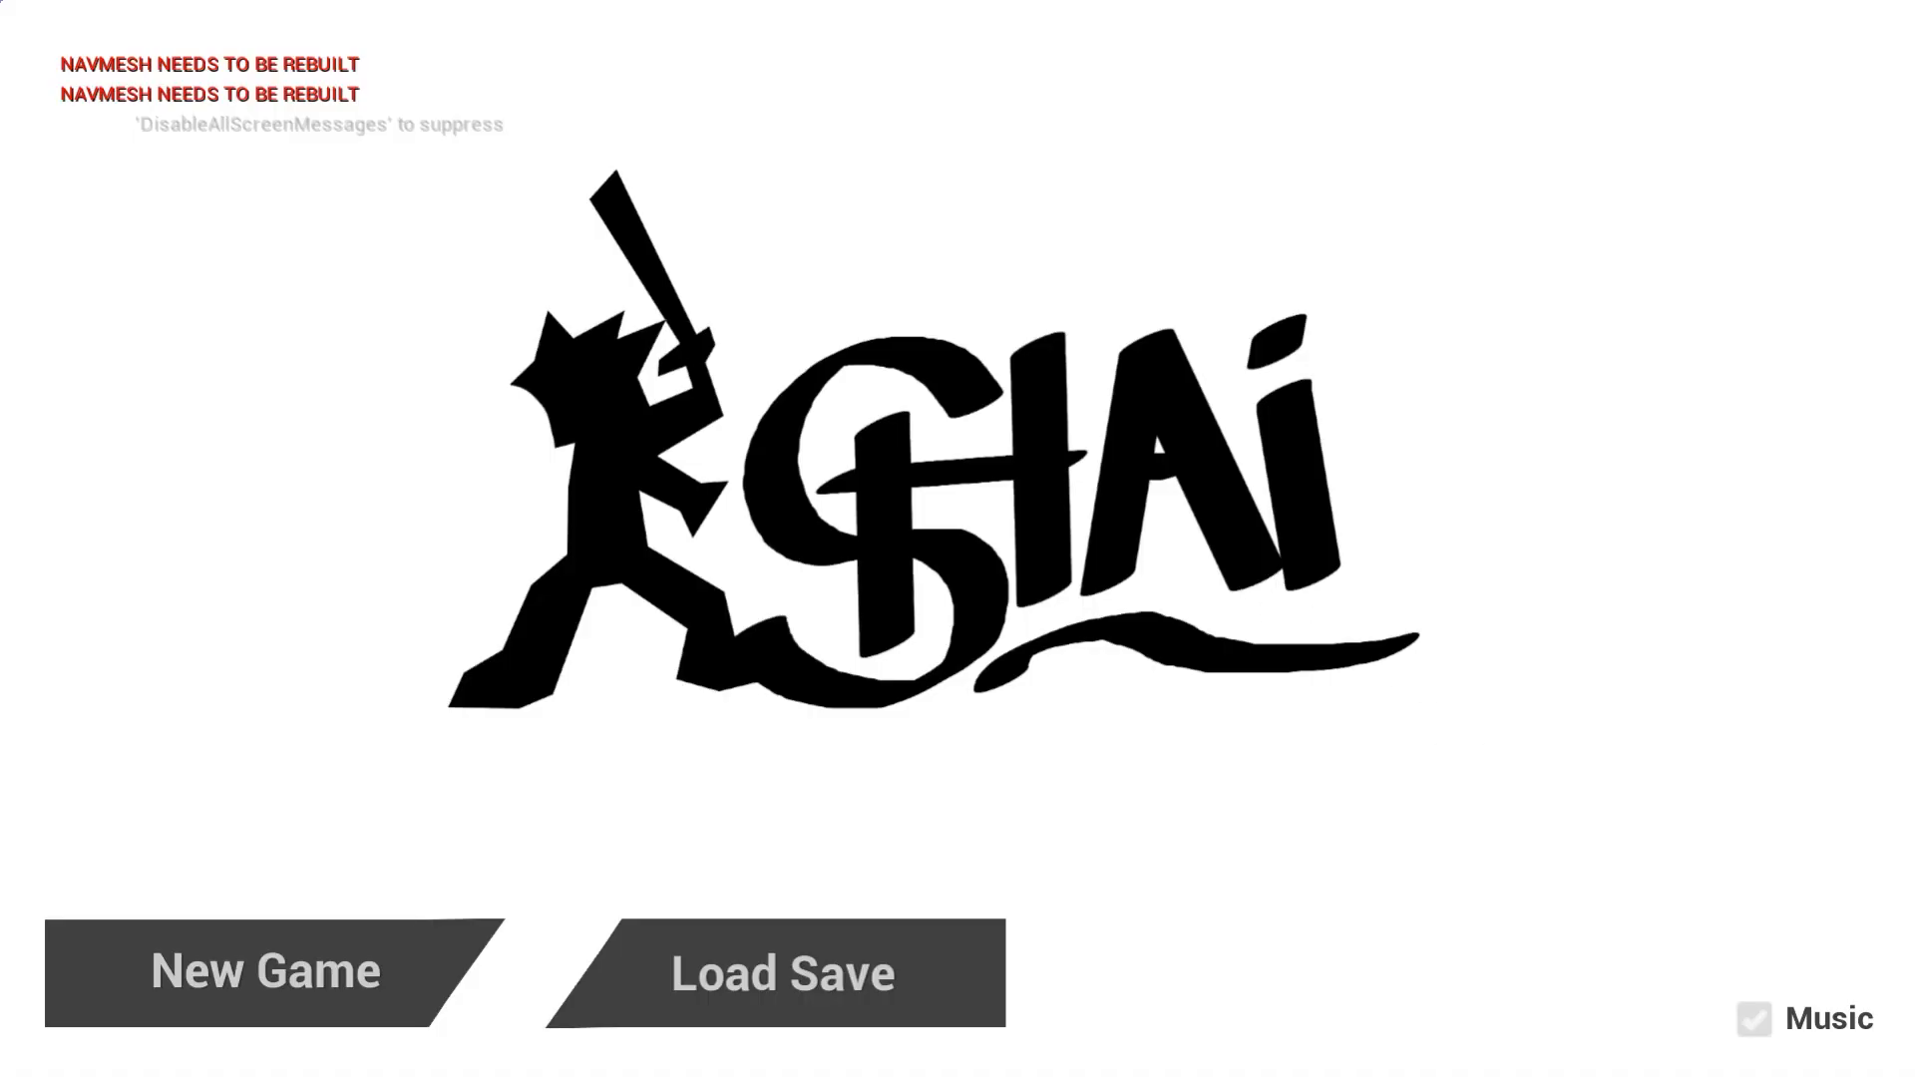
Start a new game, enter the player name 'Shai' and continue into play
click(265, 971)
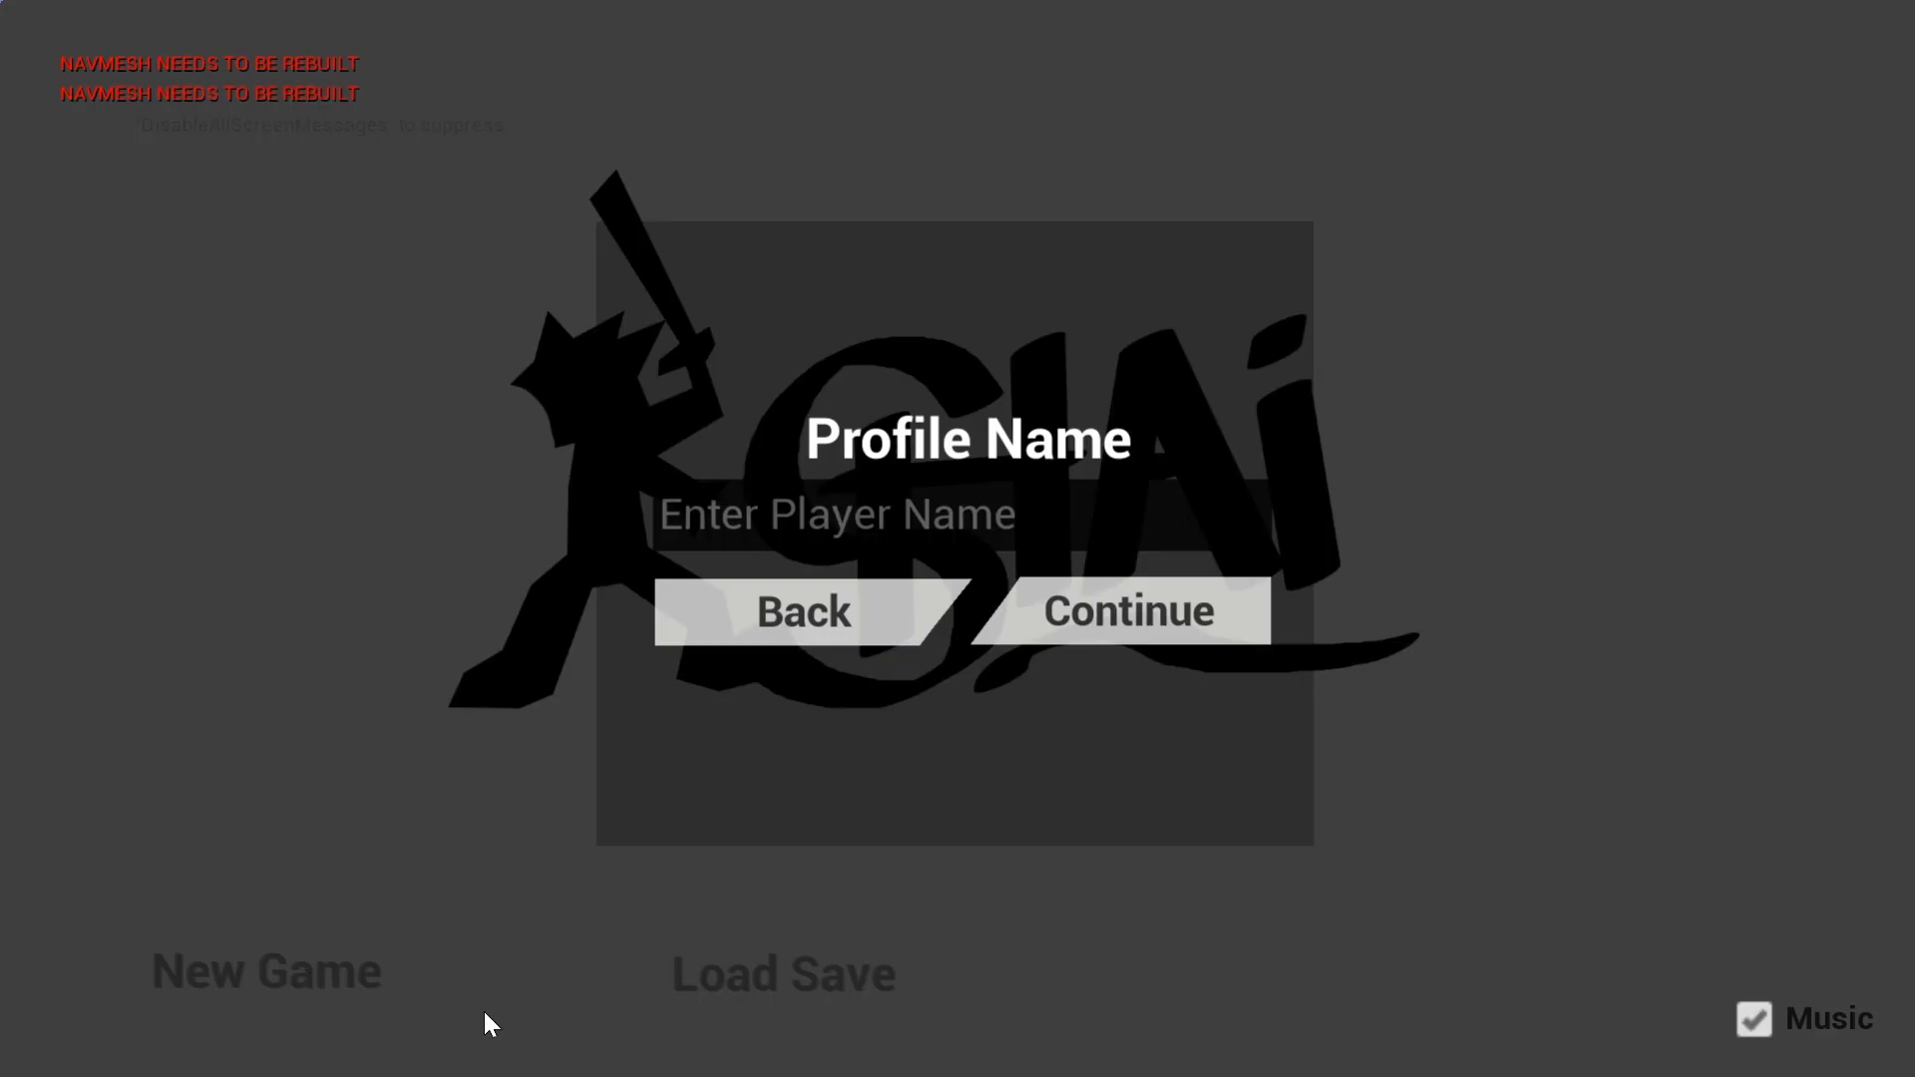
click(835, 513)
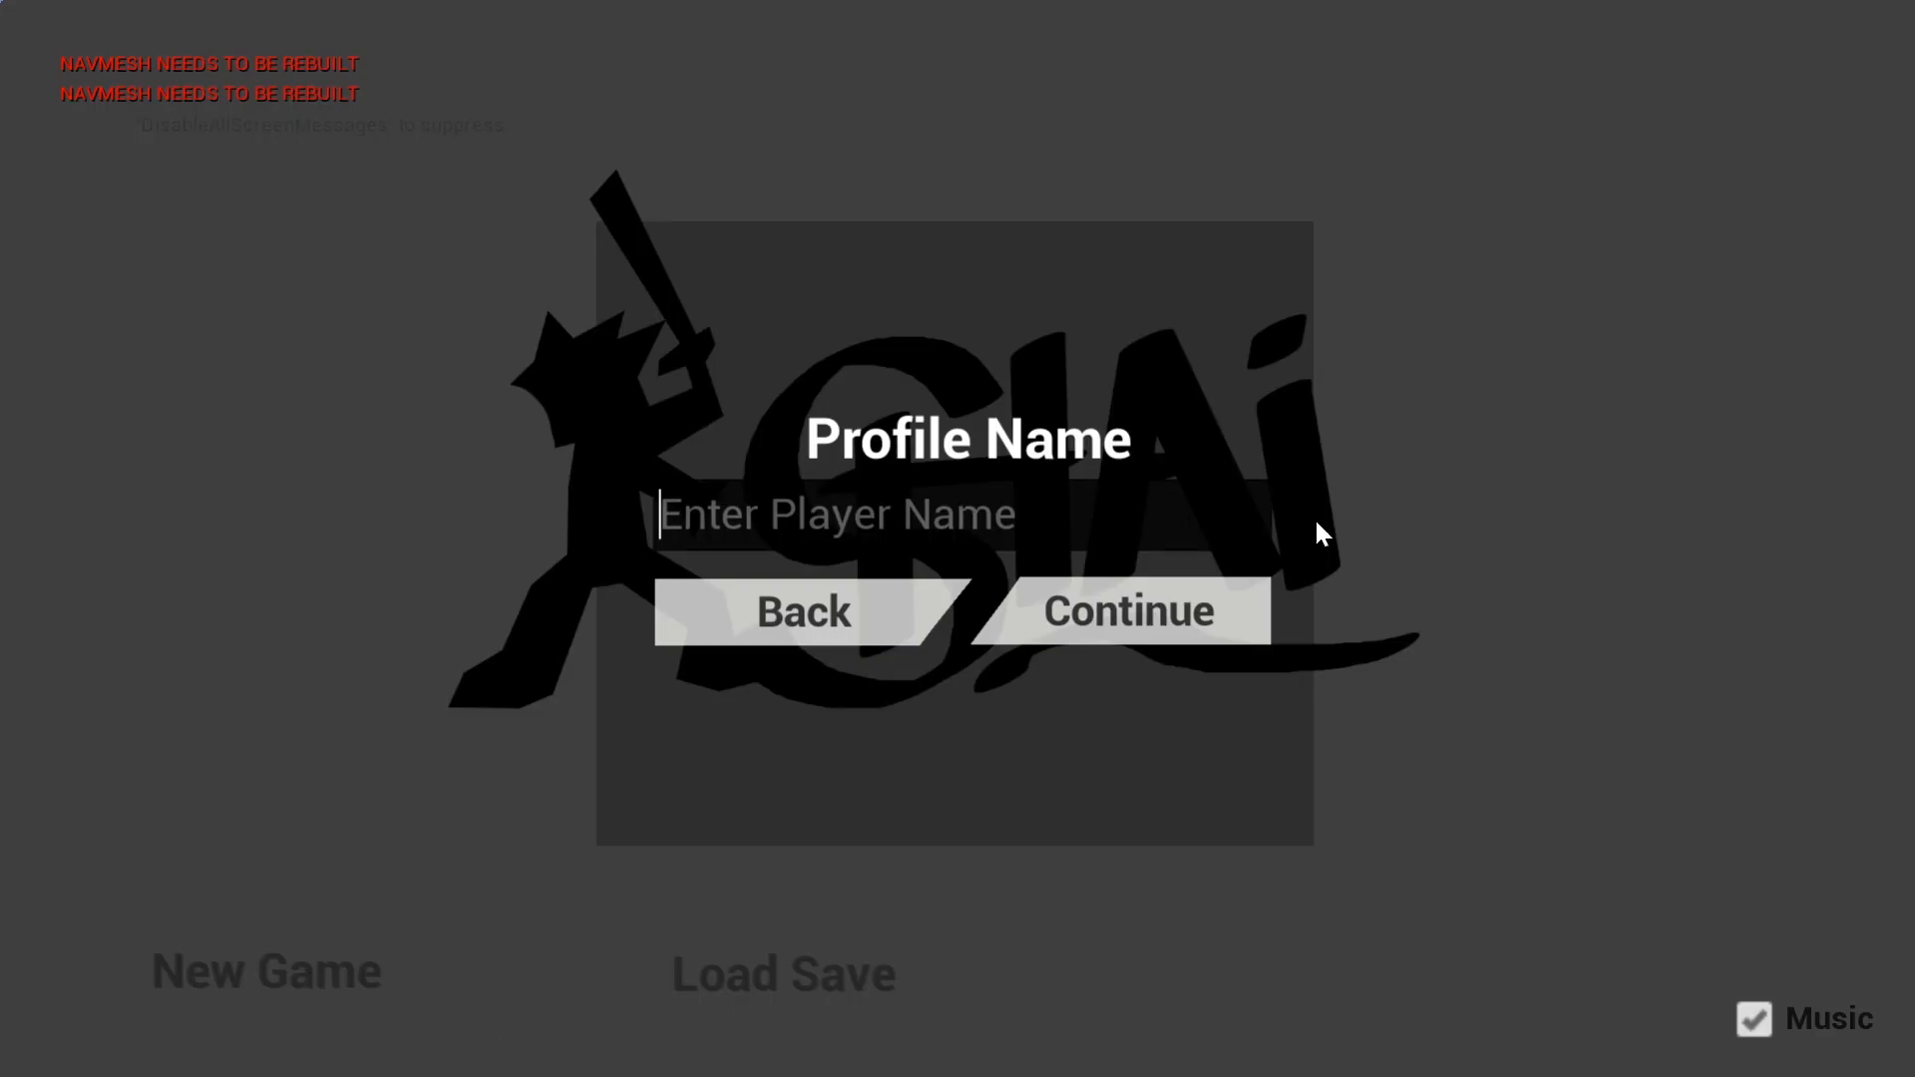
text(Shai)
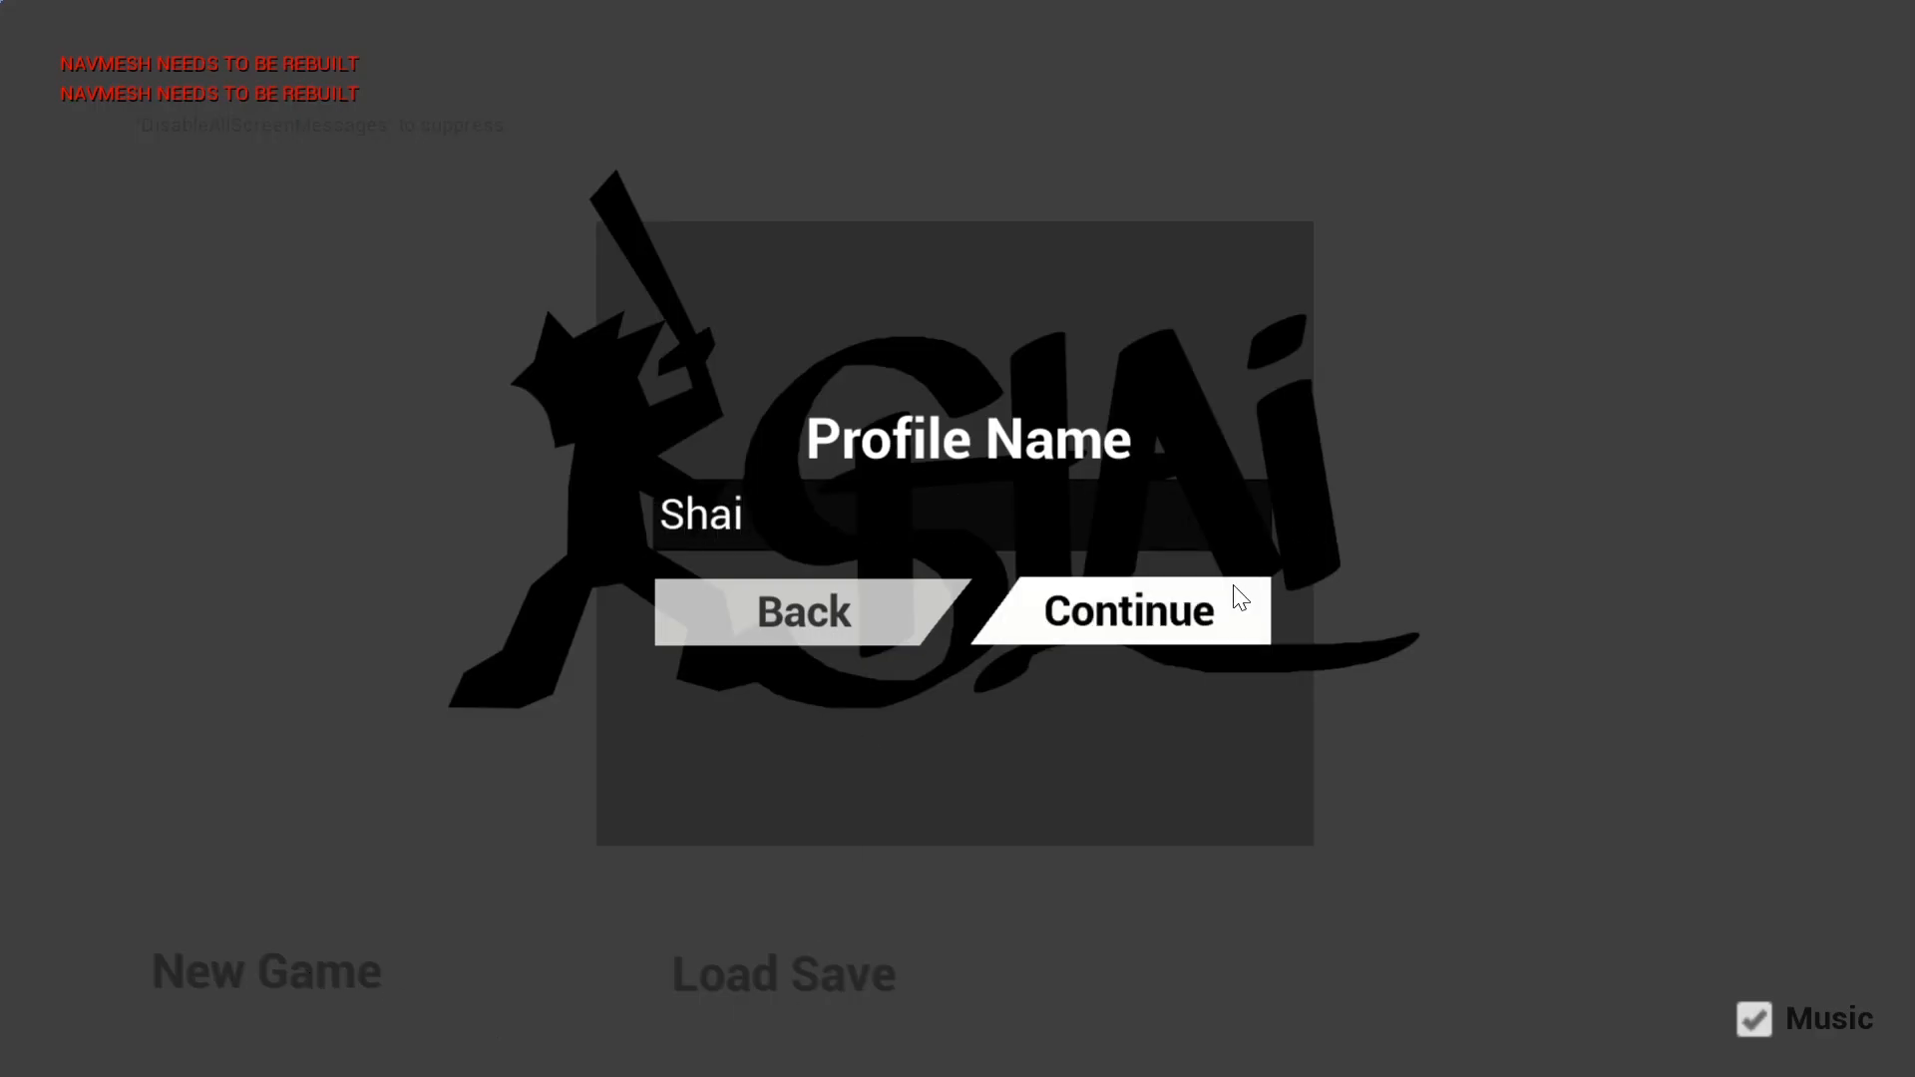
click(1124, 610)
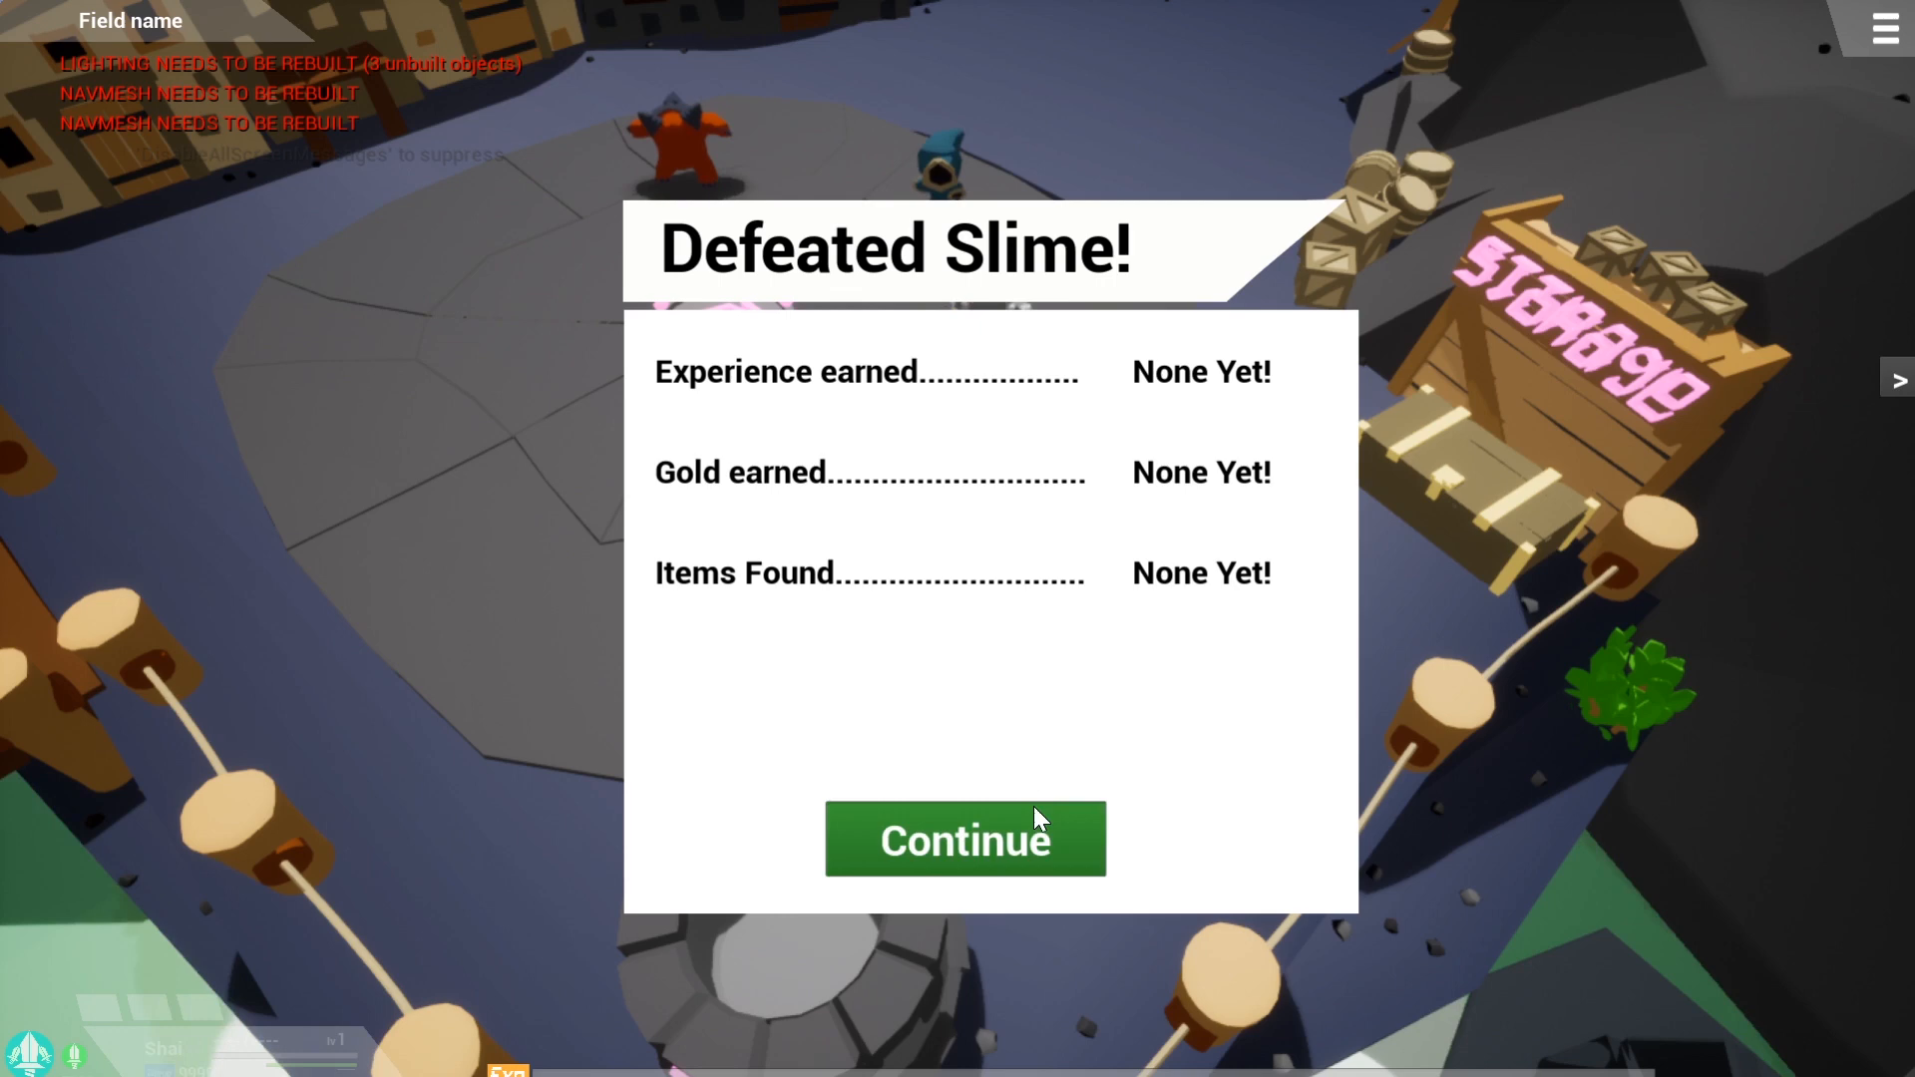
Dismiss the Defeated Slime results to return to the village square
click(964, 839)
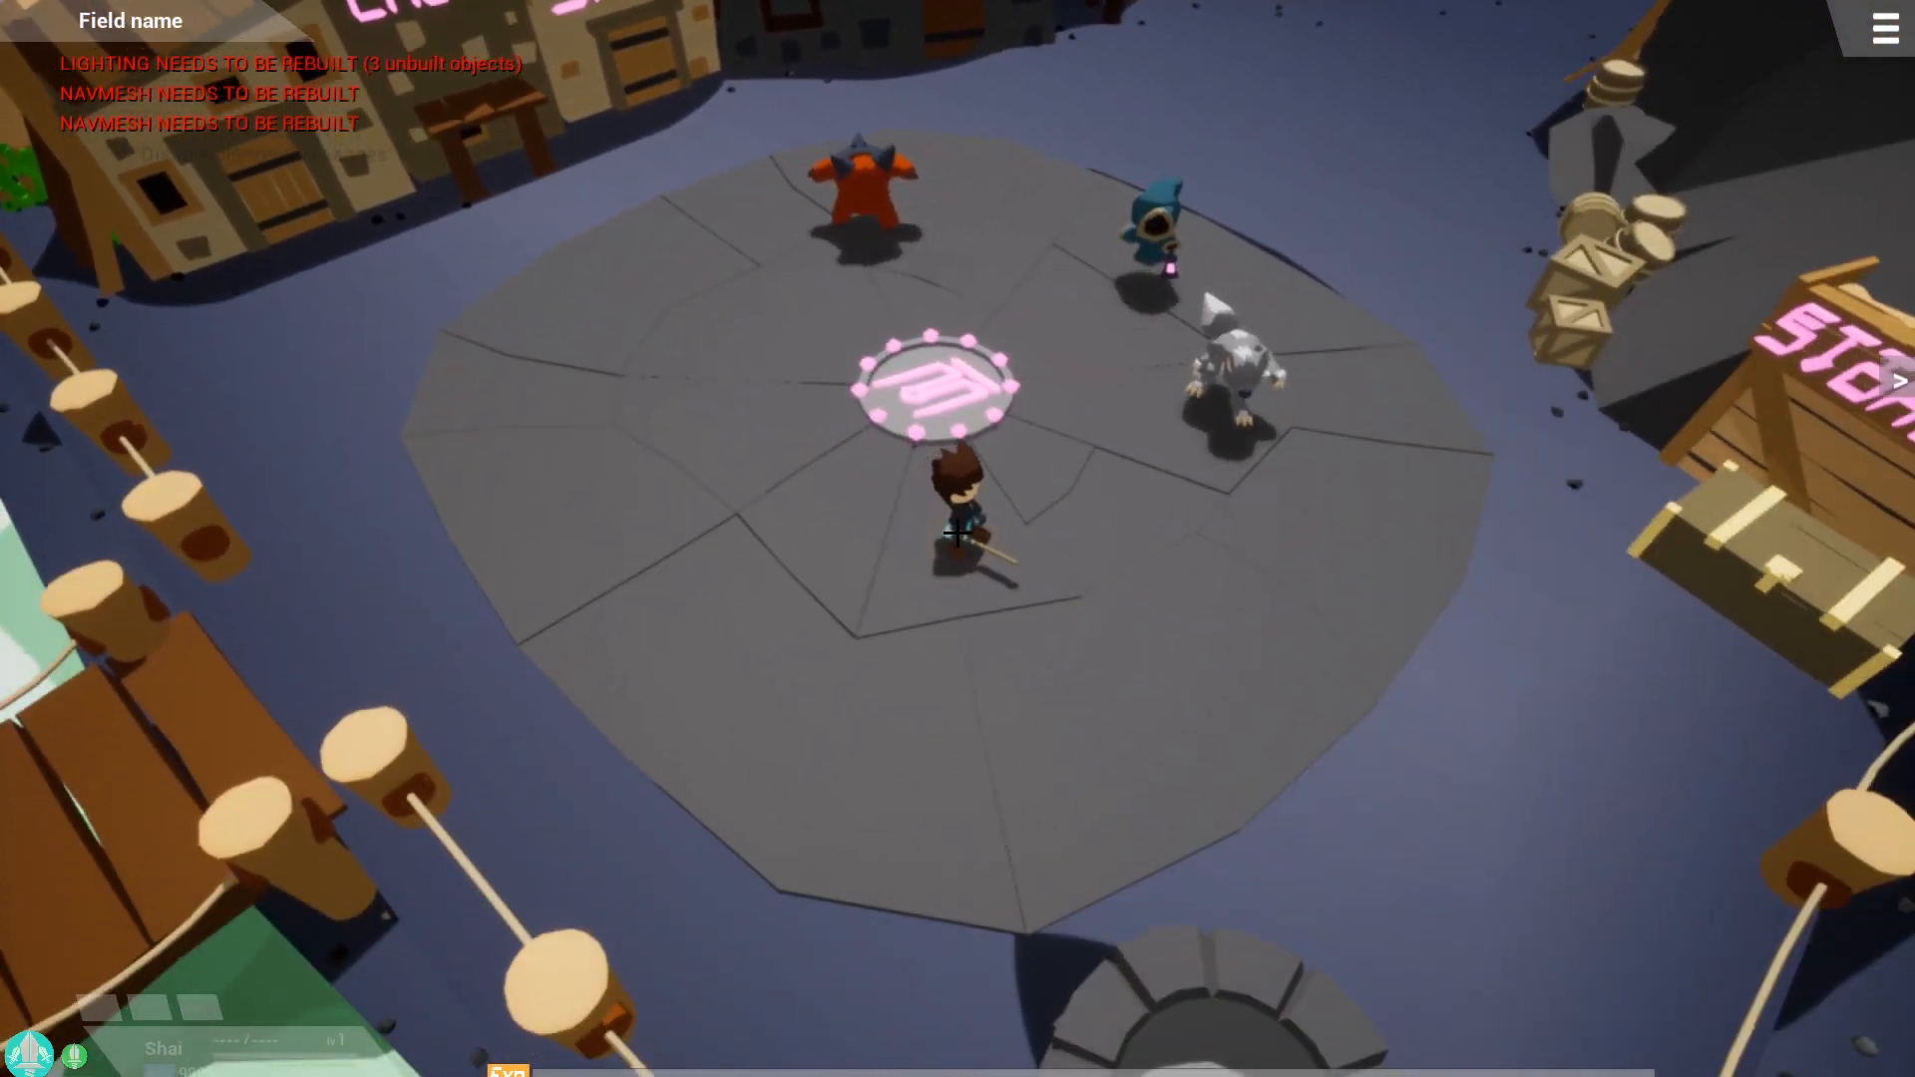
Leave play mode and browse Shai_Village models into the RiverFront bushes folder
key(Escape)
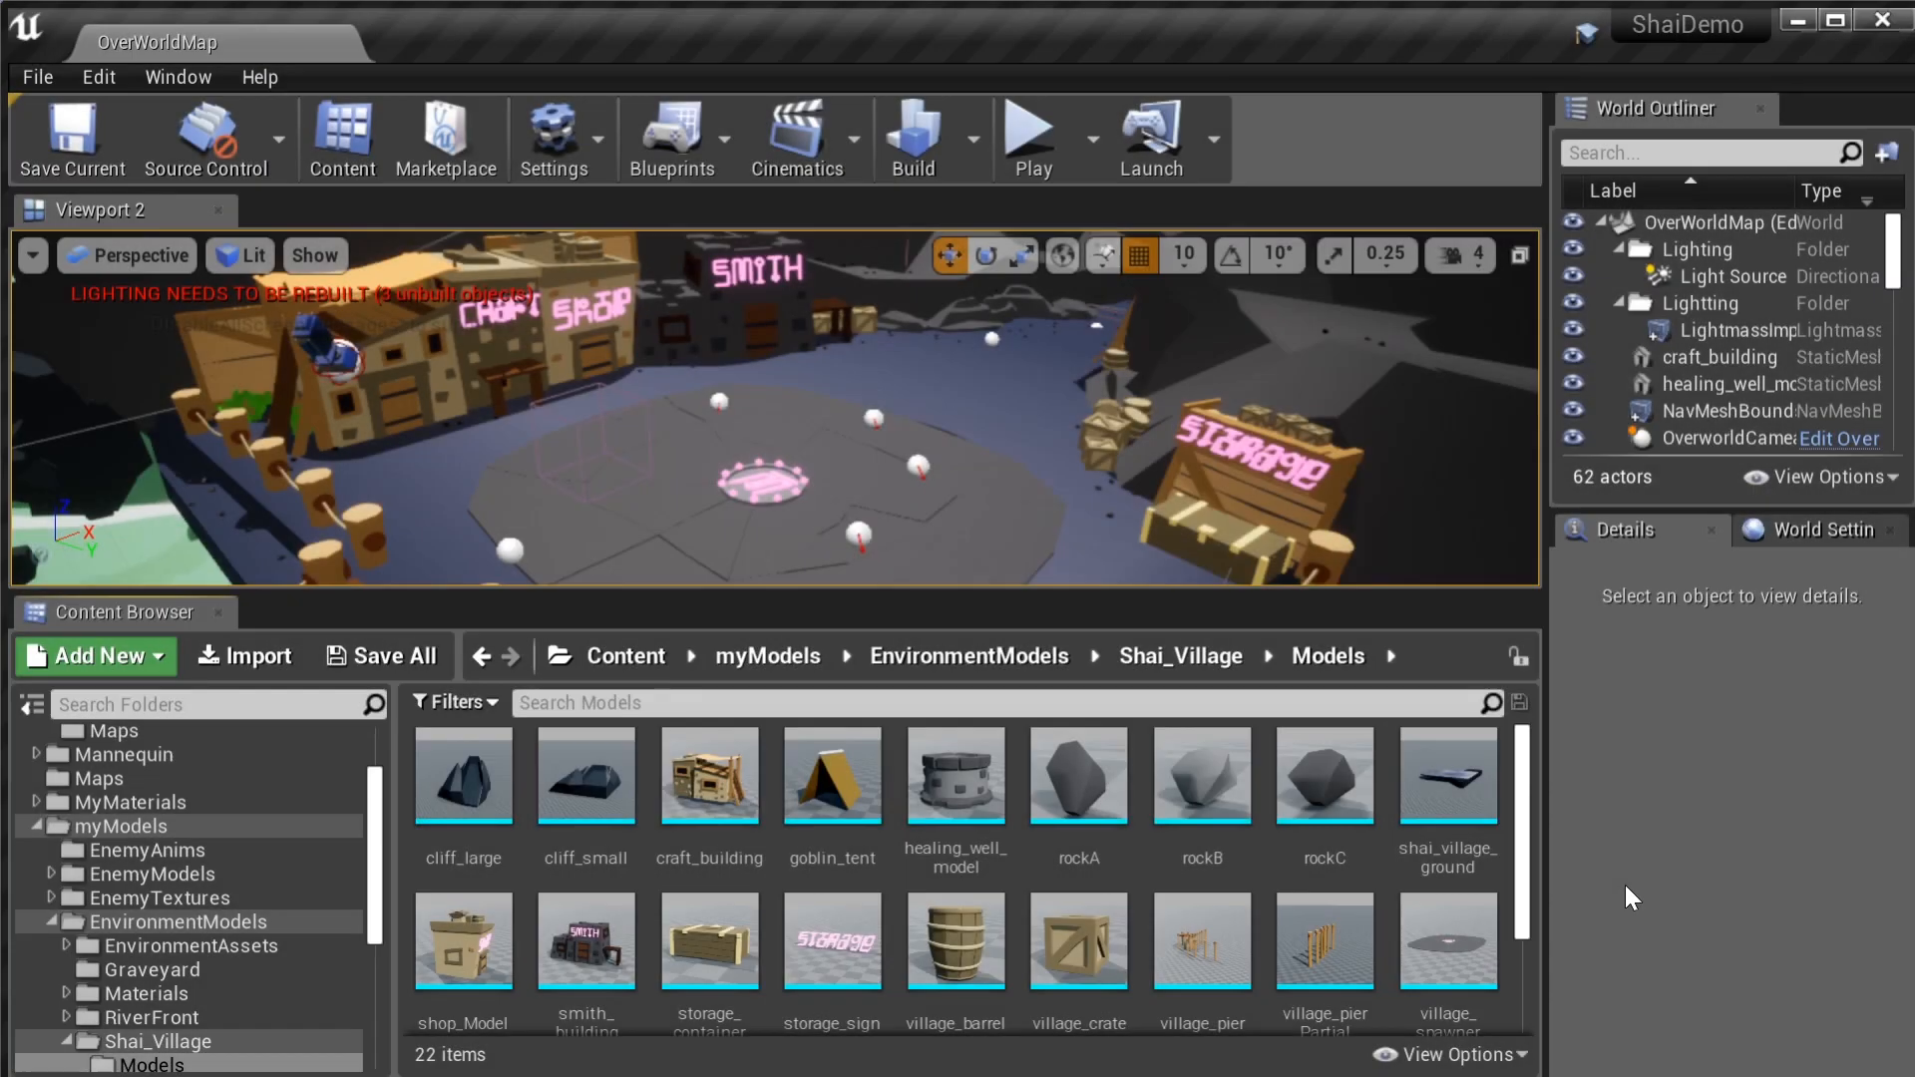
scroll(down, 3)
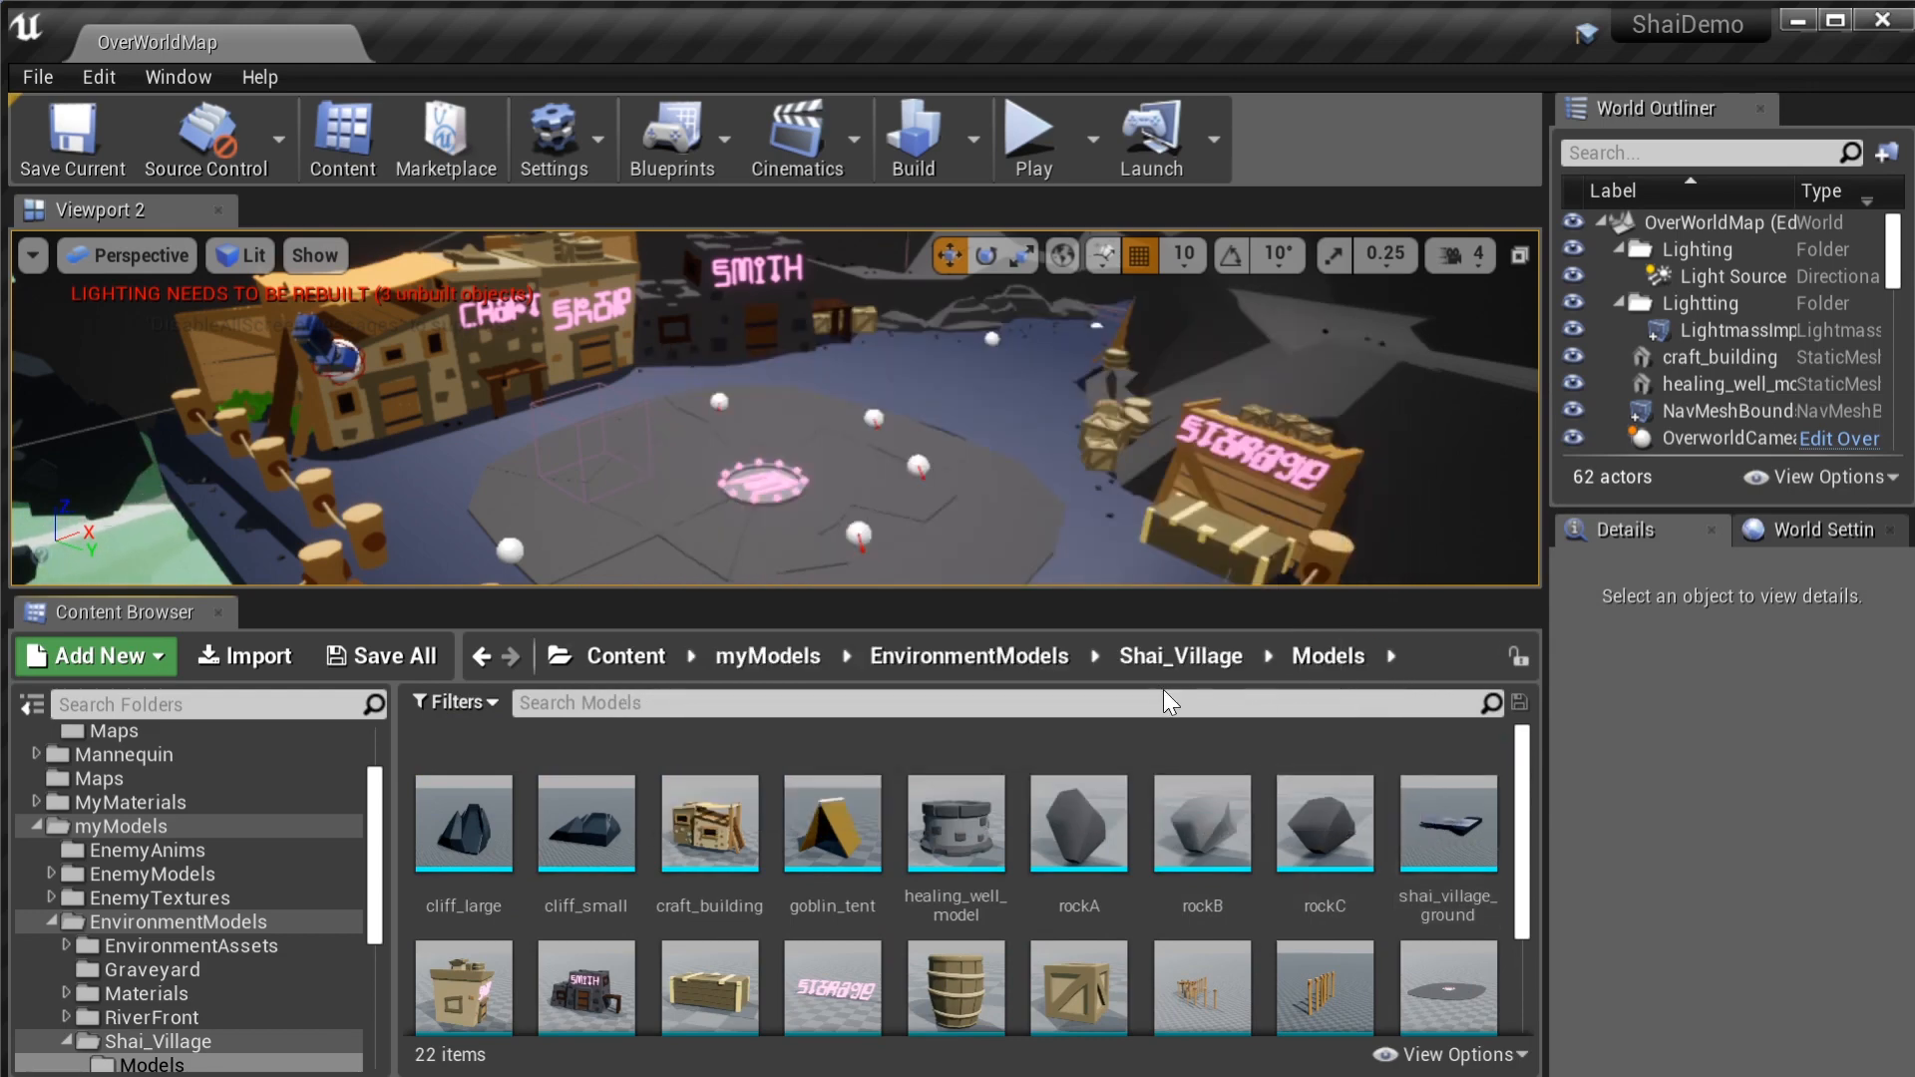
scroll(down, 3)
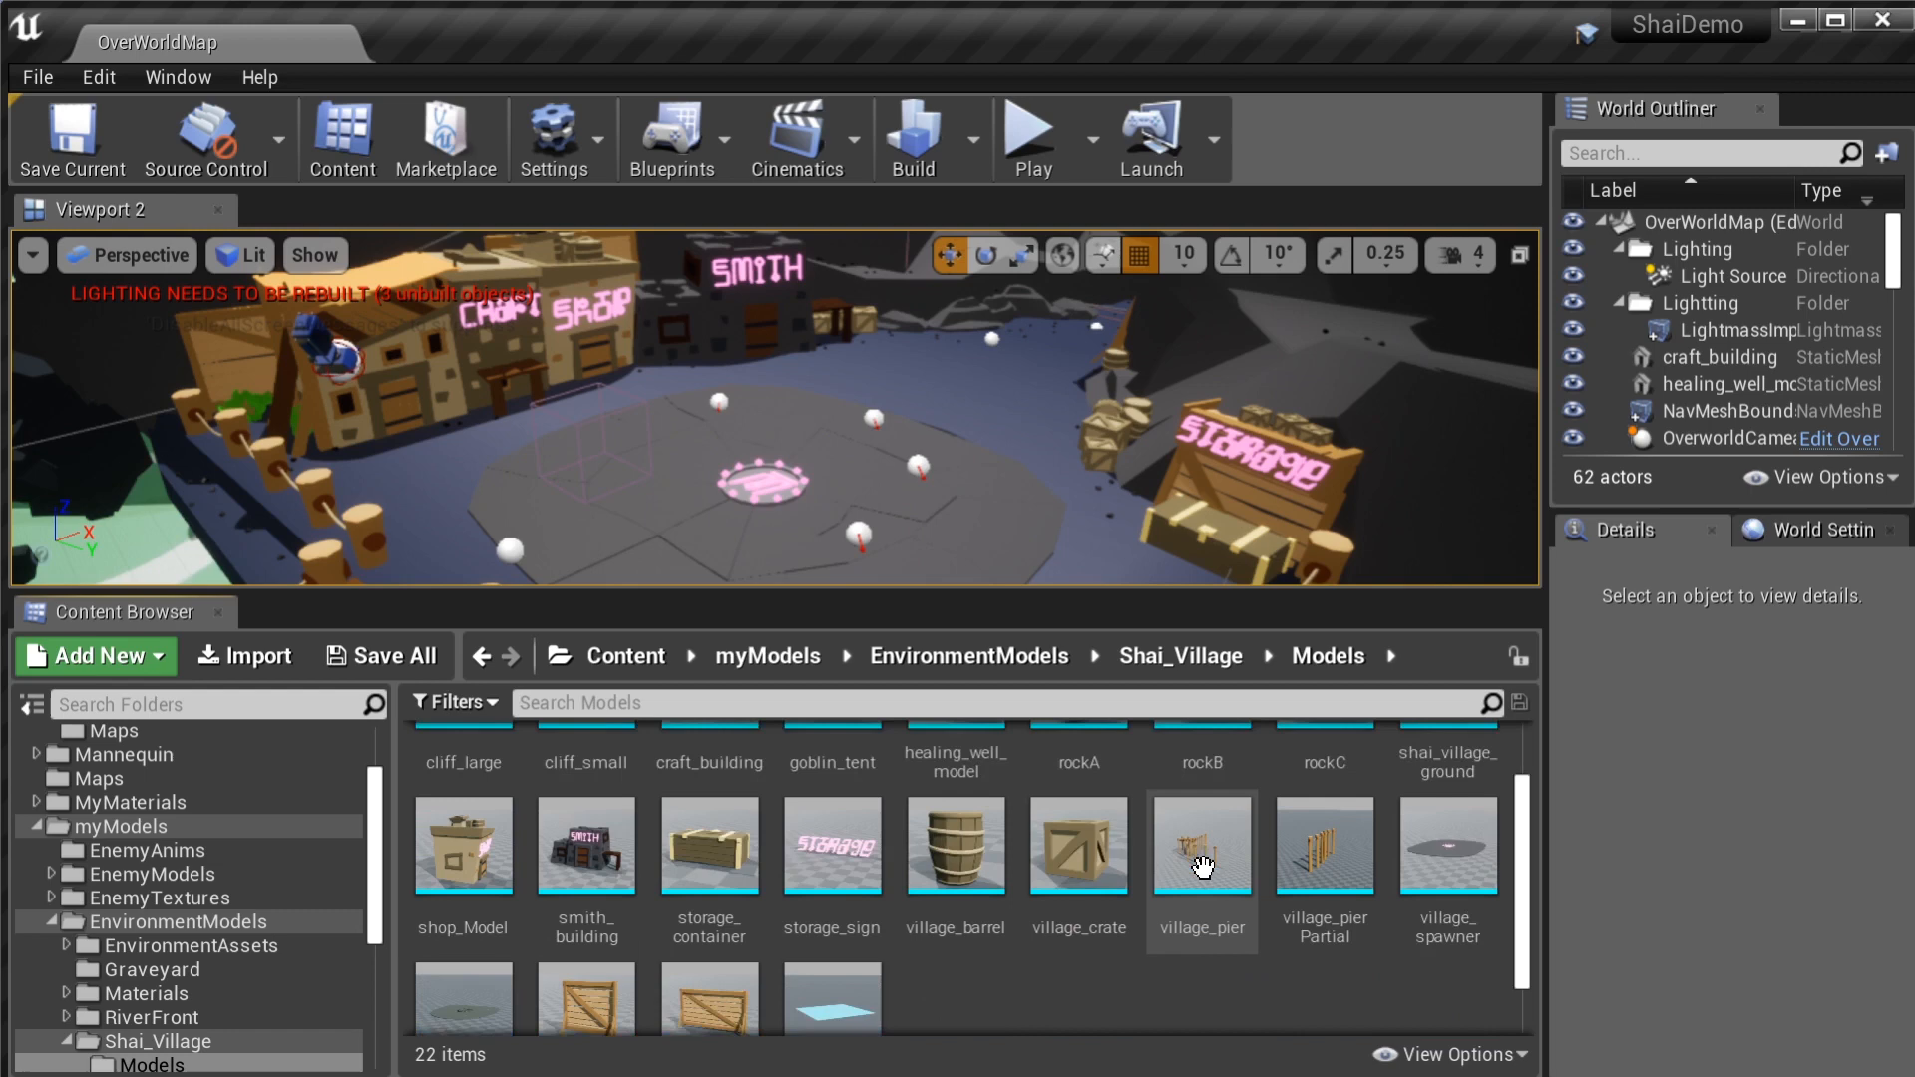
mouse_move(1039, 880)
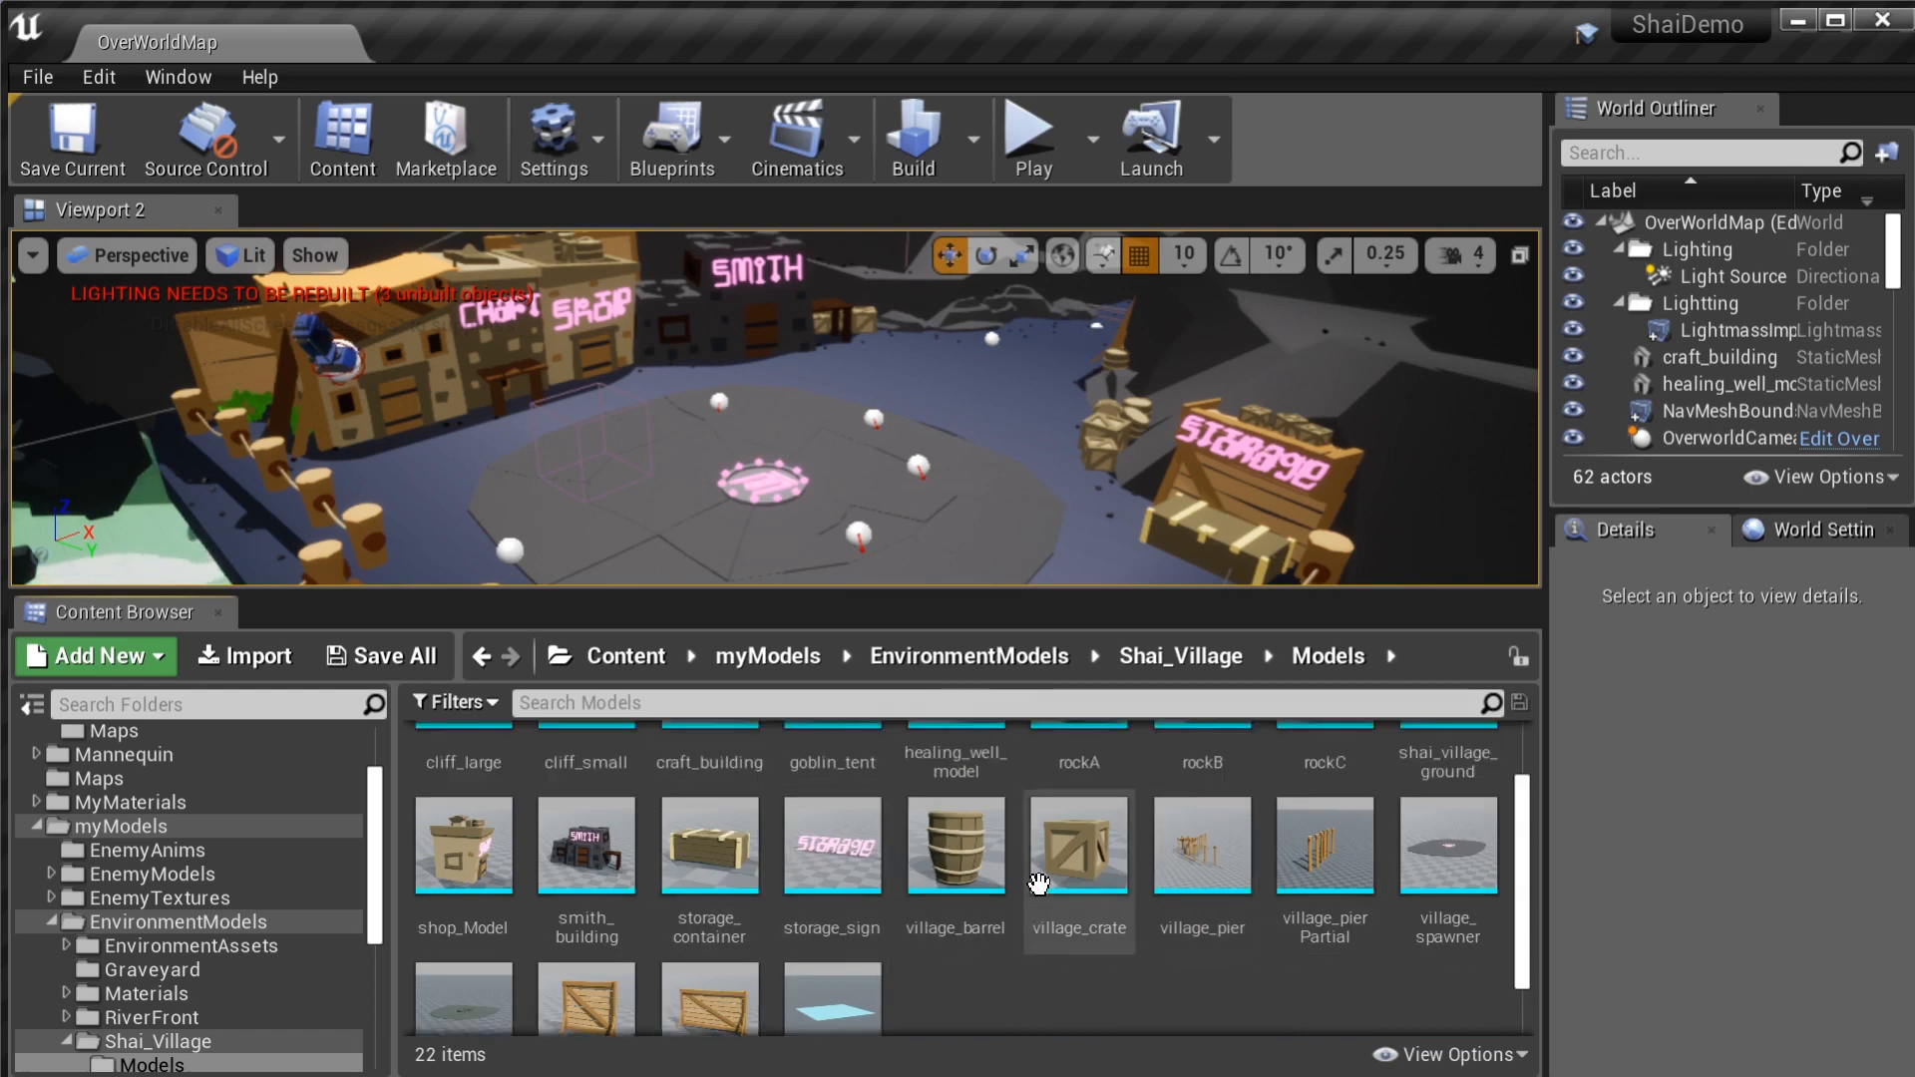
click(1178, 656)
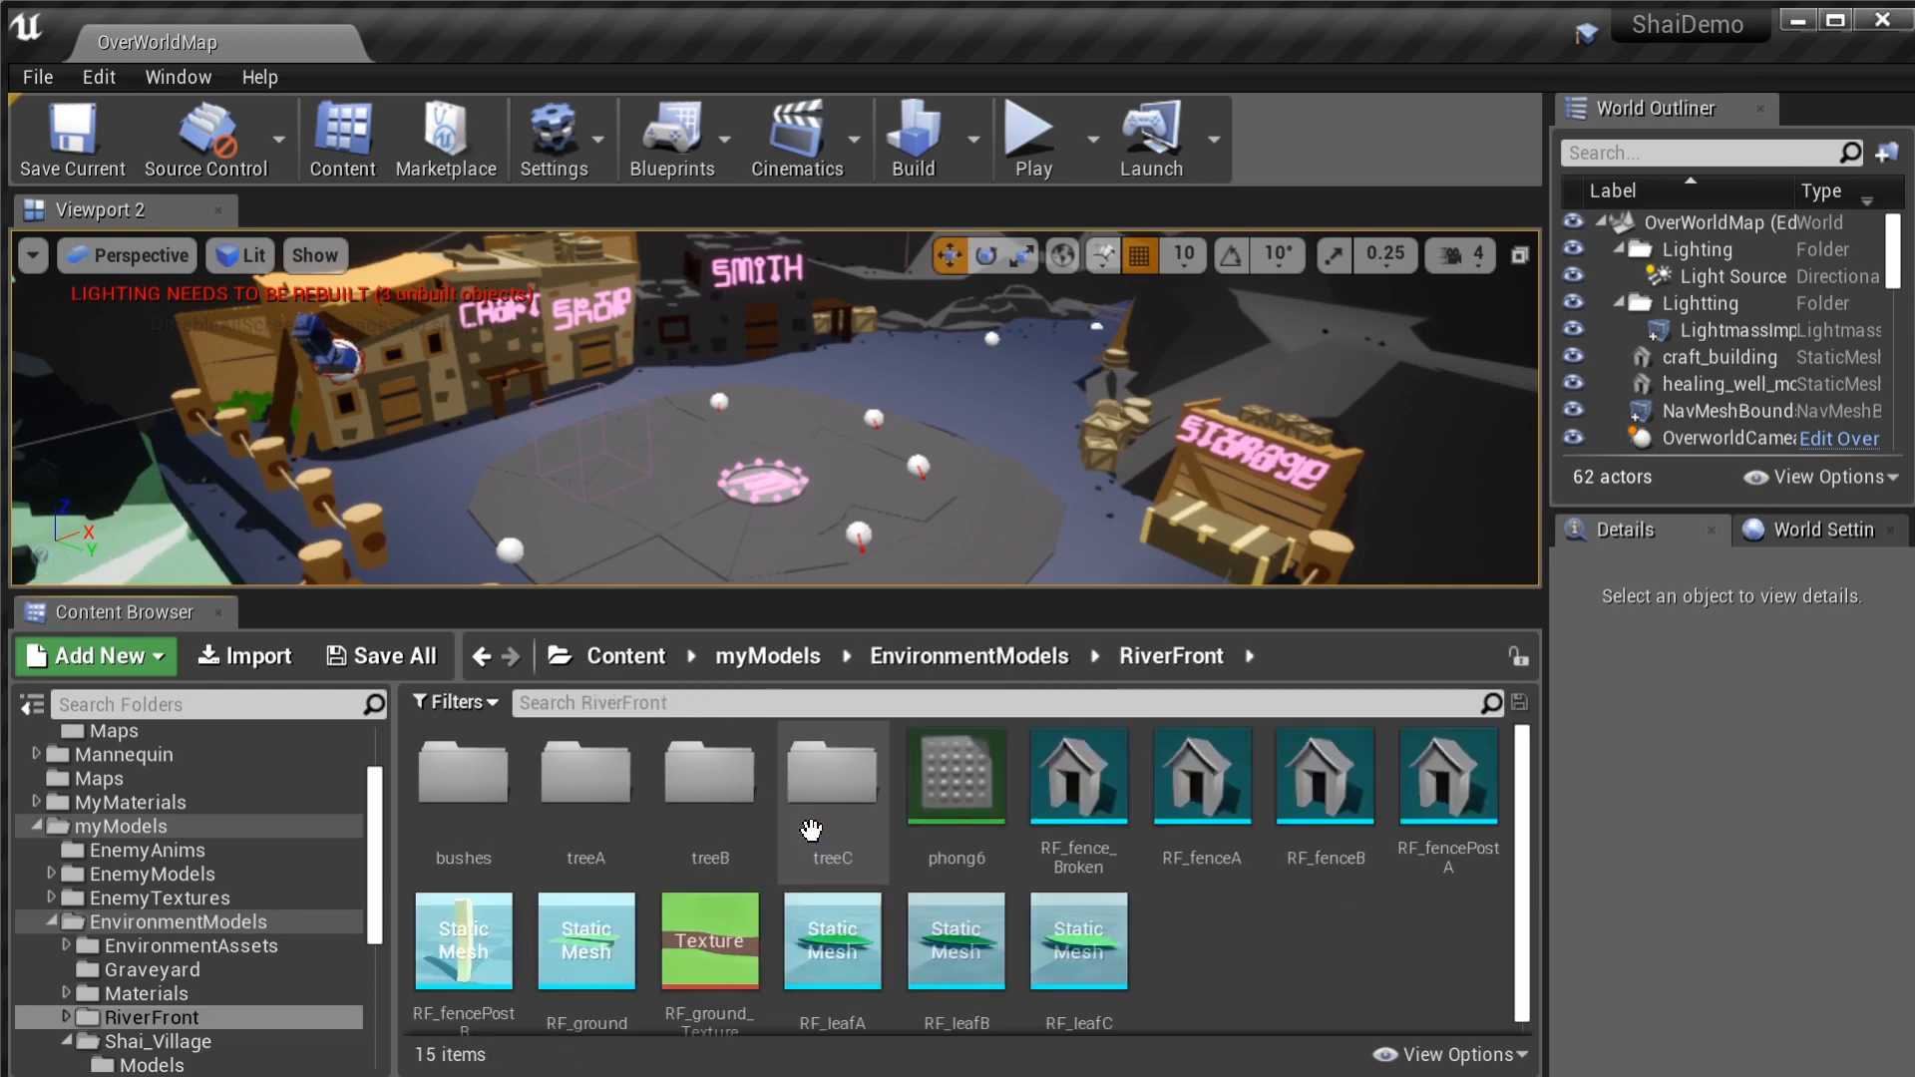
double_click(461, 772)
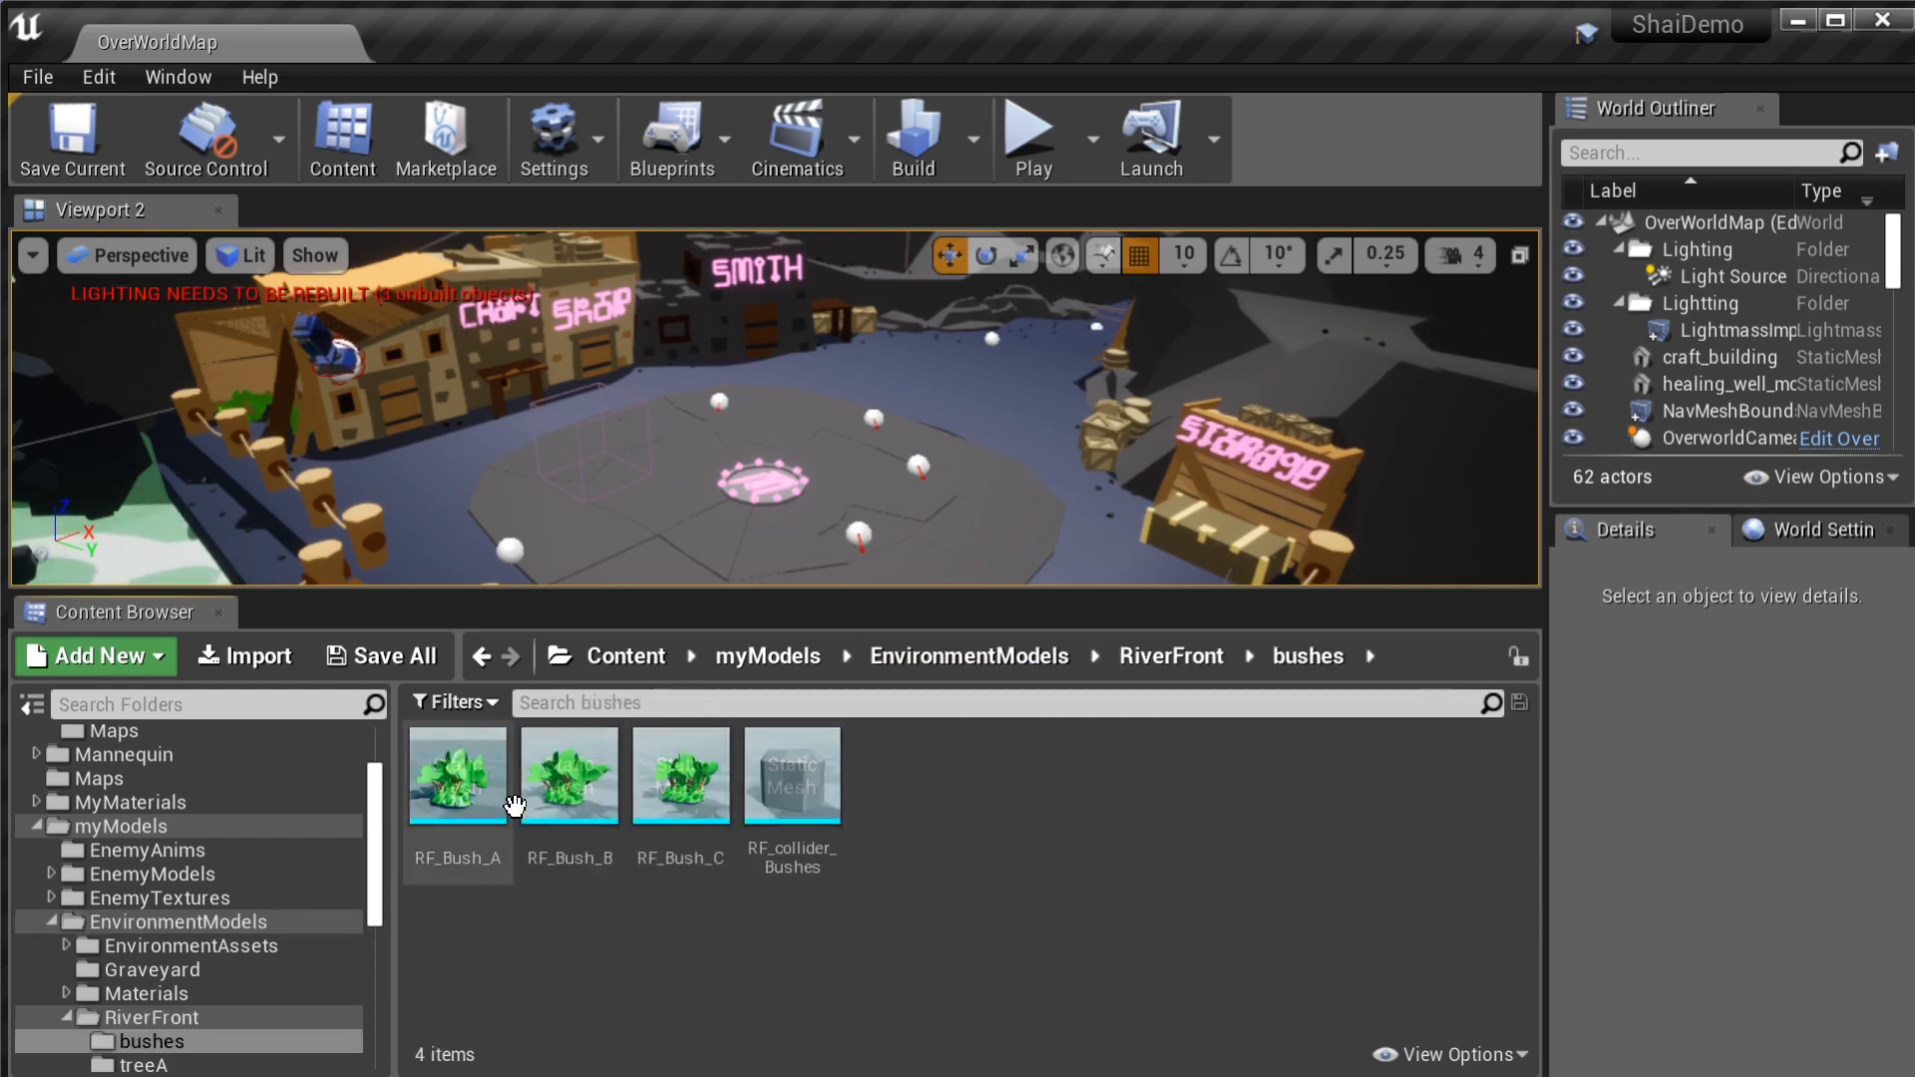
Go up to EnvironmentModels and browse the Graveyard and WolfsDen model folders
click(141, 909)
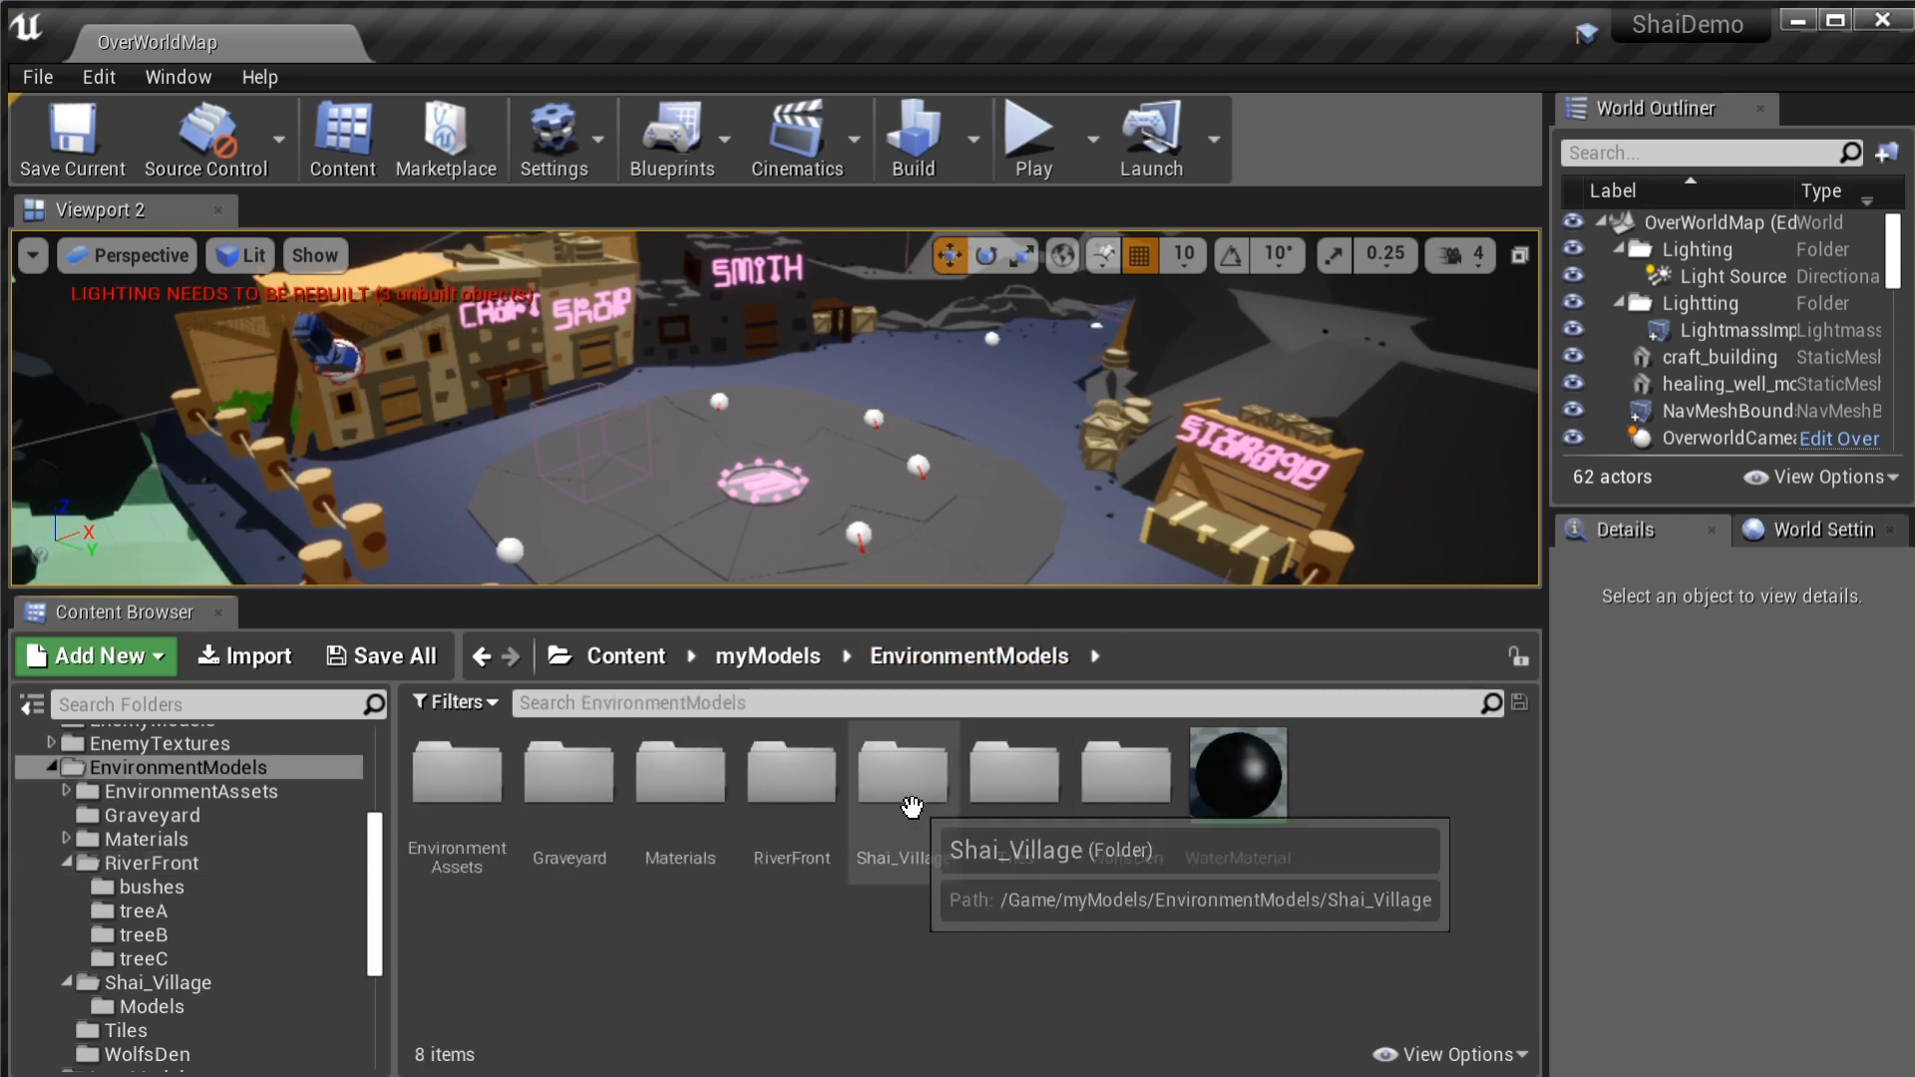
double_click(568, 772)
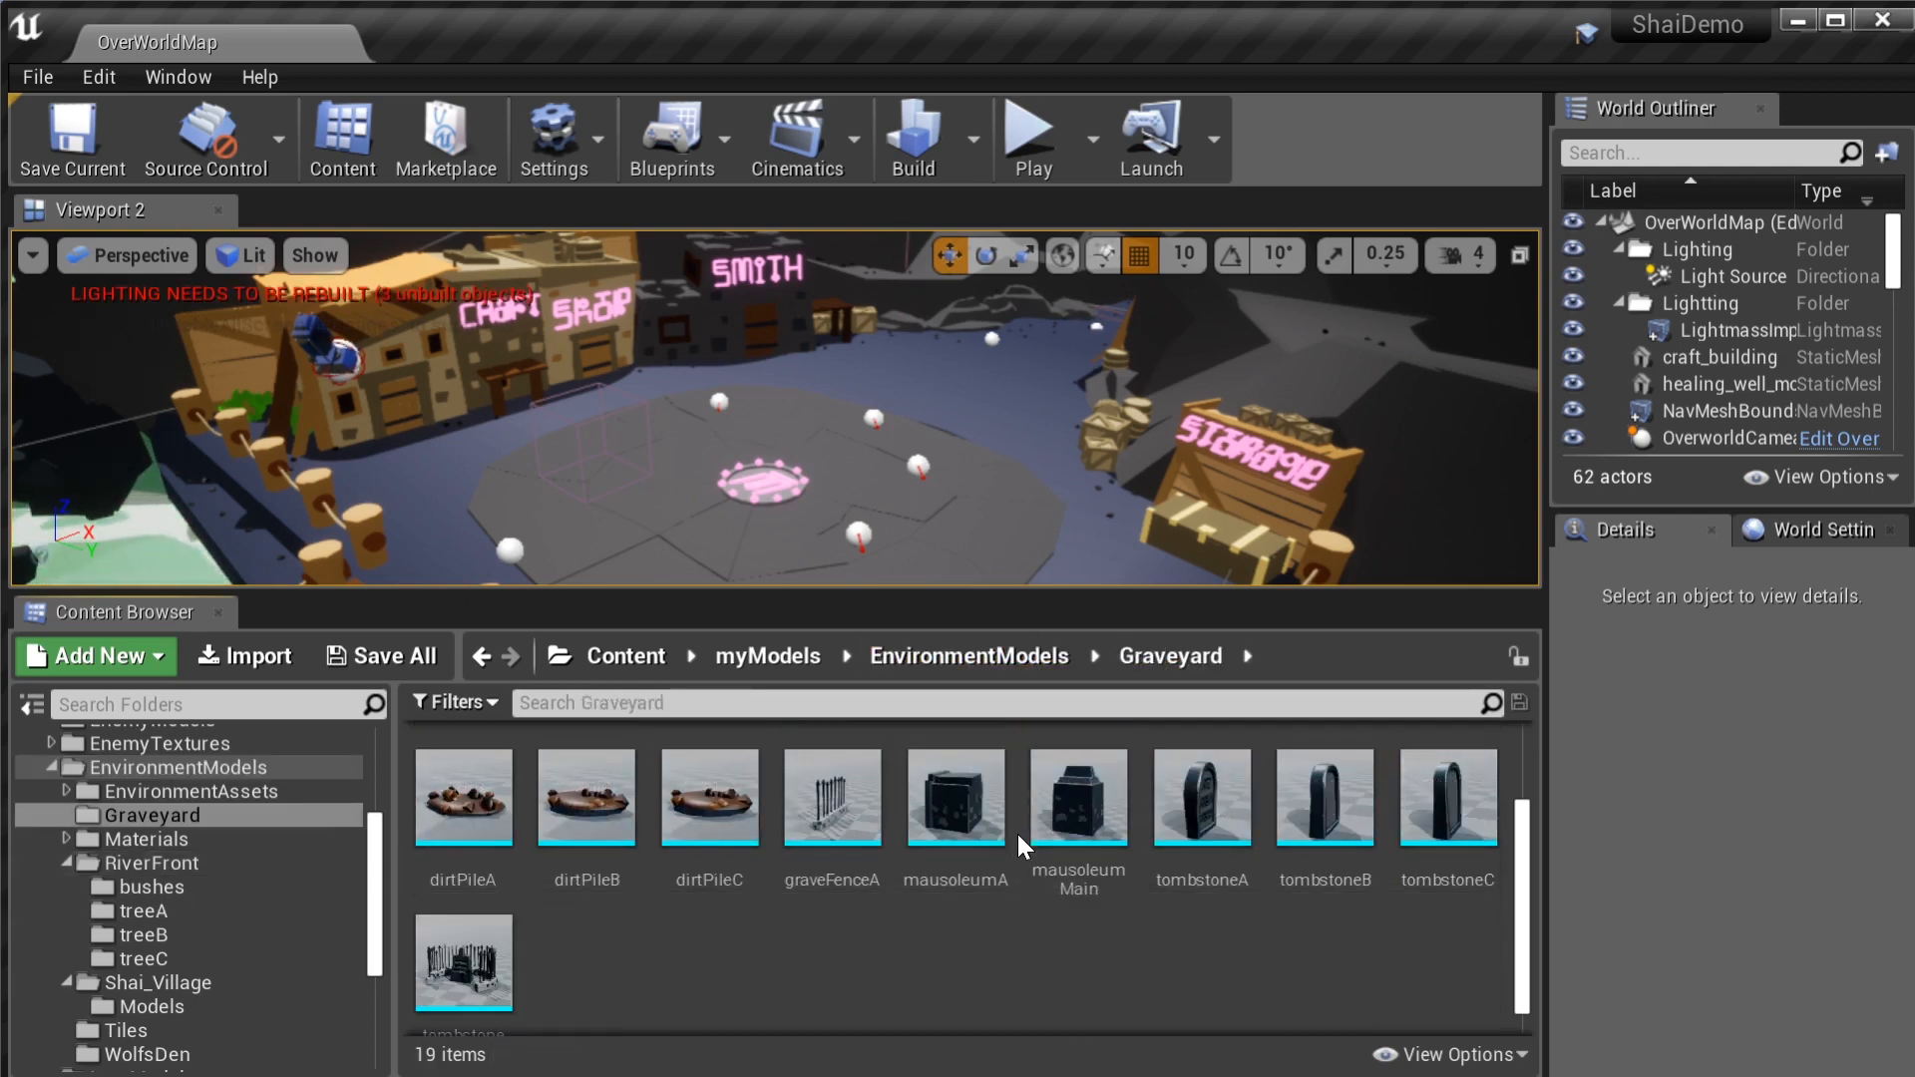
mouse_move(1396, 915)
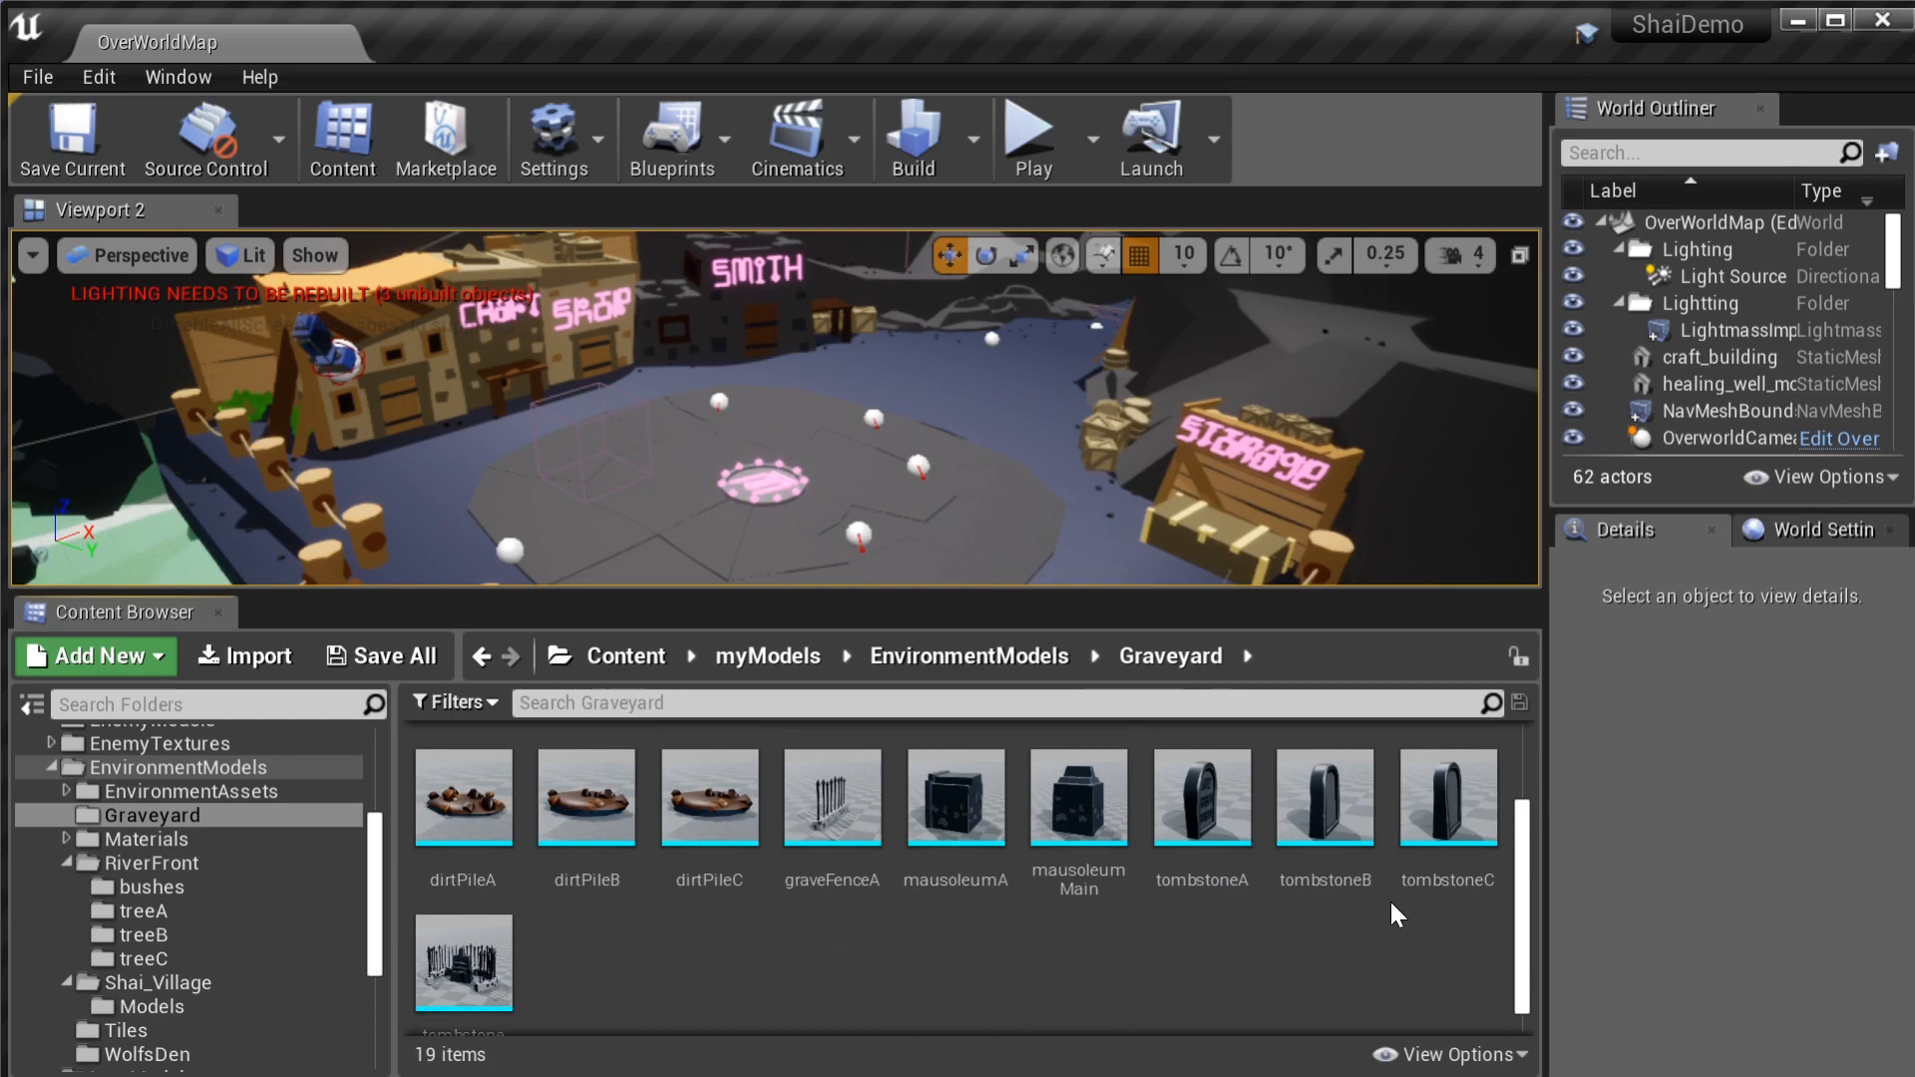
scroll(down, 3)
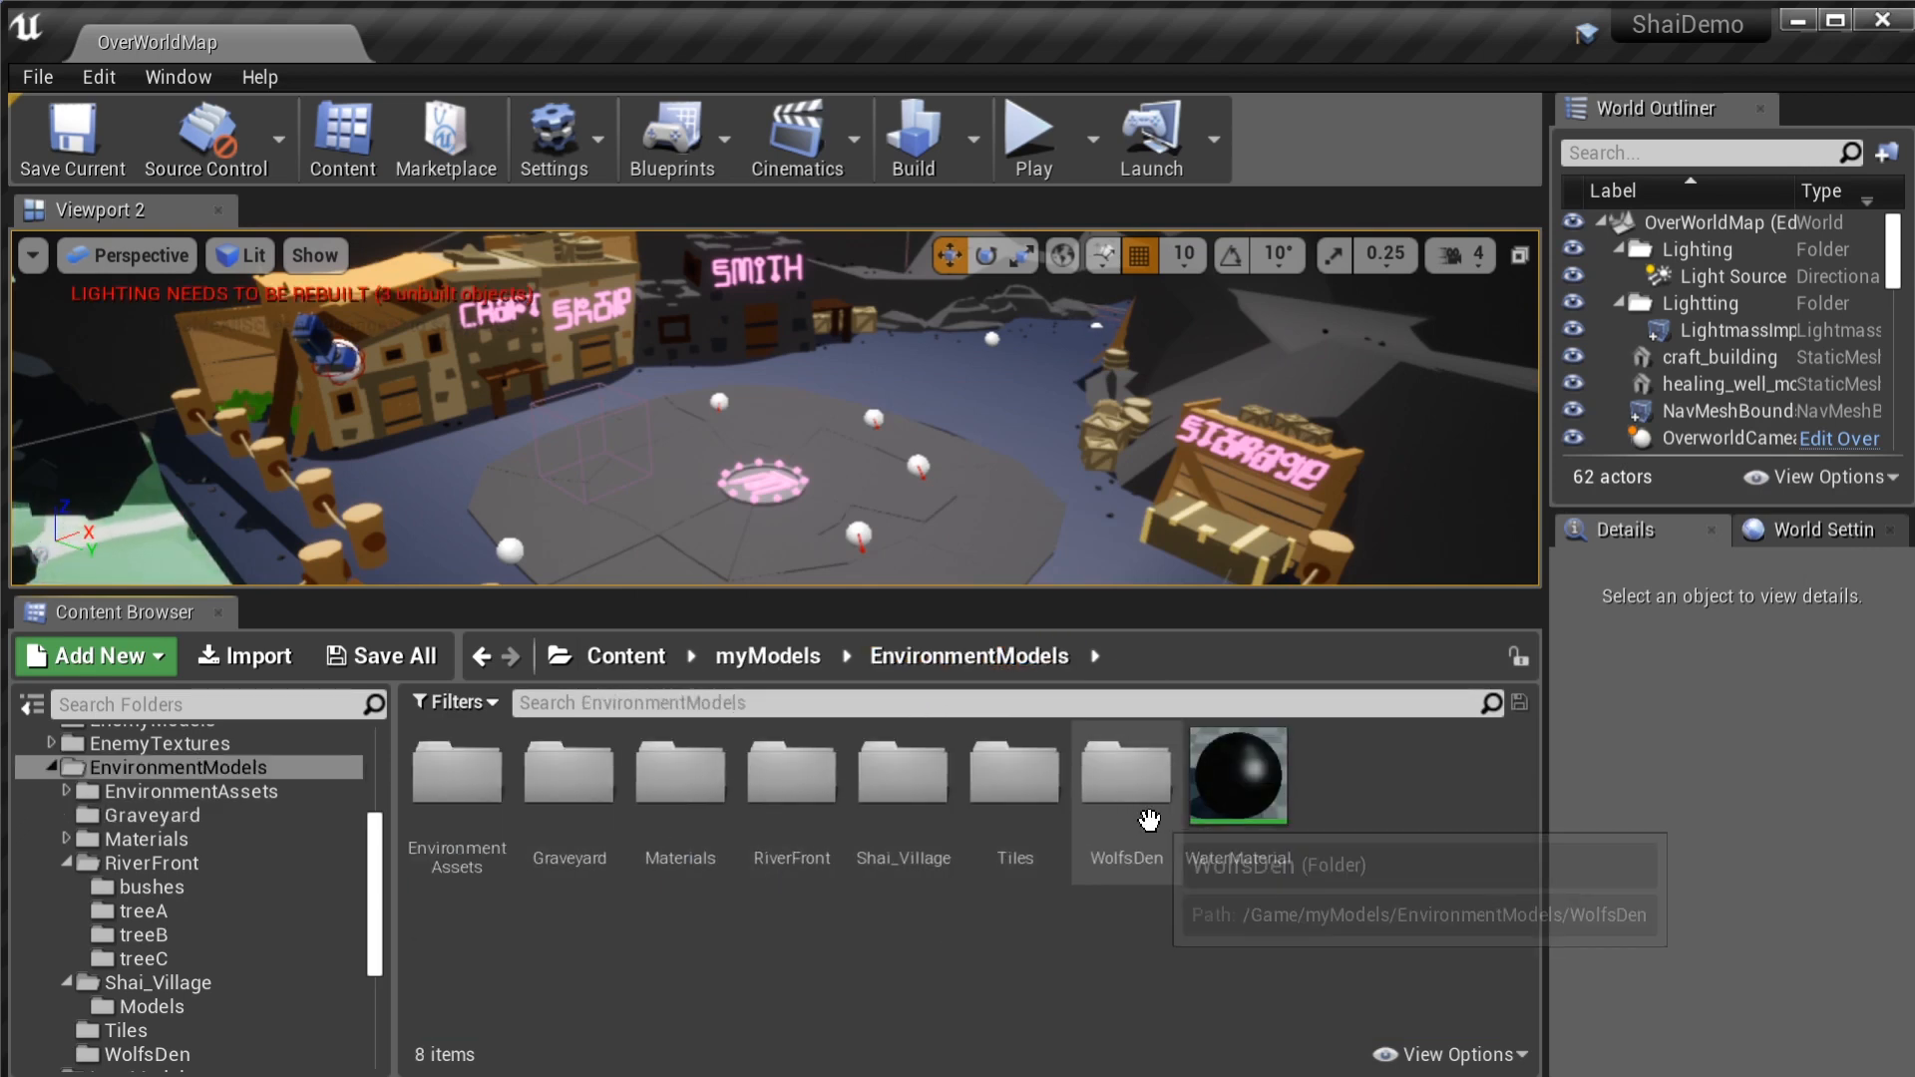
double_click(1123, 773)
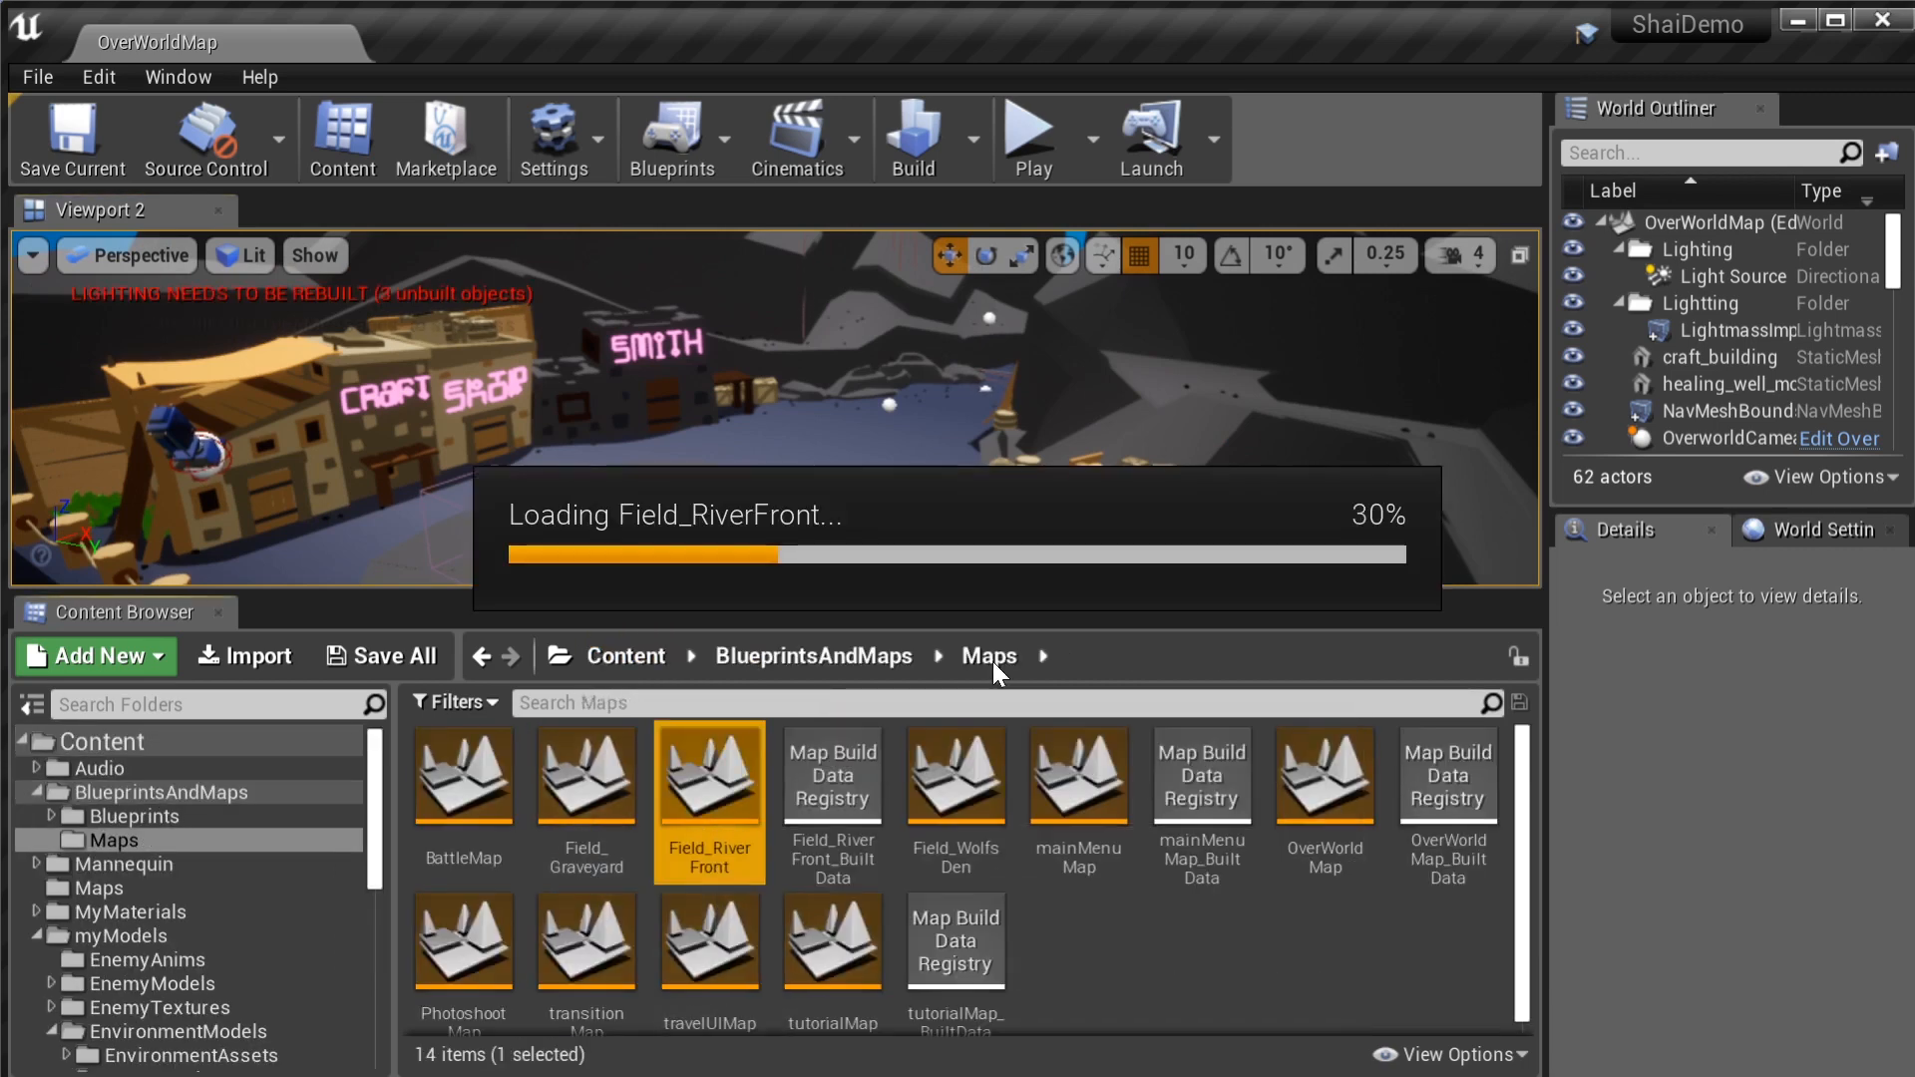
Load the Field_RiverFront, Field_WolfsDen and Field_Graveyard maps in turn
double_click(708, 776)
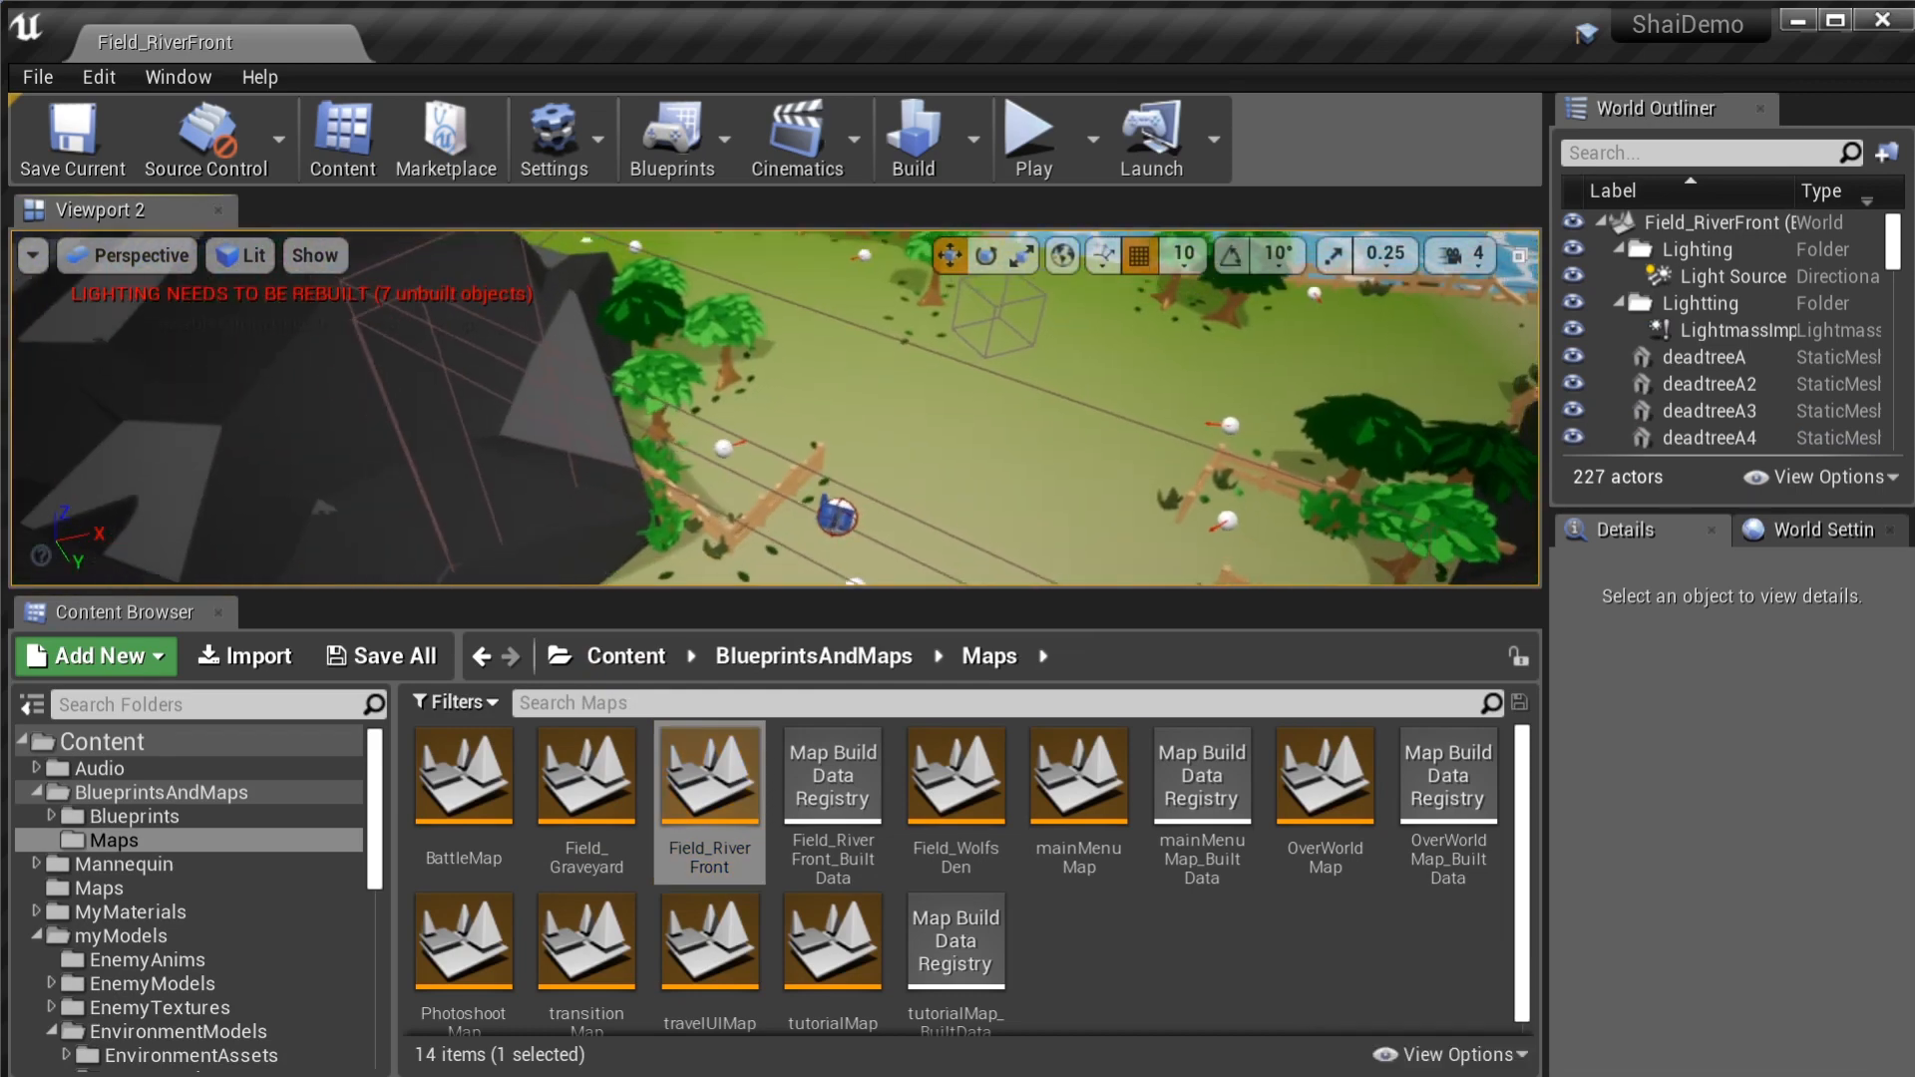
double_click(955, 776)
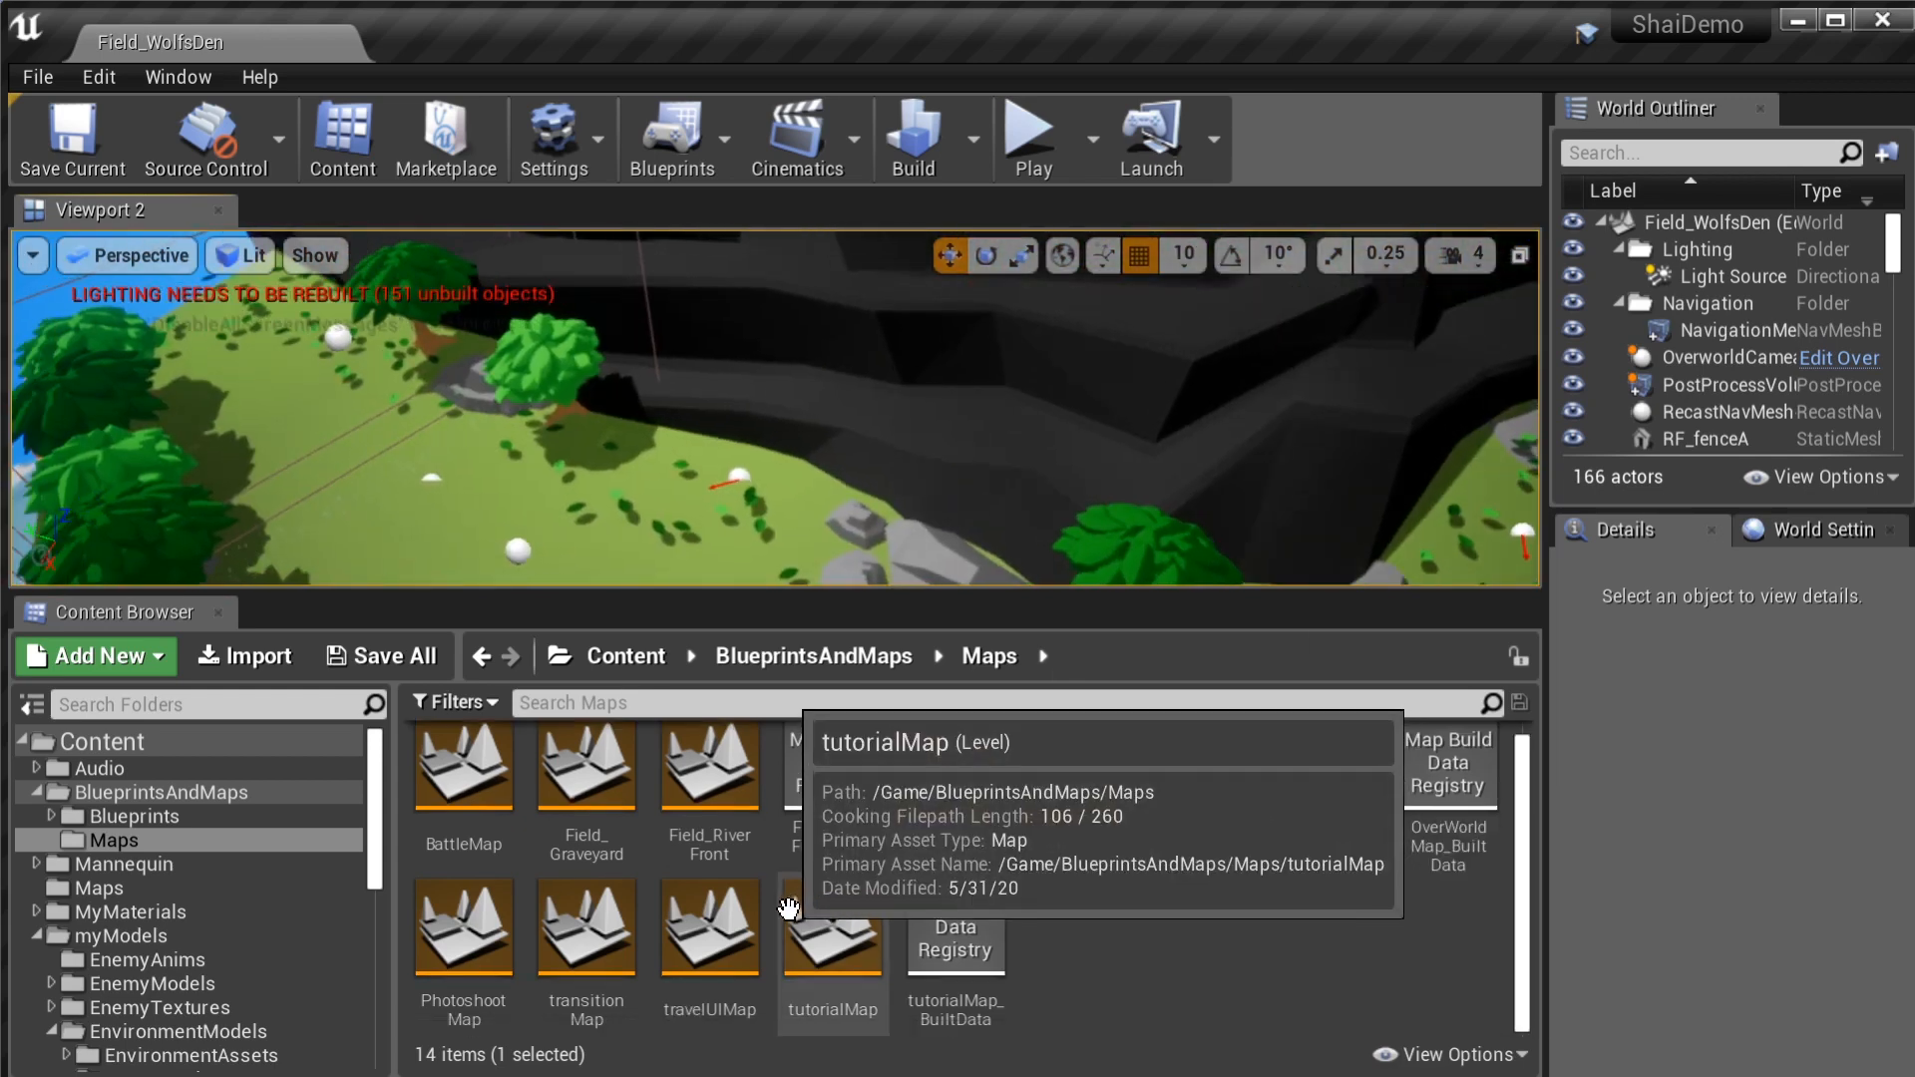
double_click(586, 766)
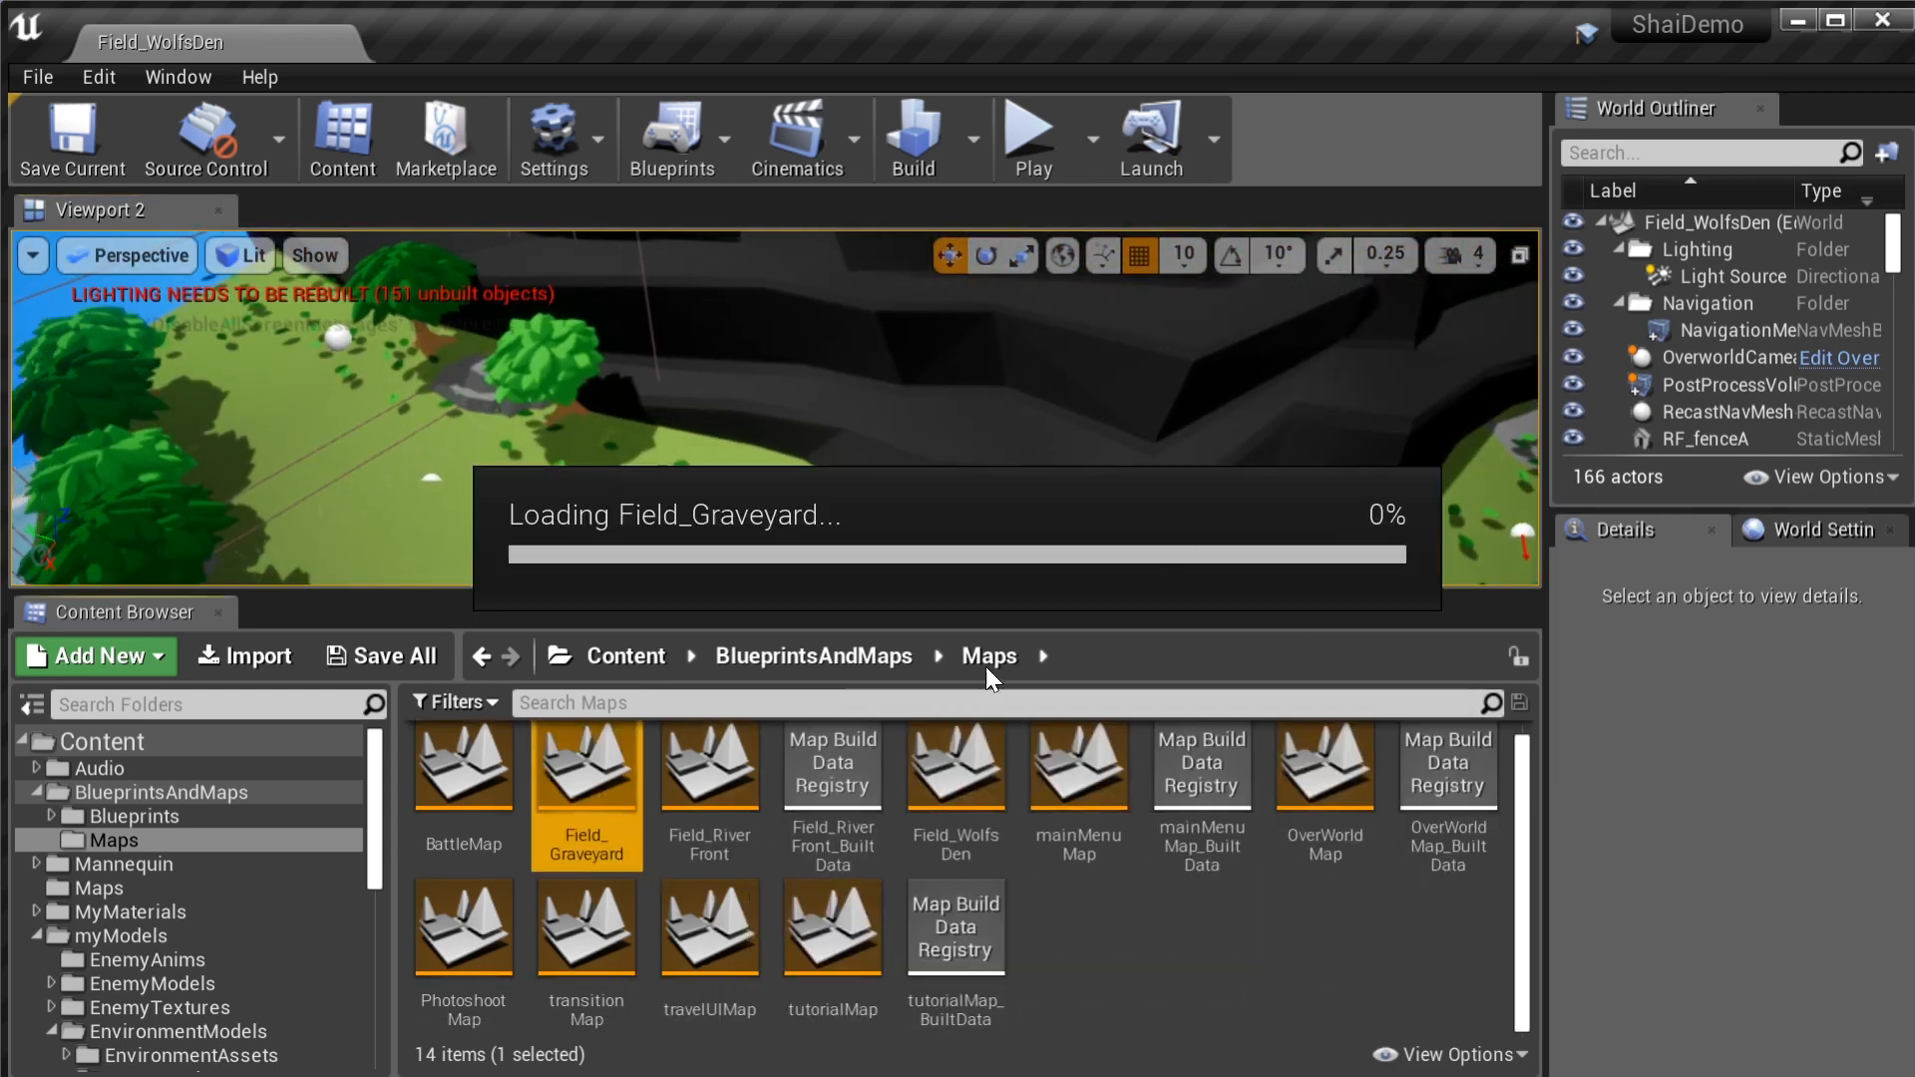
double_click(584, 766)
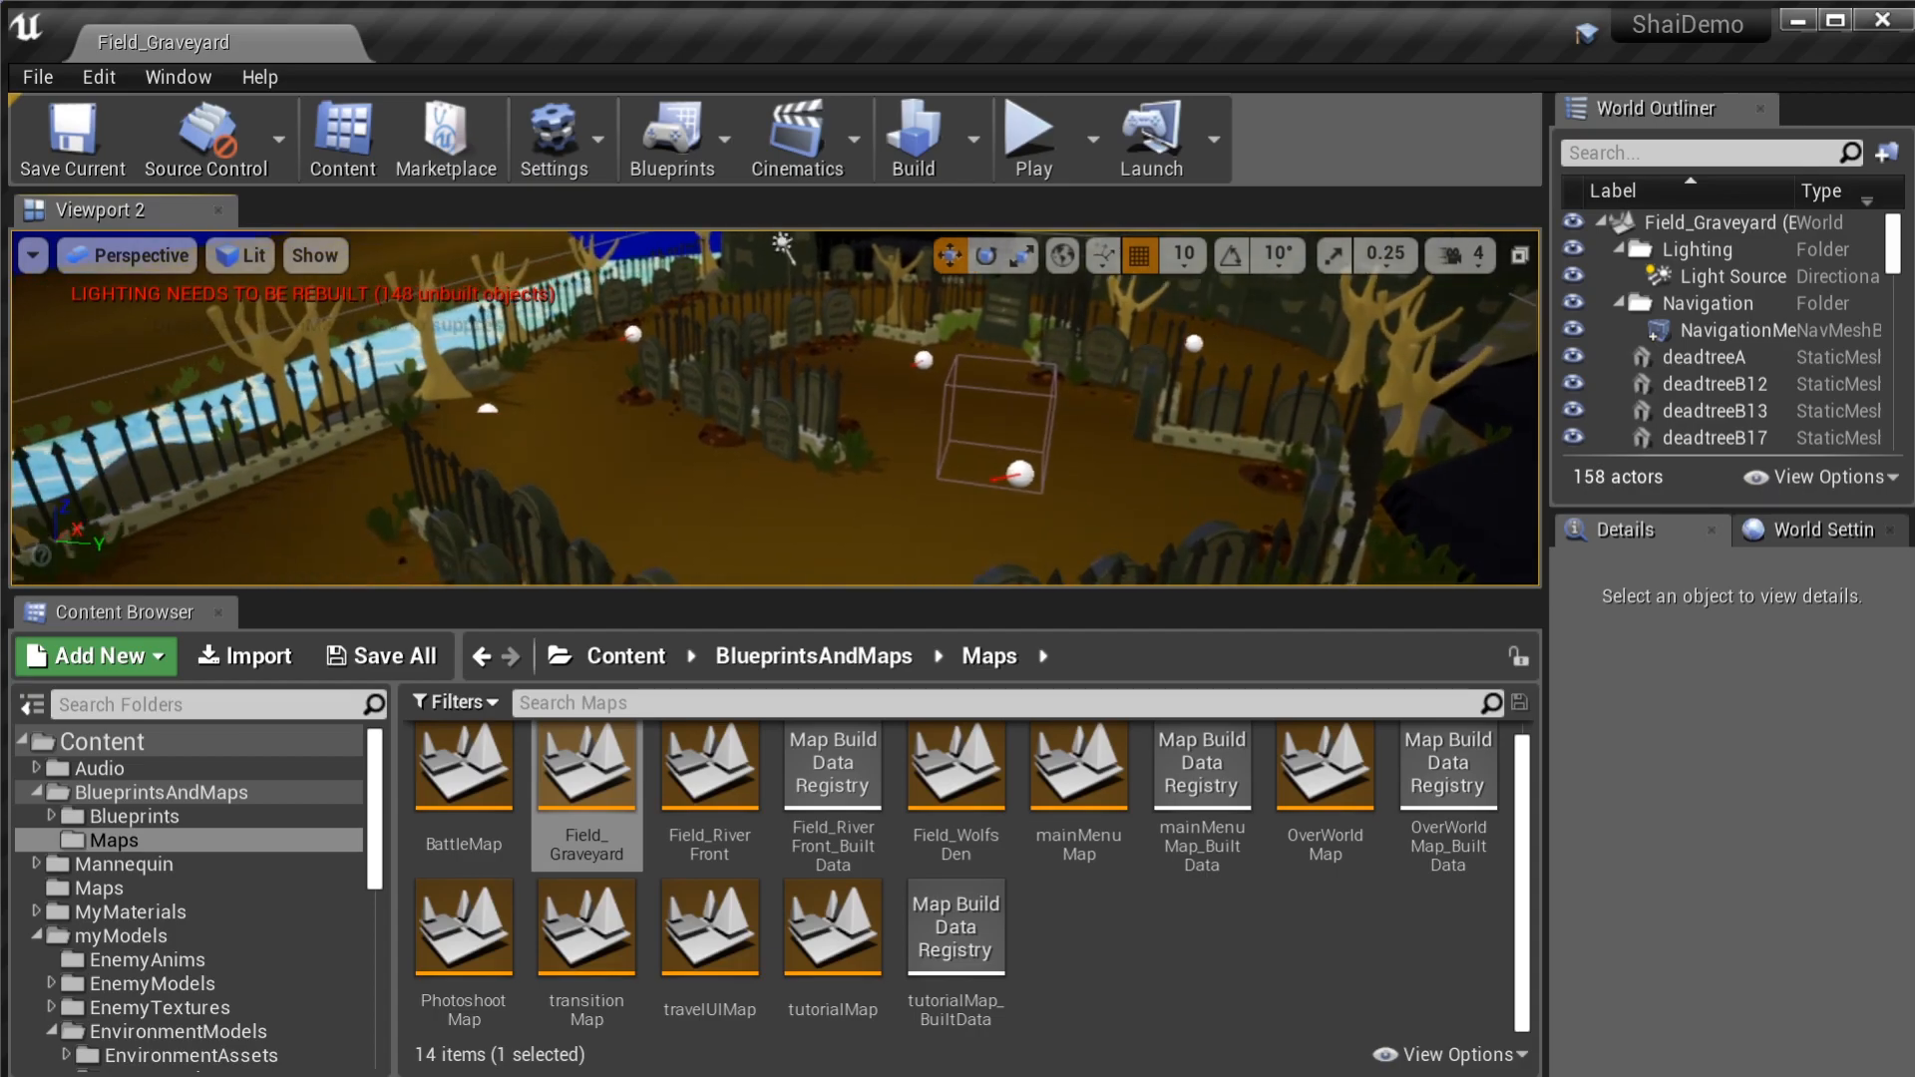
Launch the game, win a slime battle and dismiss the results to the field
click(1031, 128)
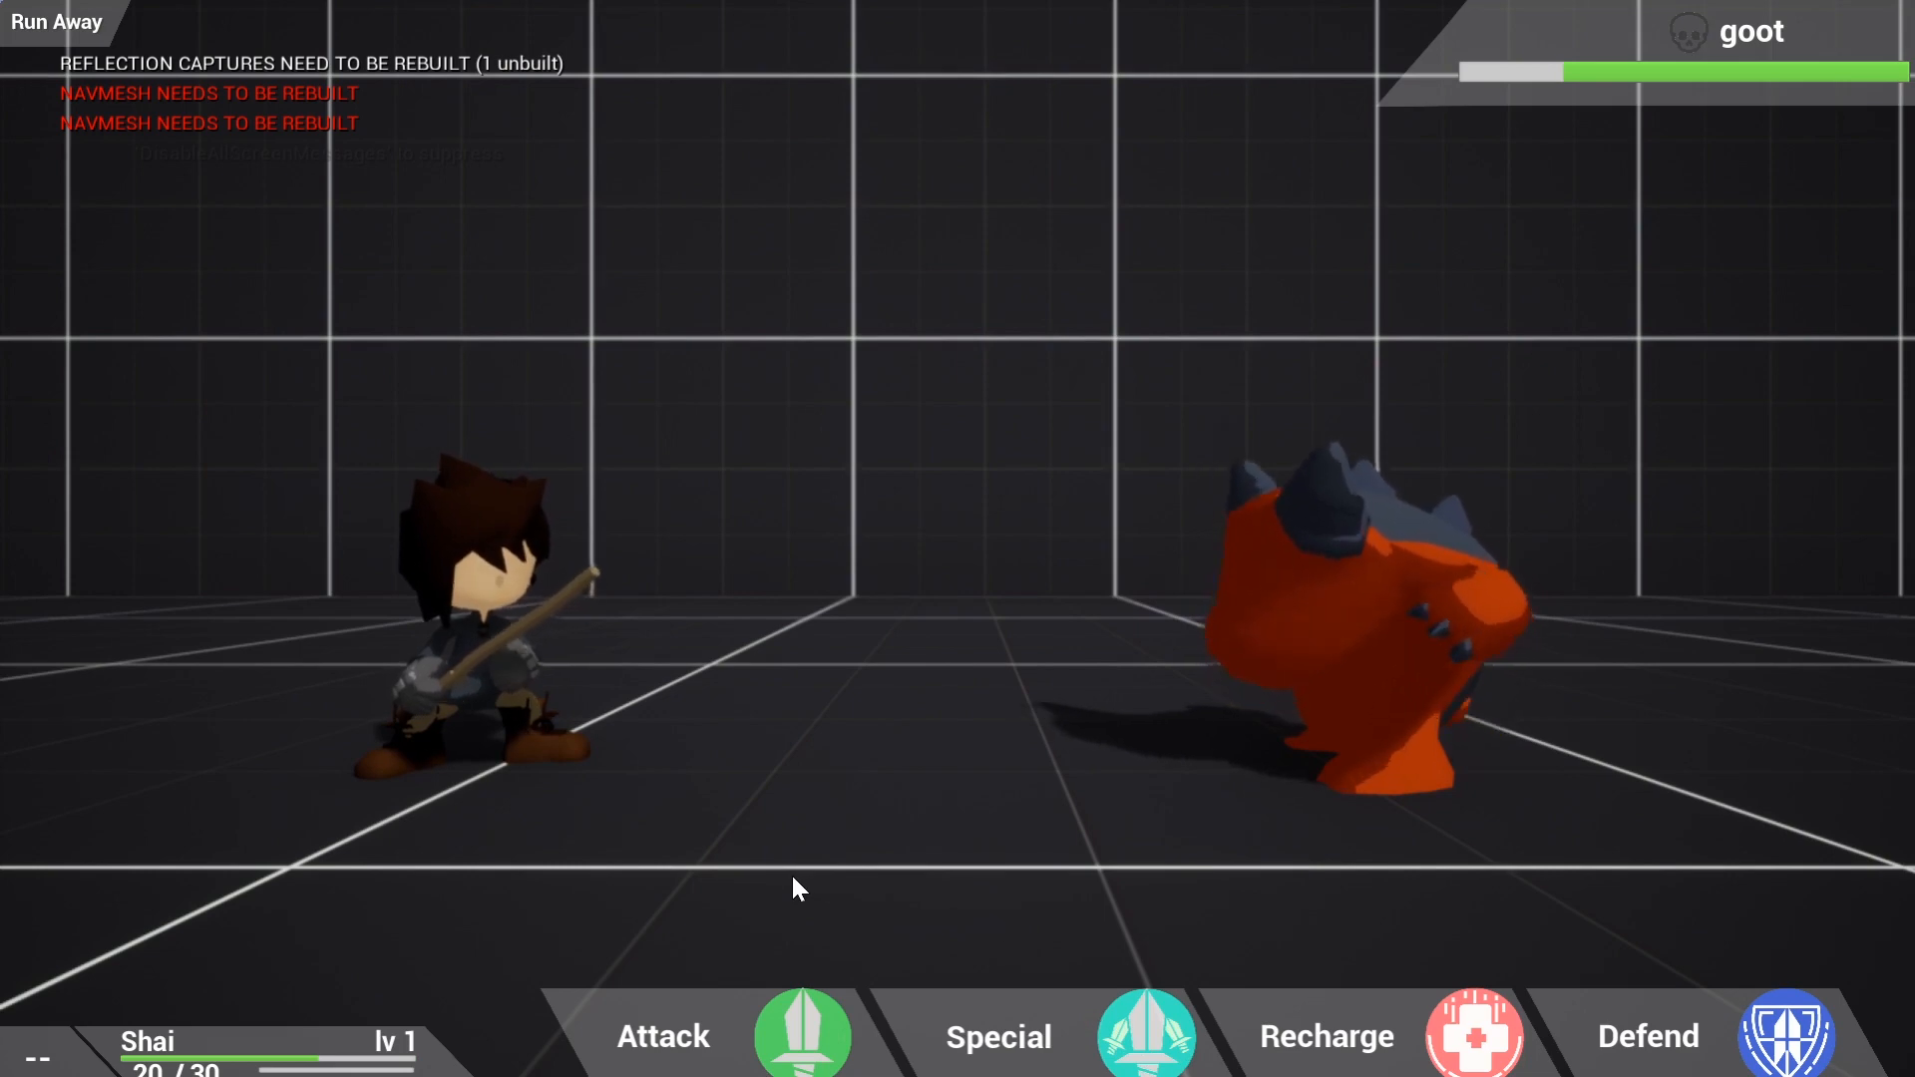
mouse_move(805, 982)
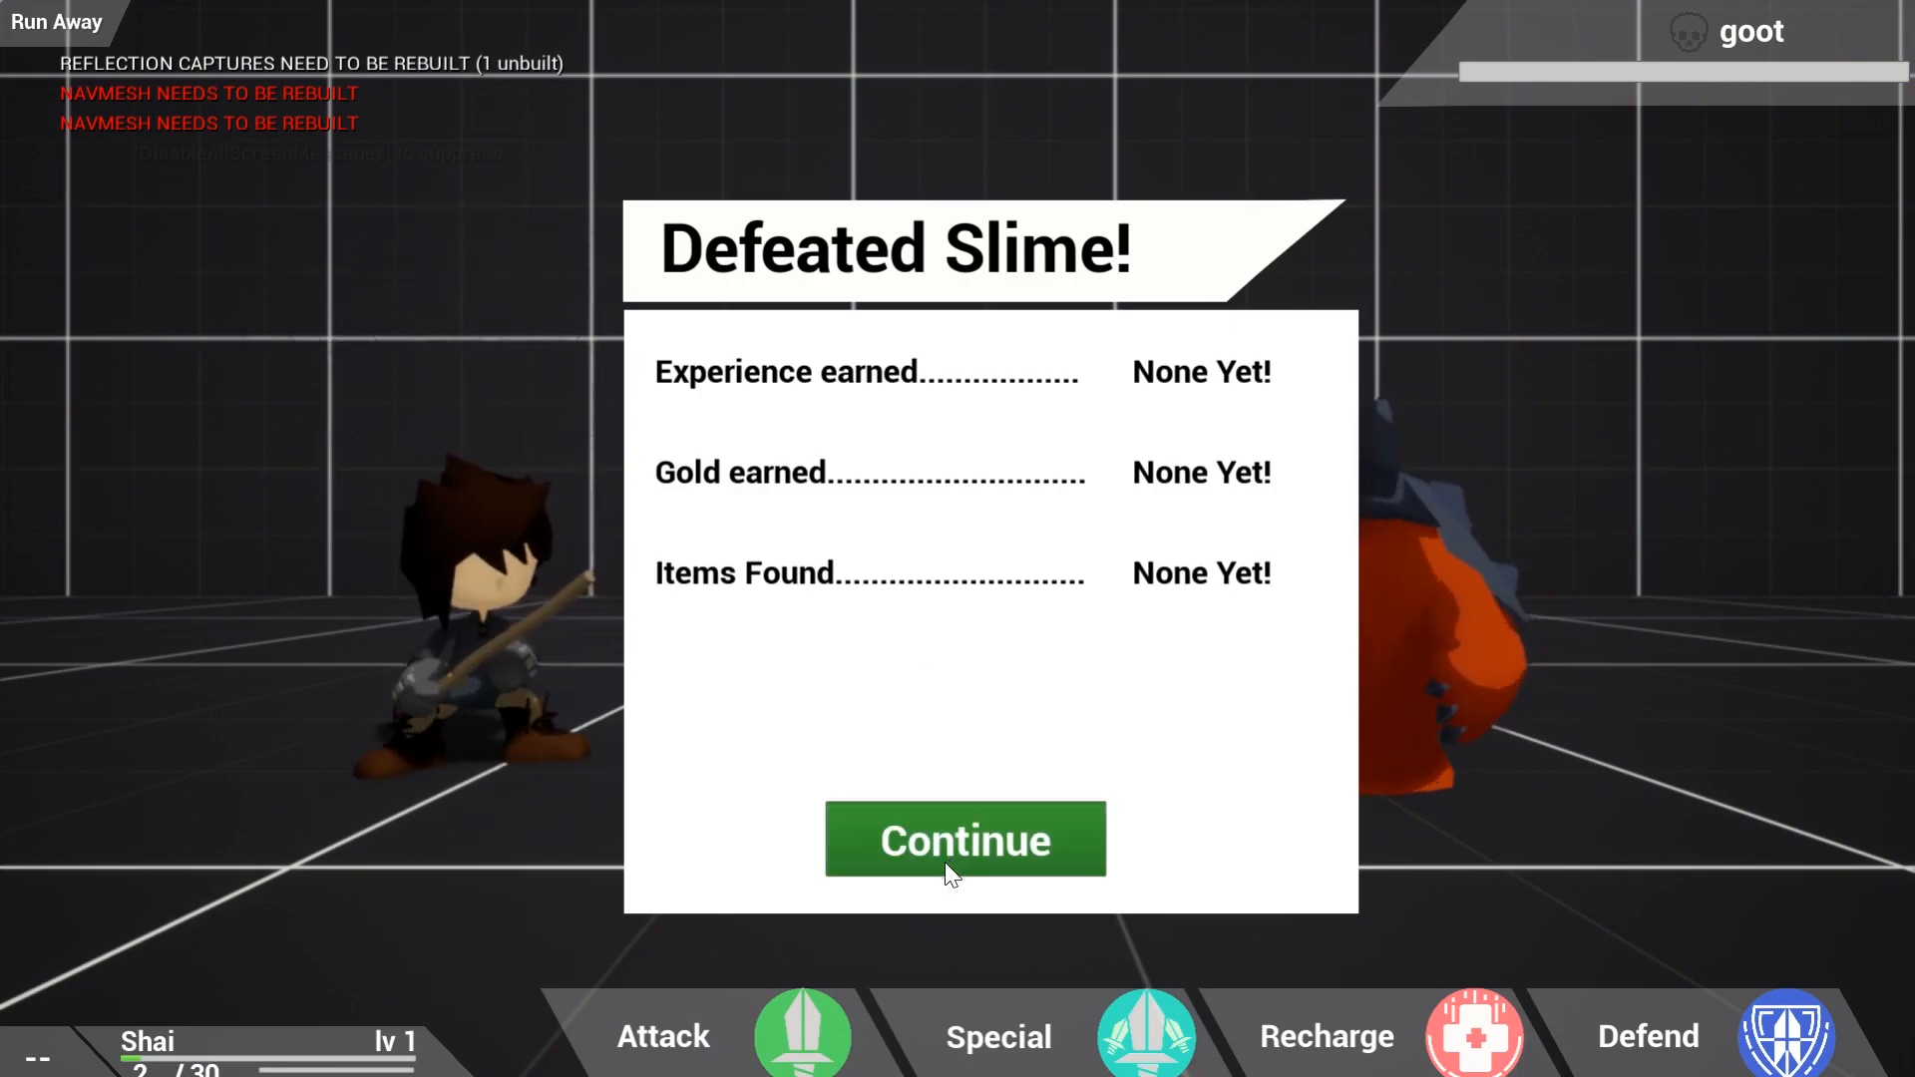
click(963, 840)
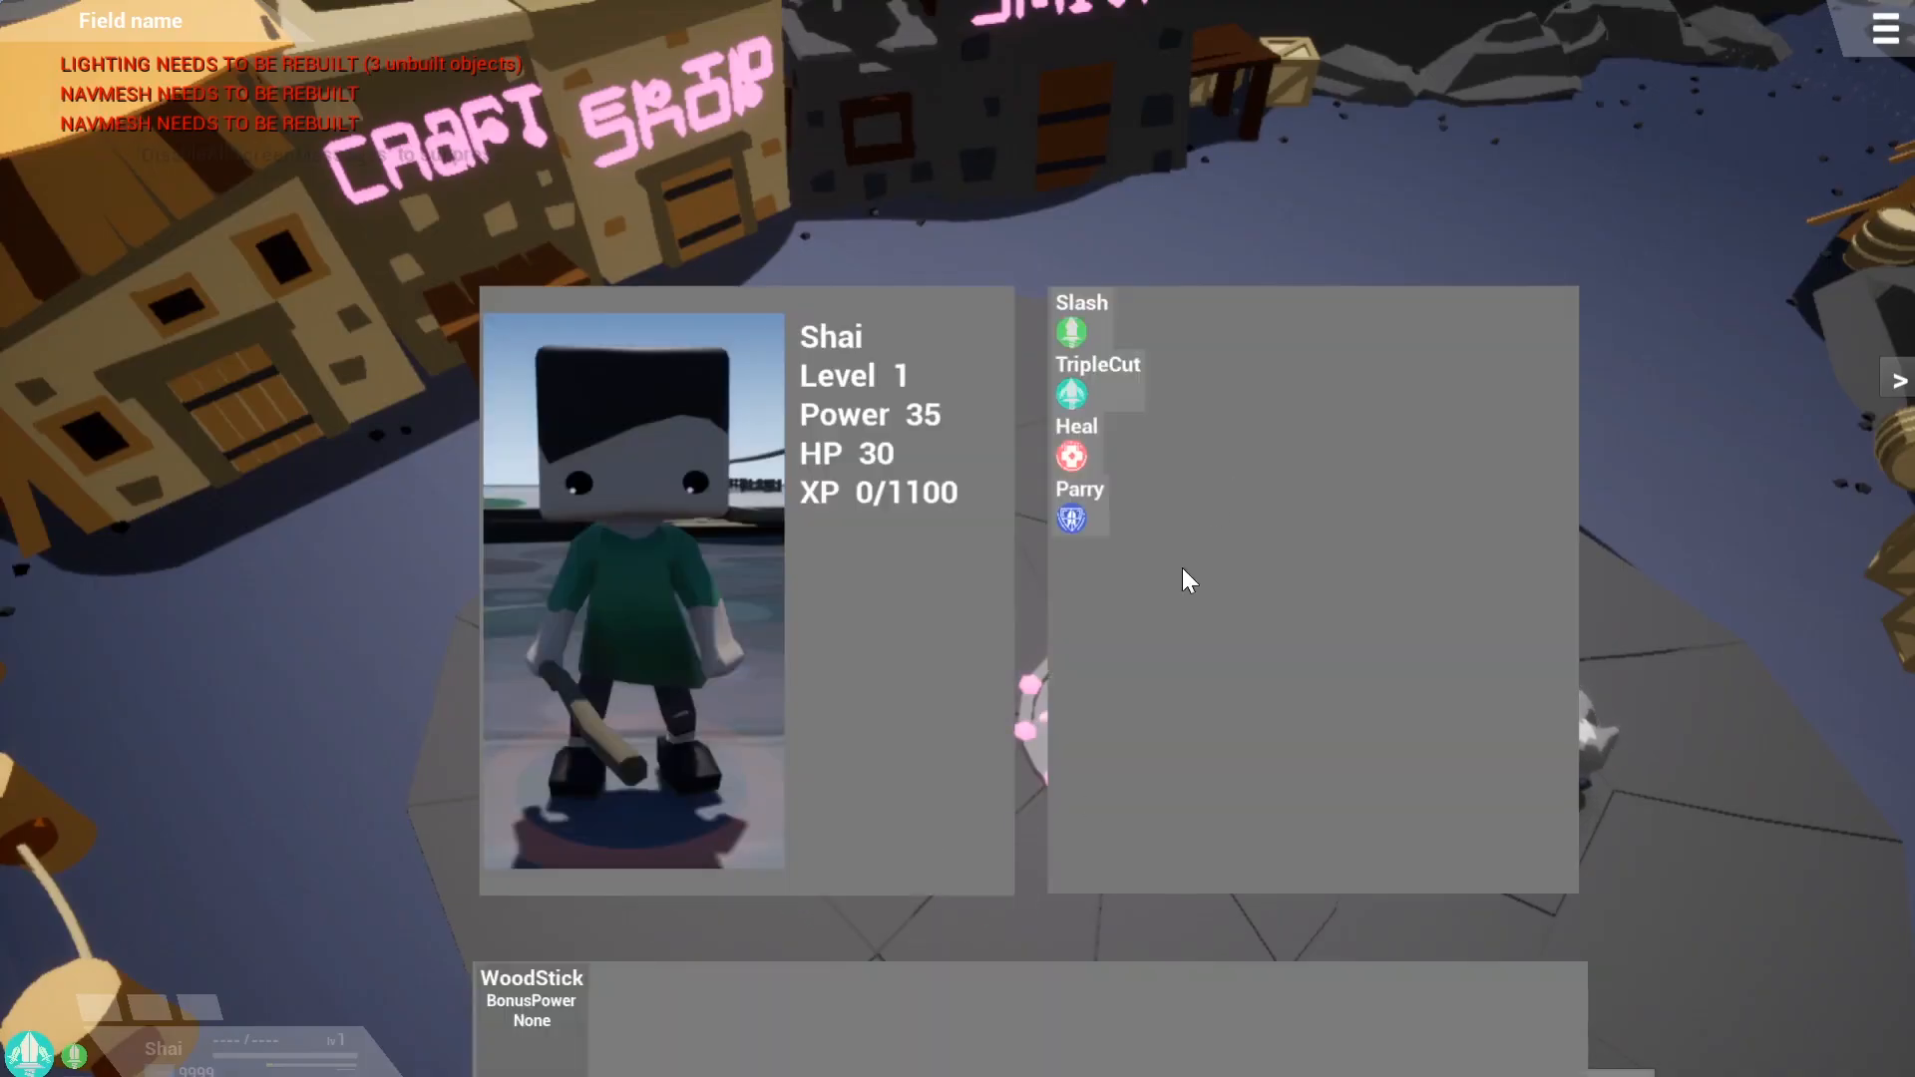
mouse_move(1369, 335)
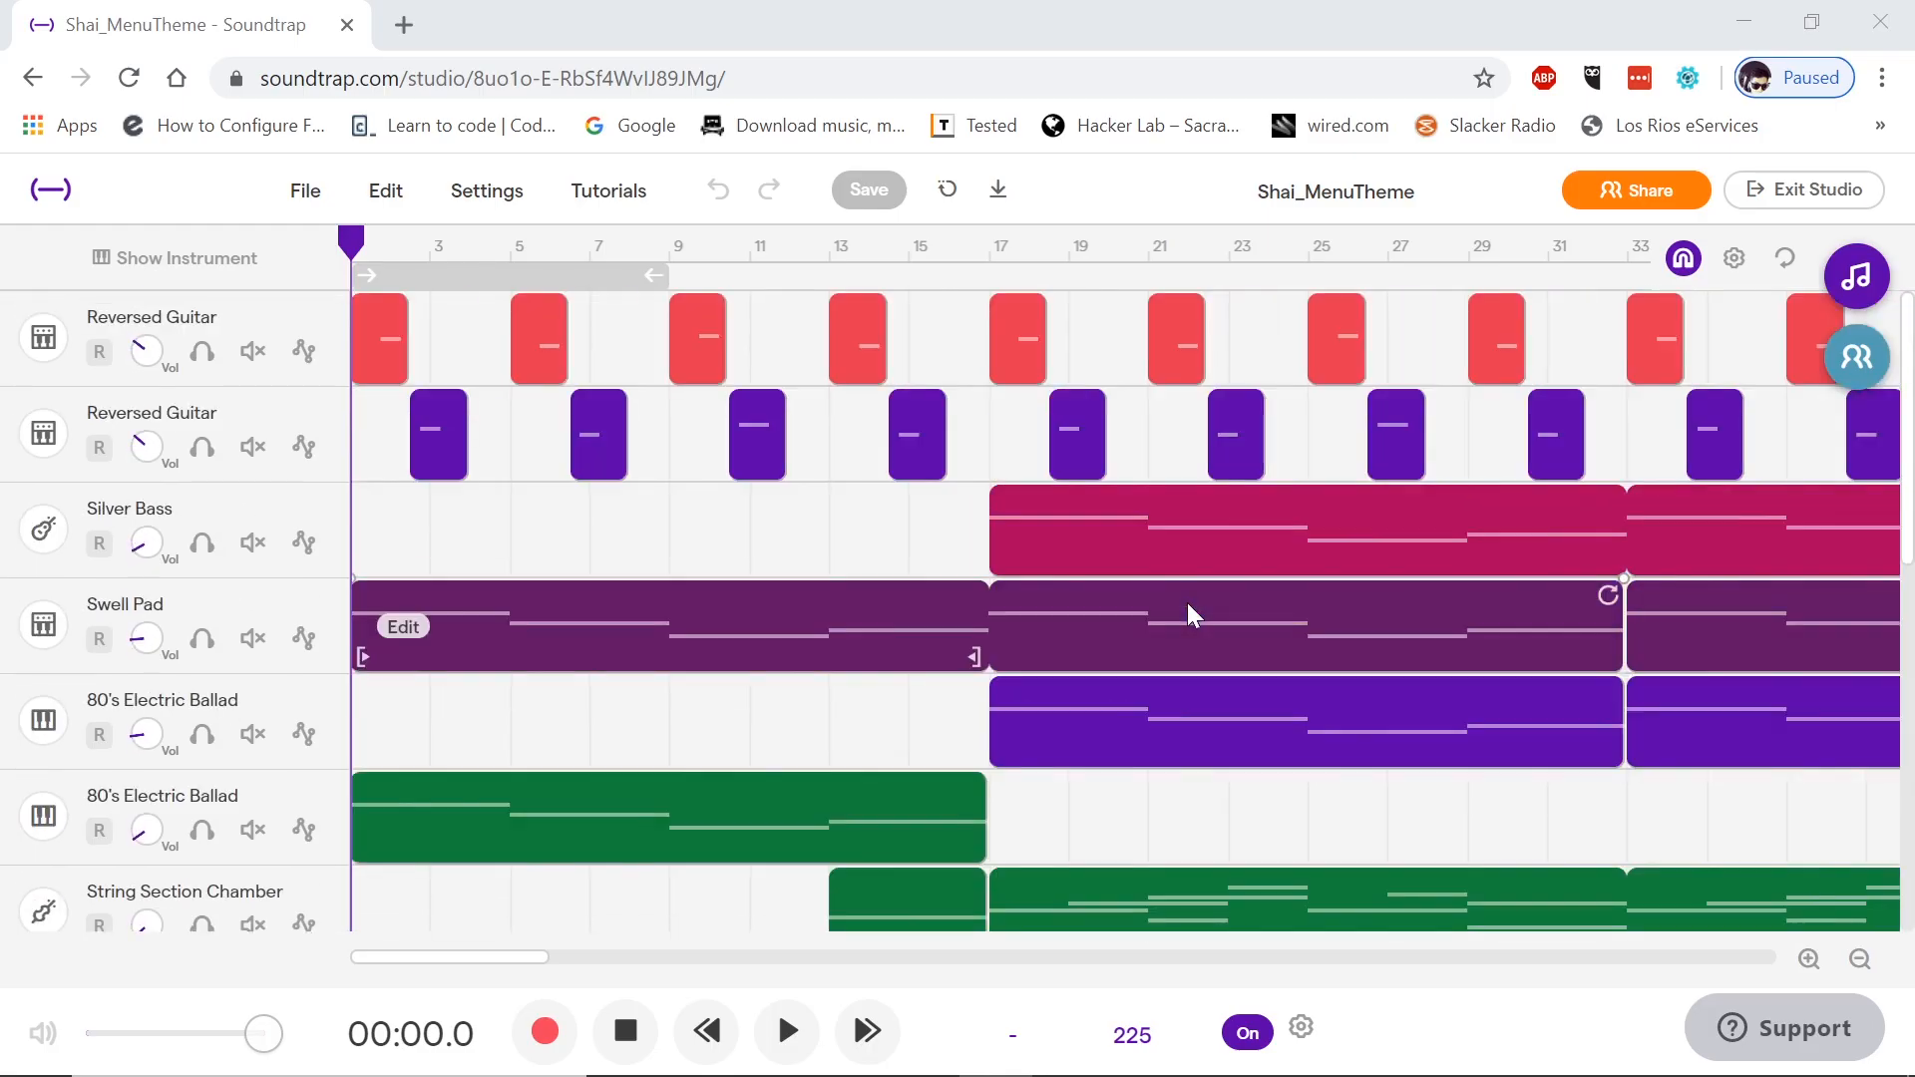
scroll(down, 3)
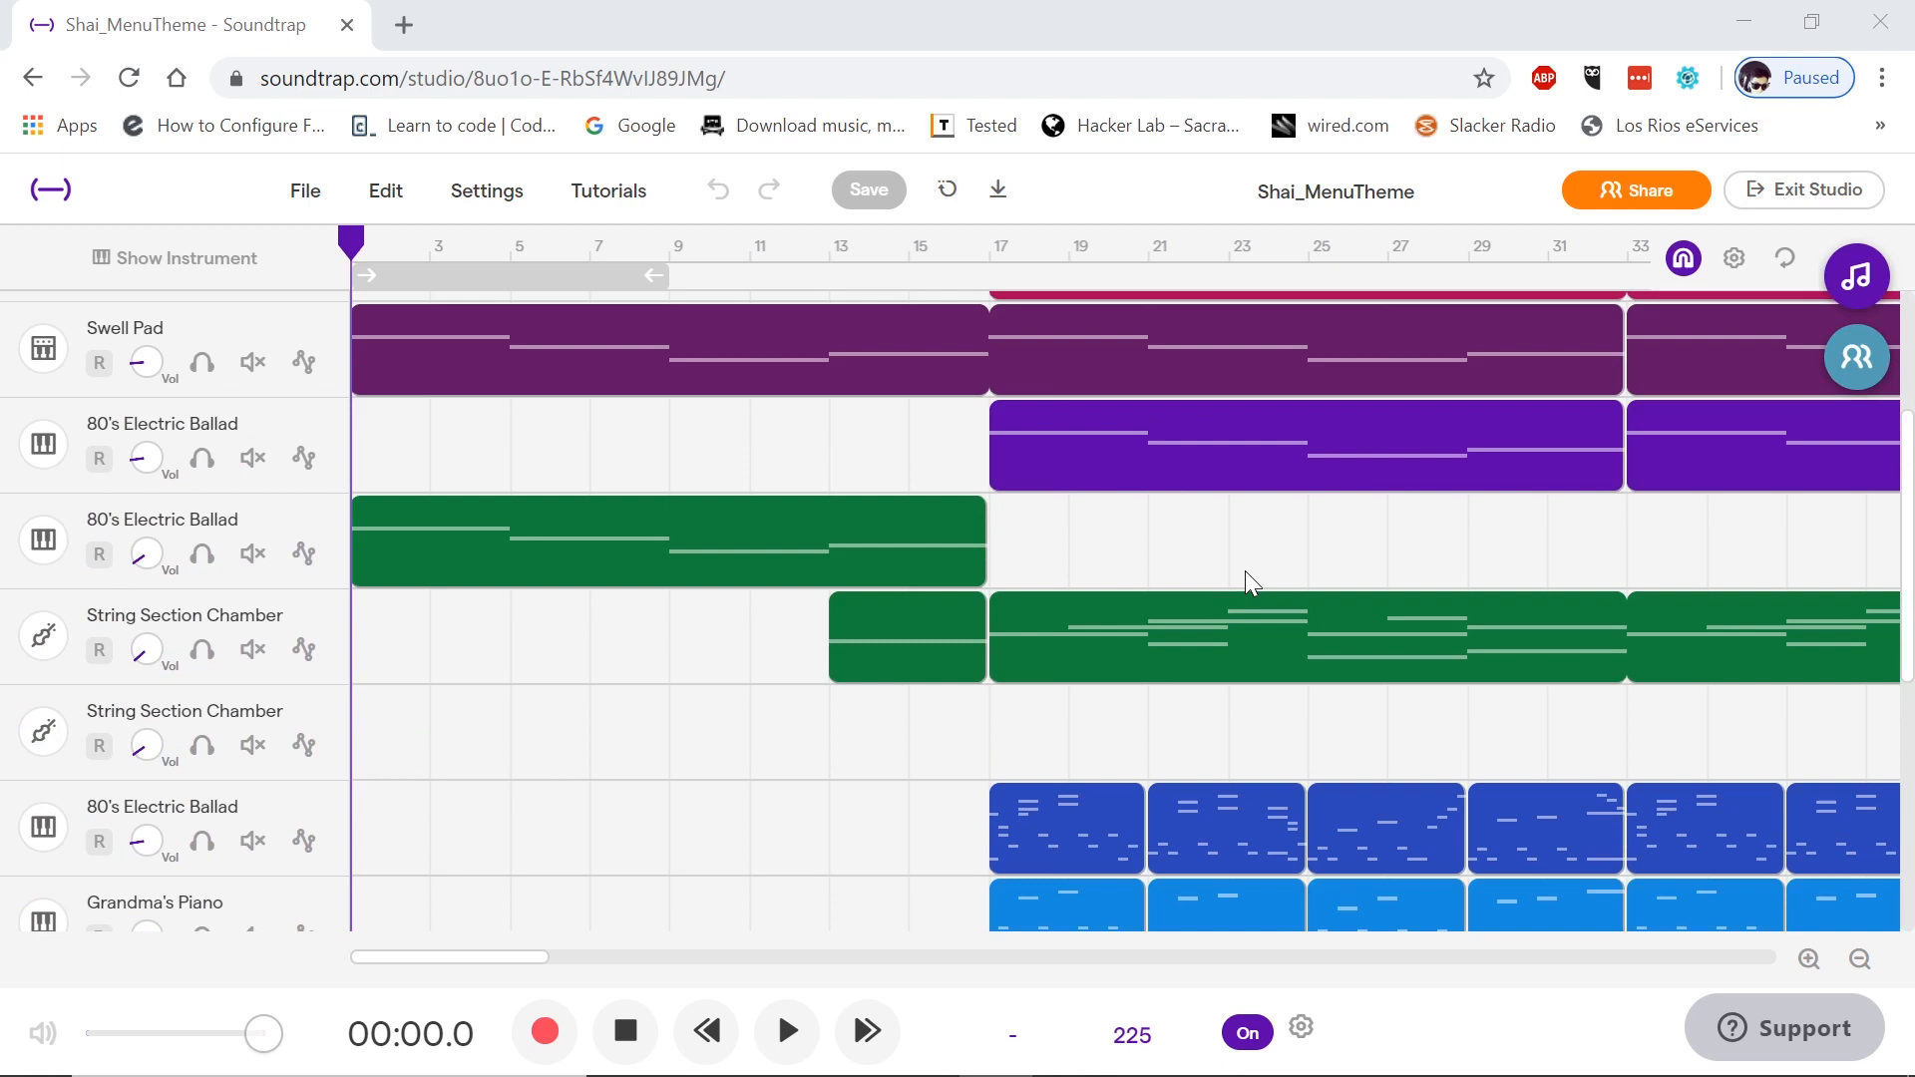
mouse_move(1258, 590)
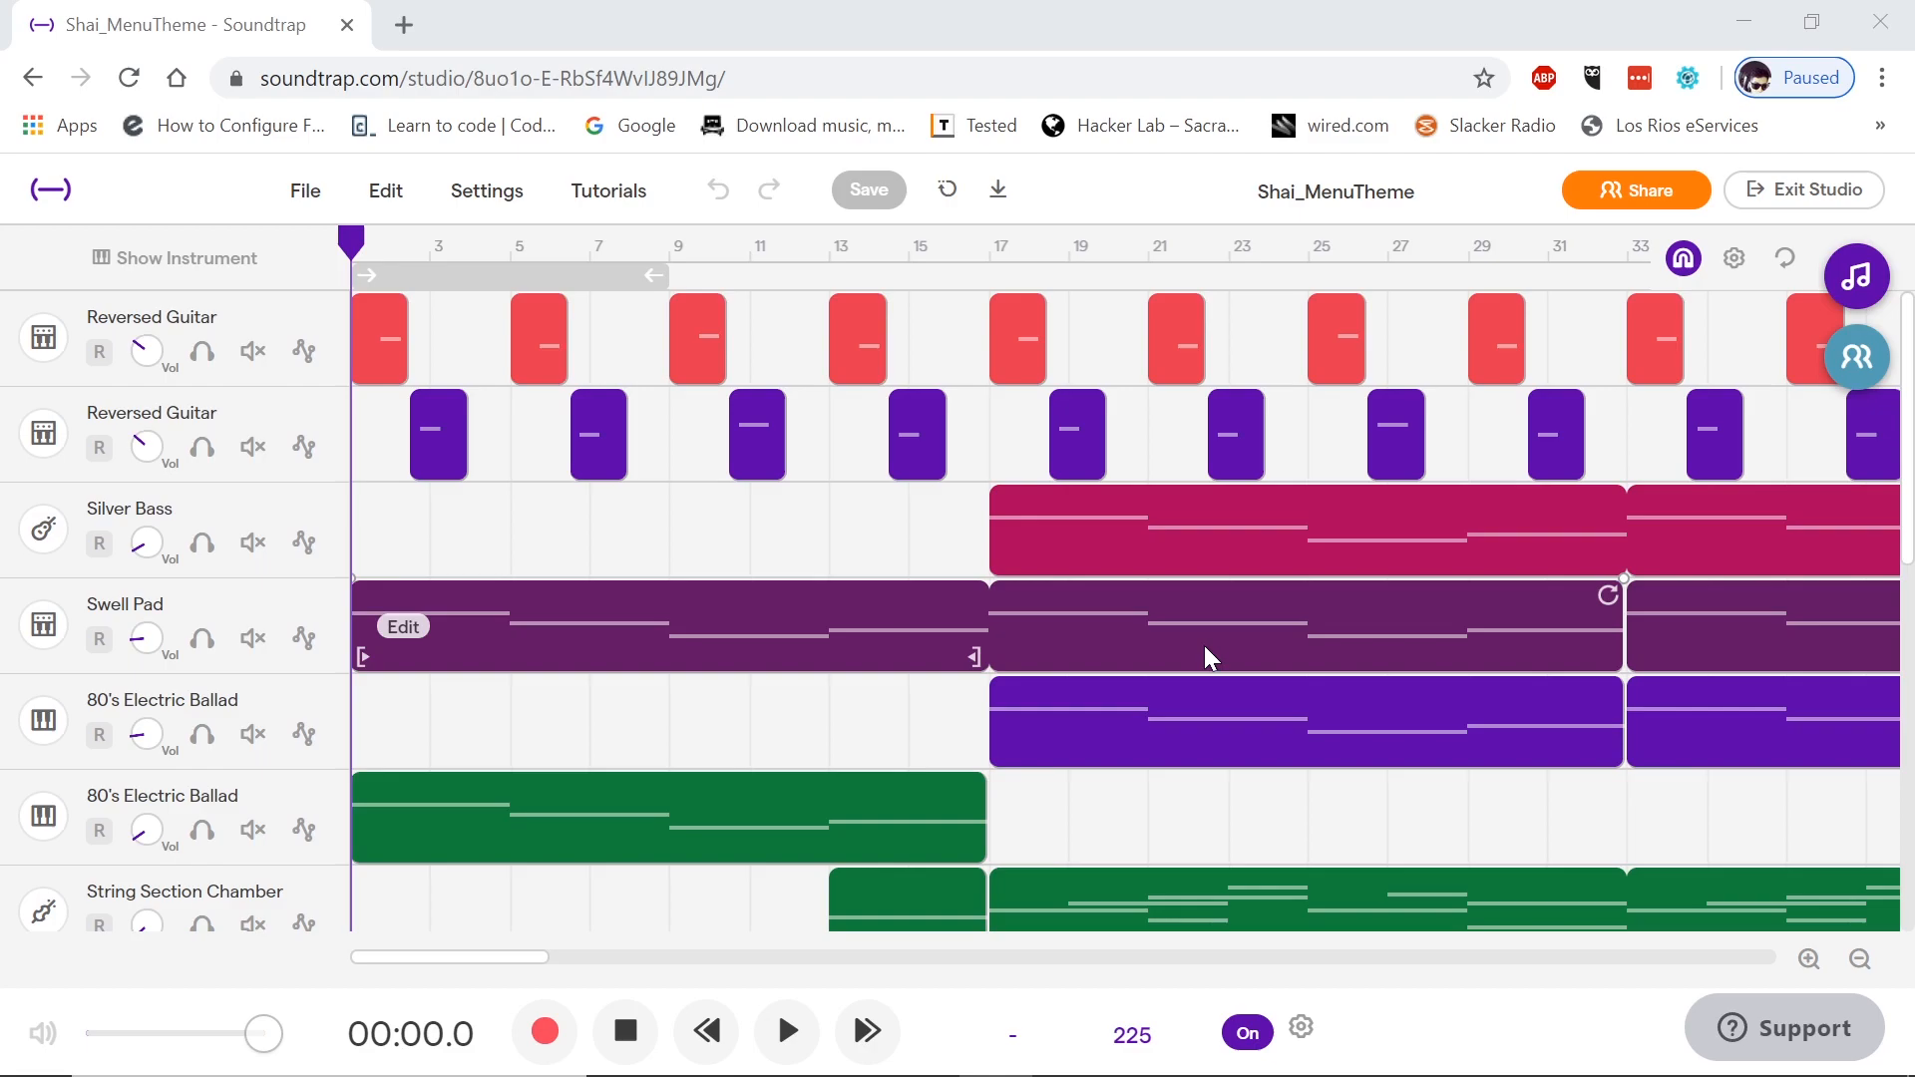
scroll(down, 3)
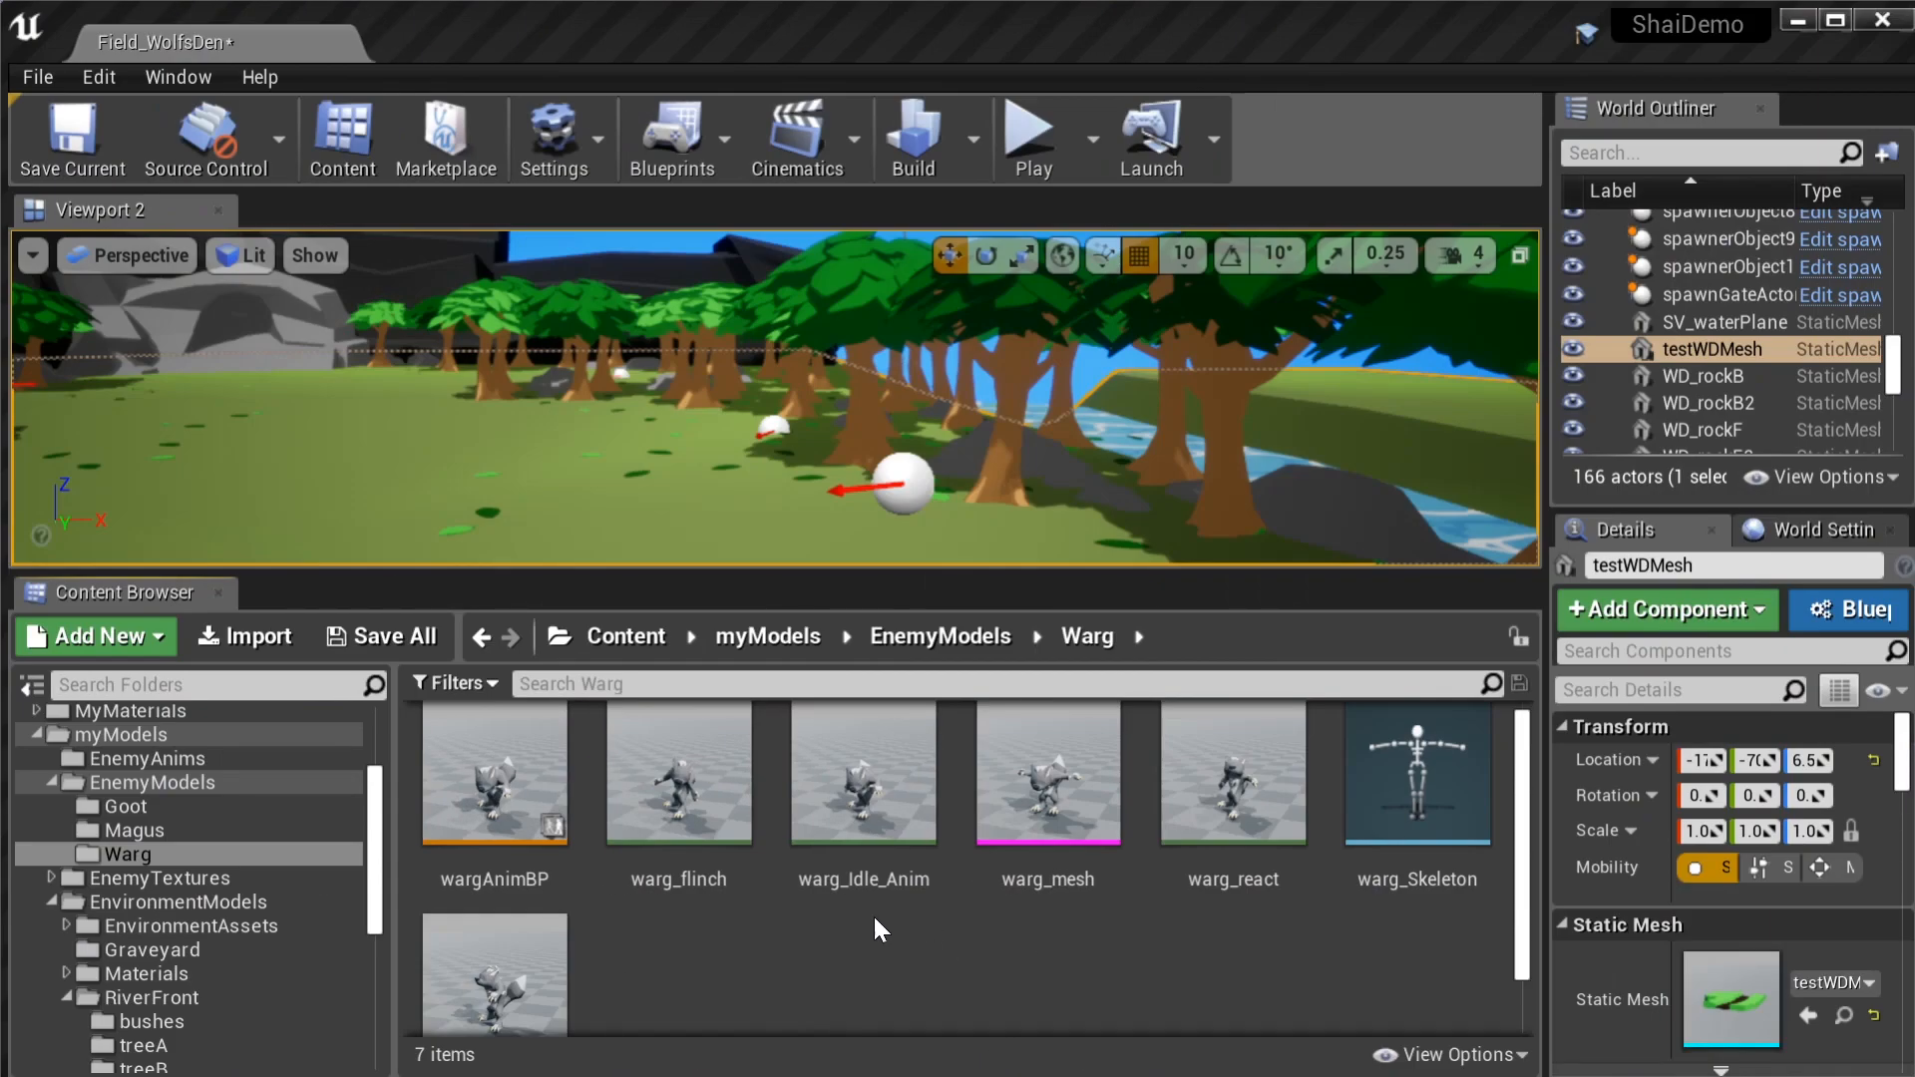
mouse_move(1336, 1043)
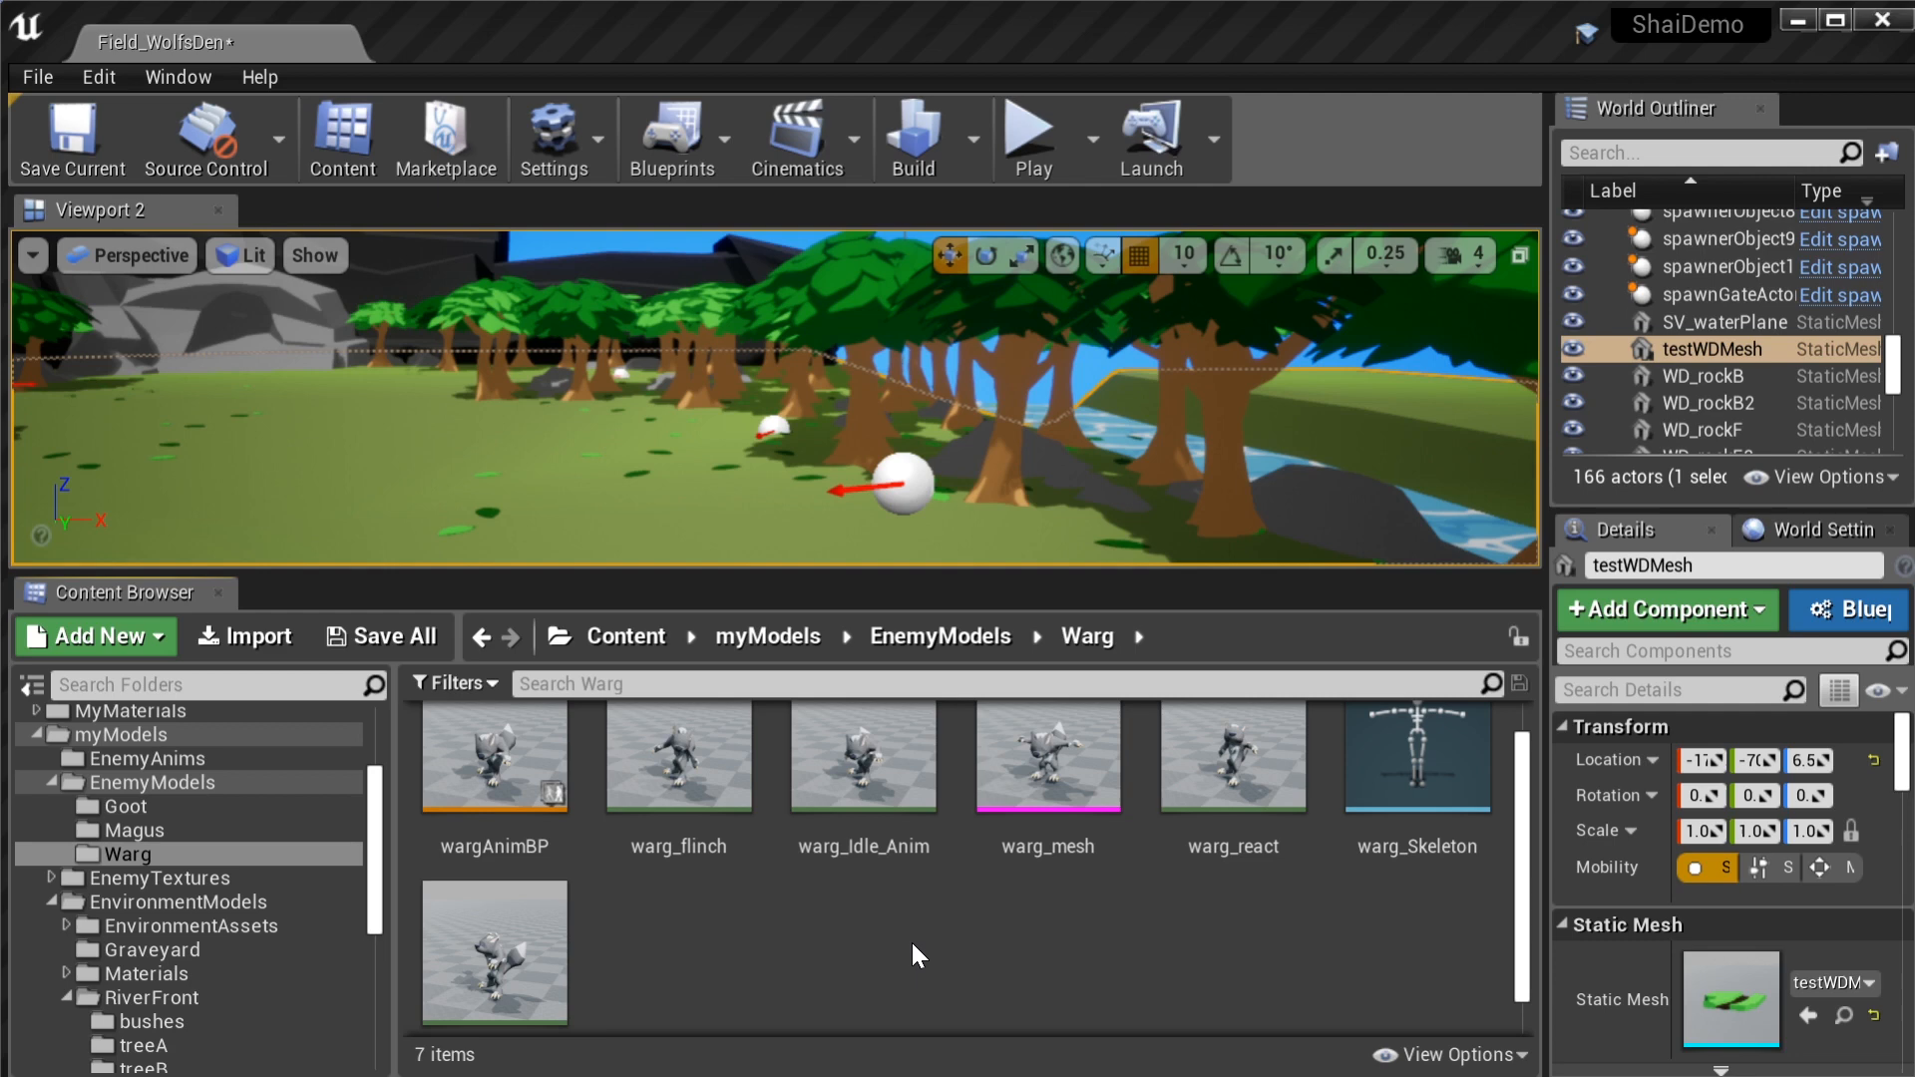
mouse_move(842, 983)
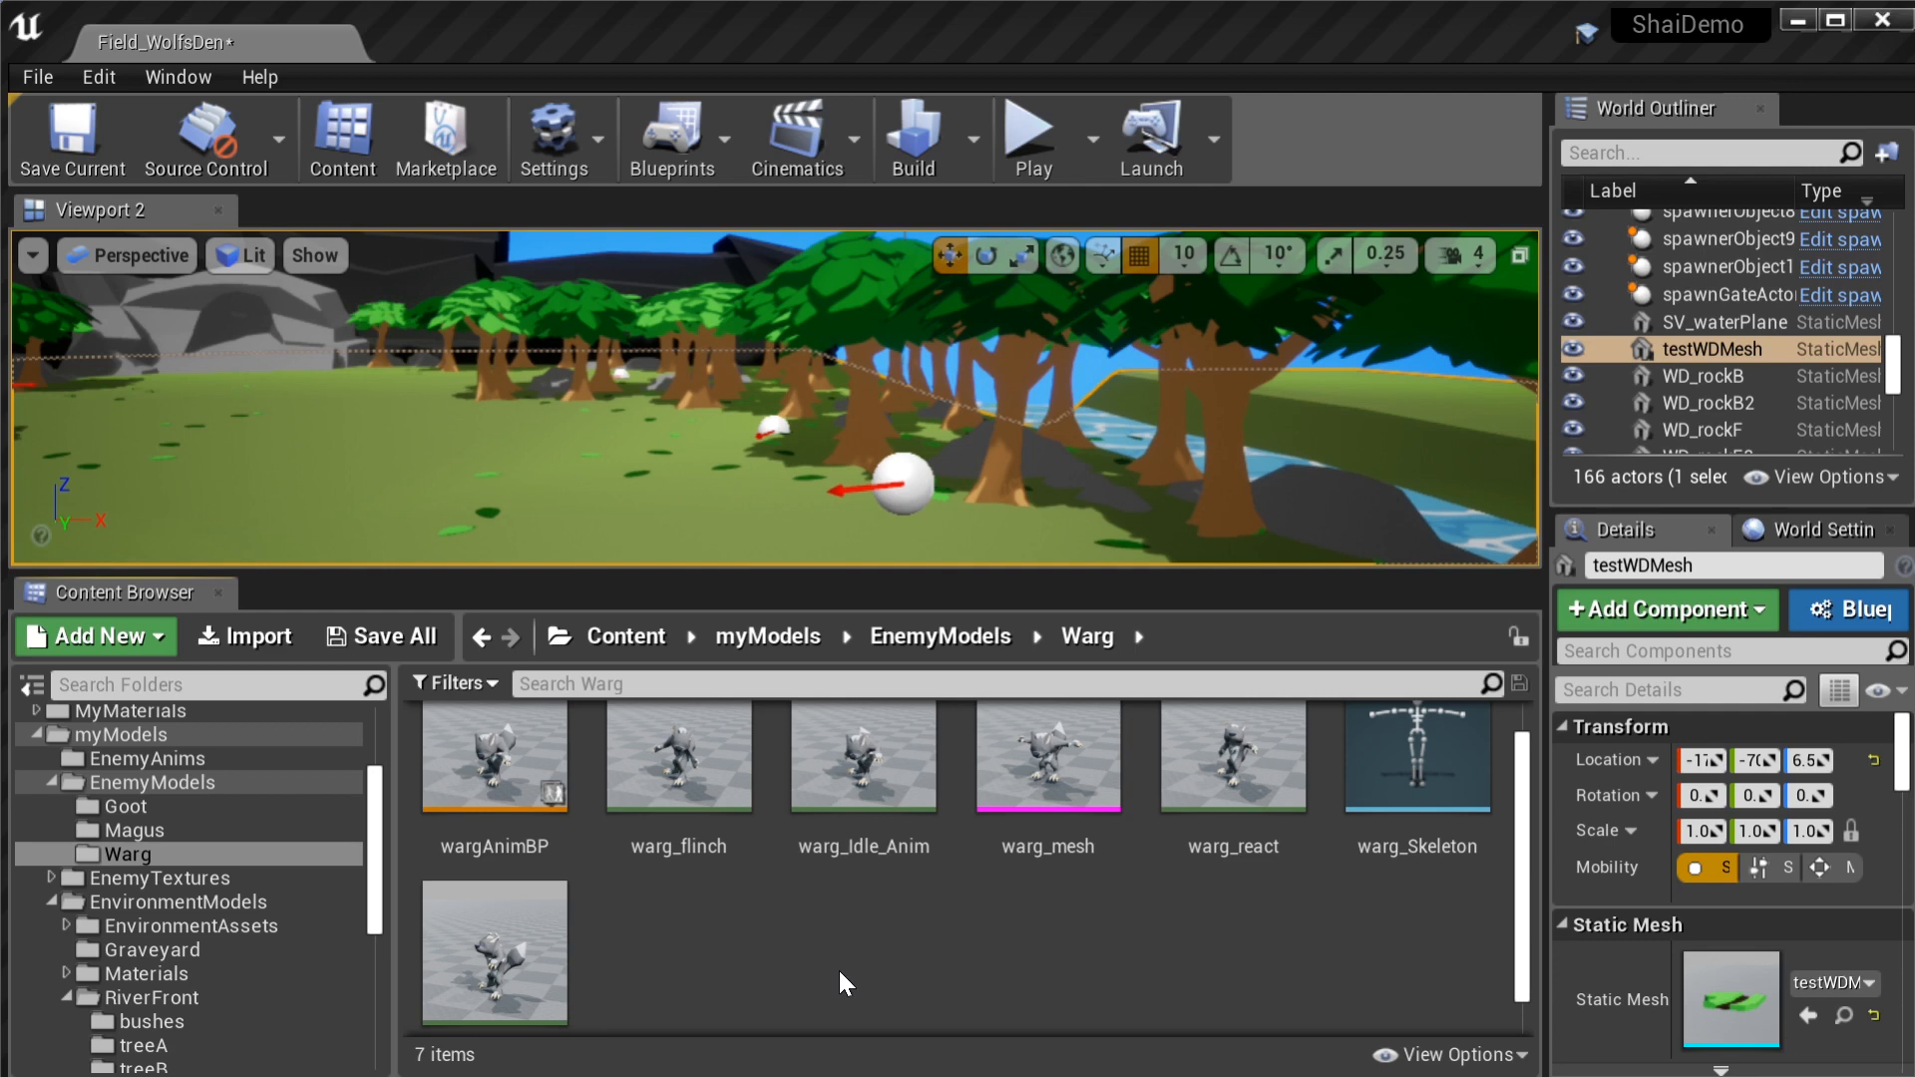
Preview the Warg idle, react and swipe animations, then close the preview windows
double_click(678, 753)
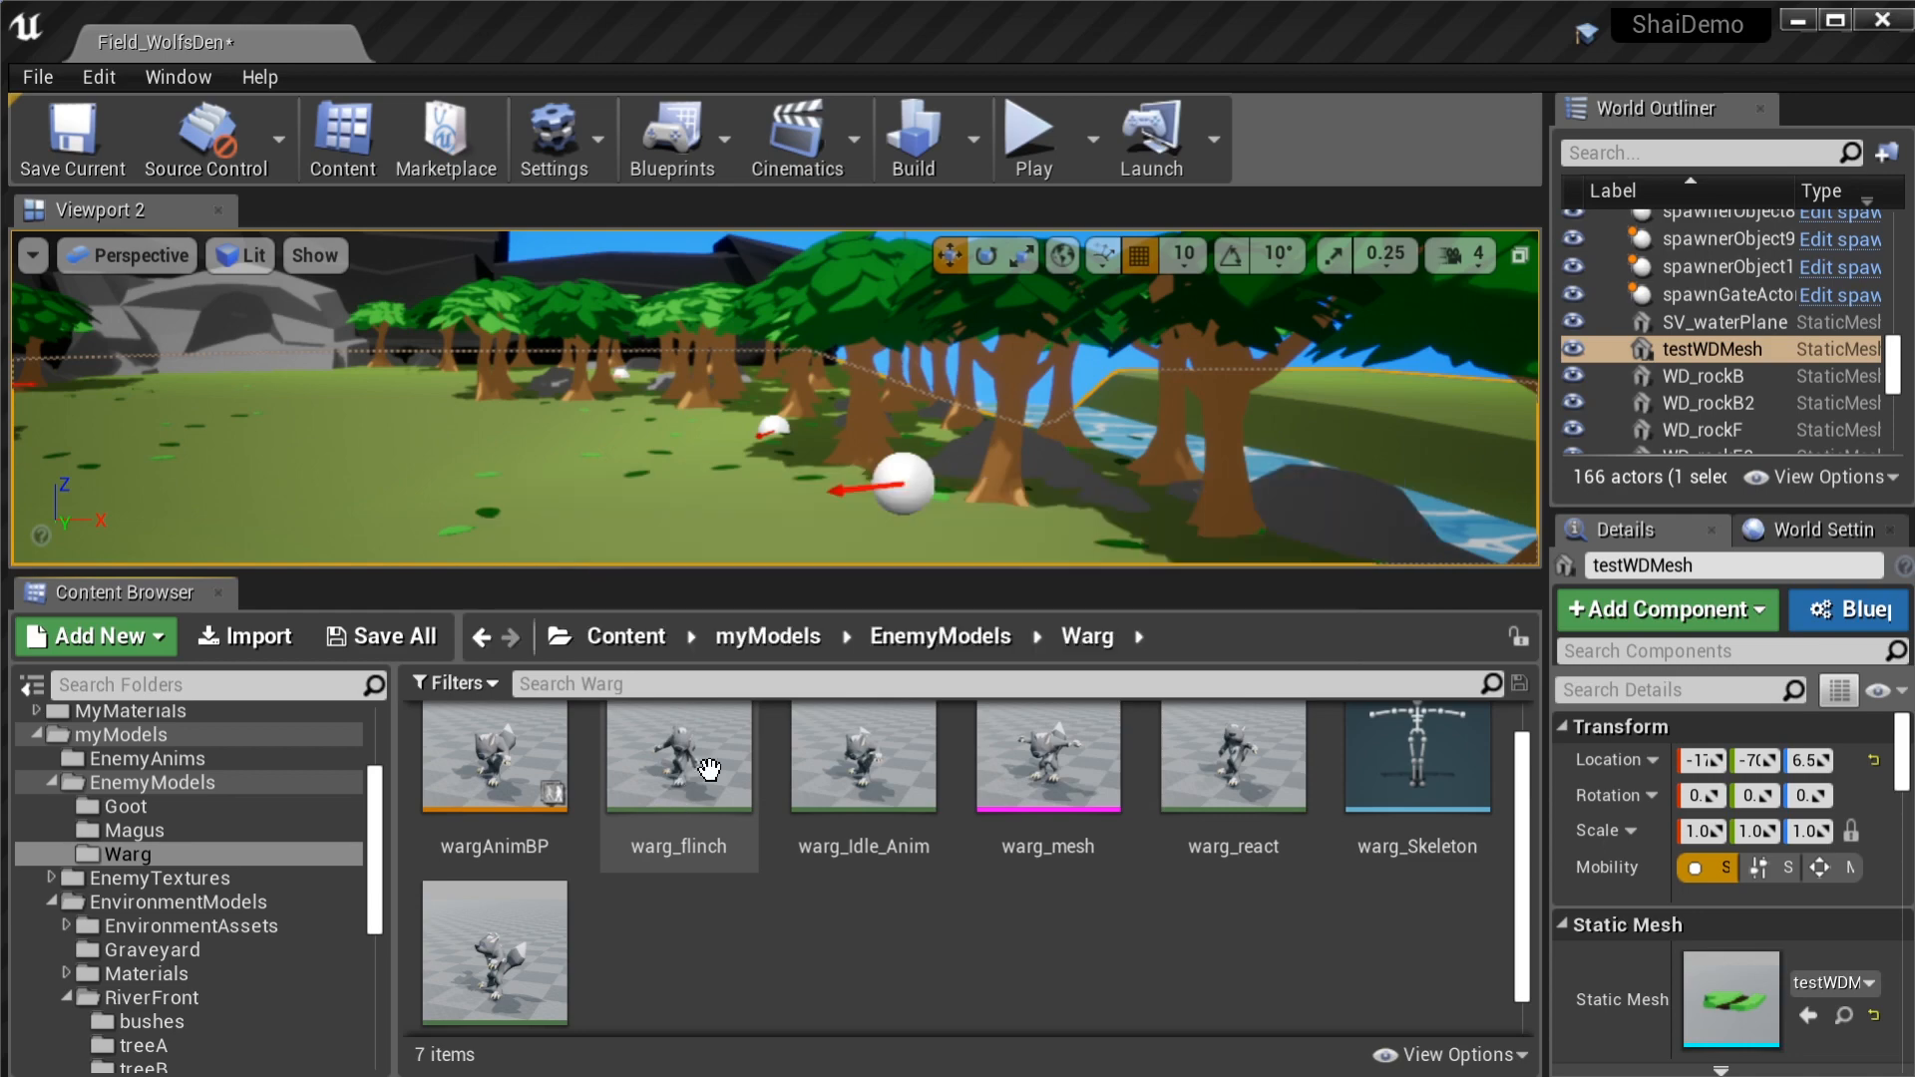
double_click(678, 758)
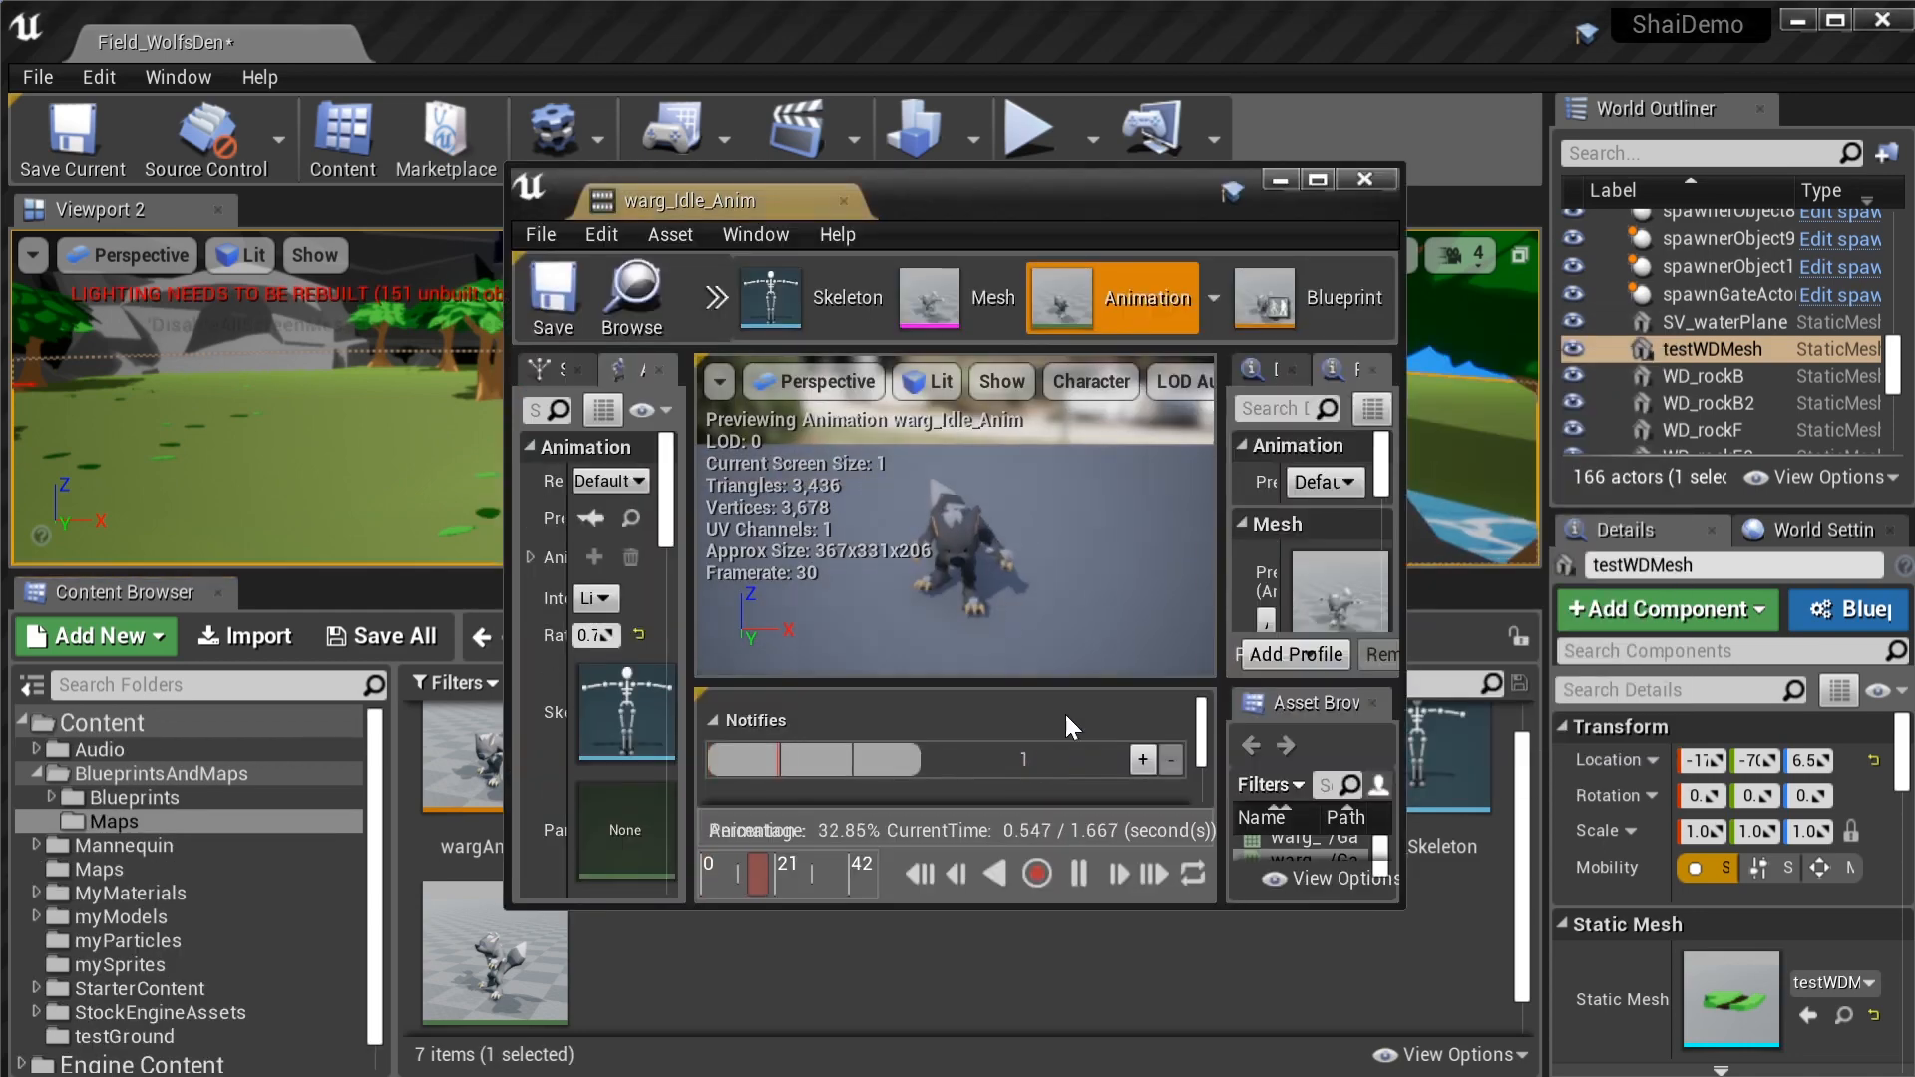
double_click(1232, 758)
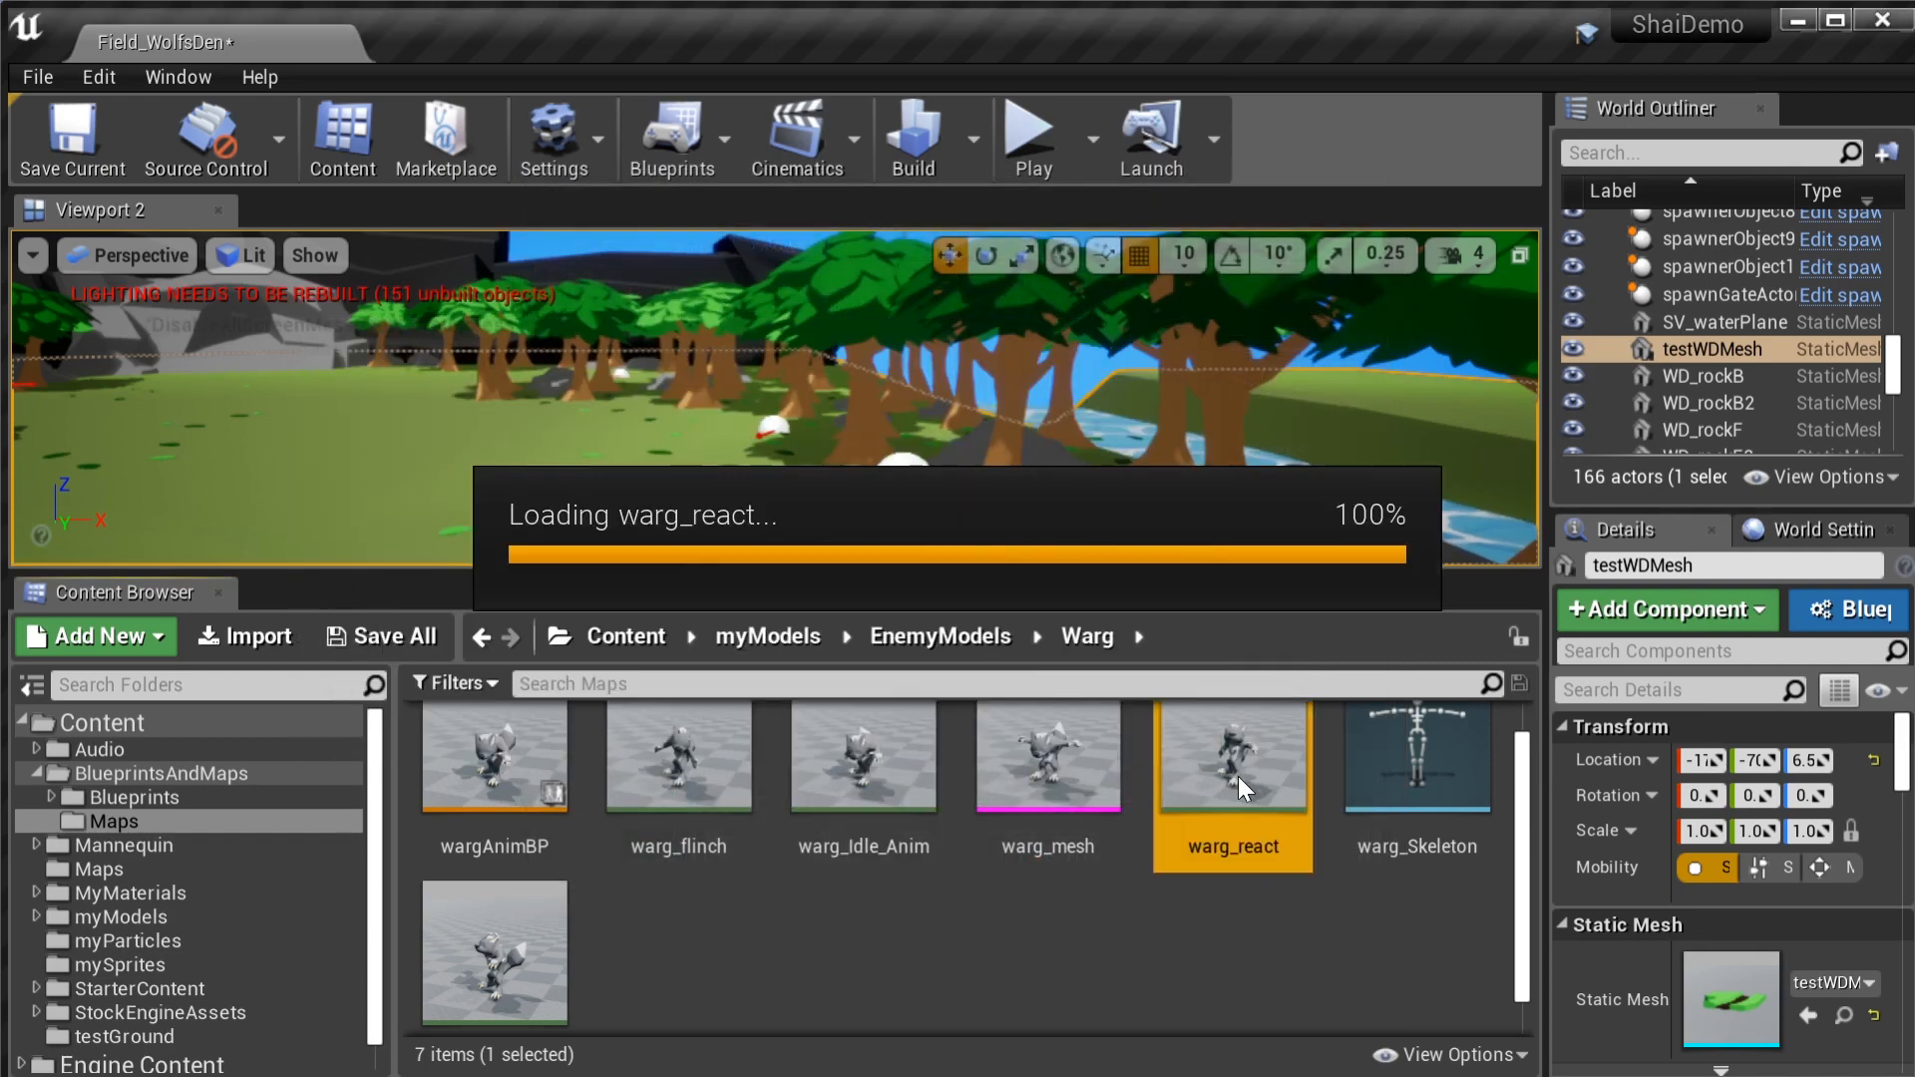
double_click(1230, 758)
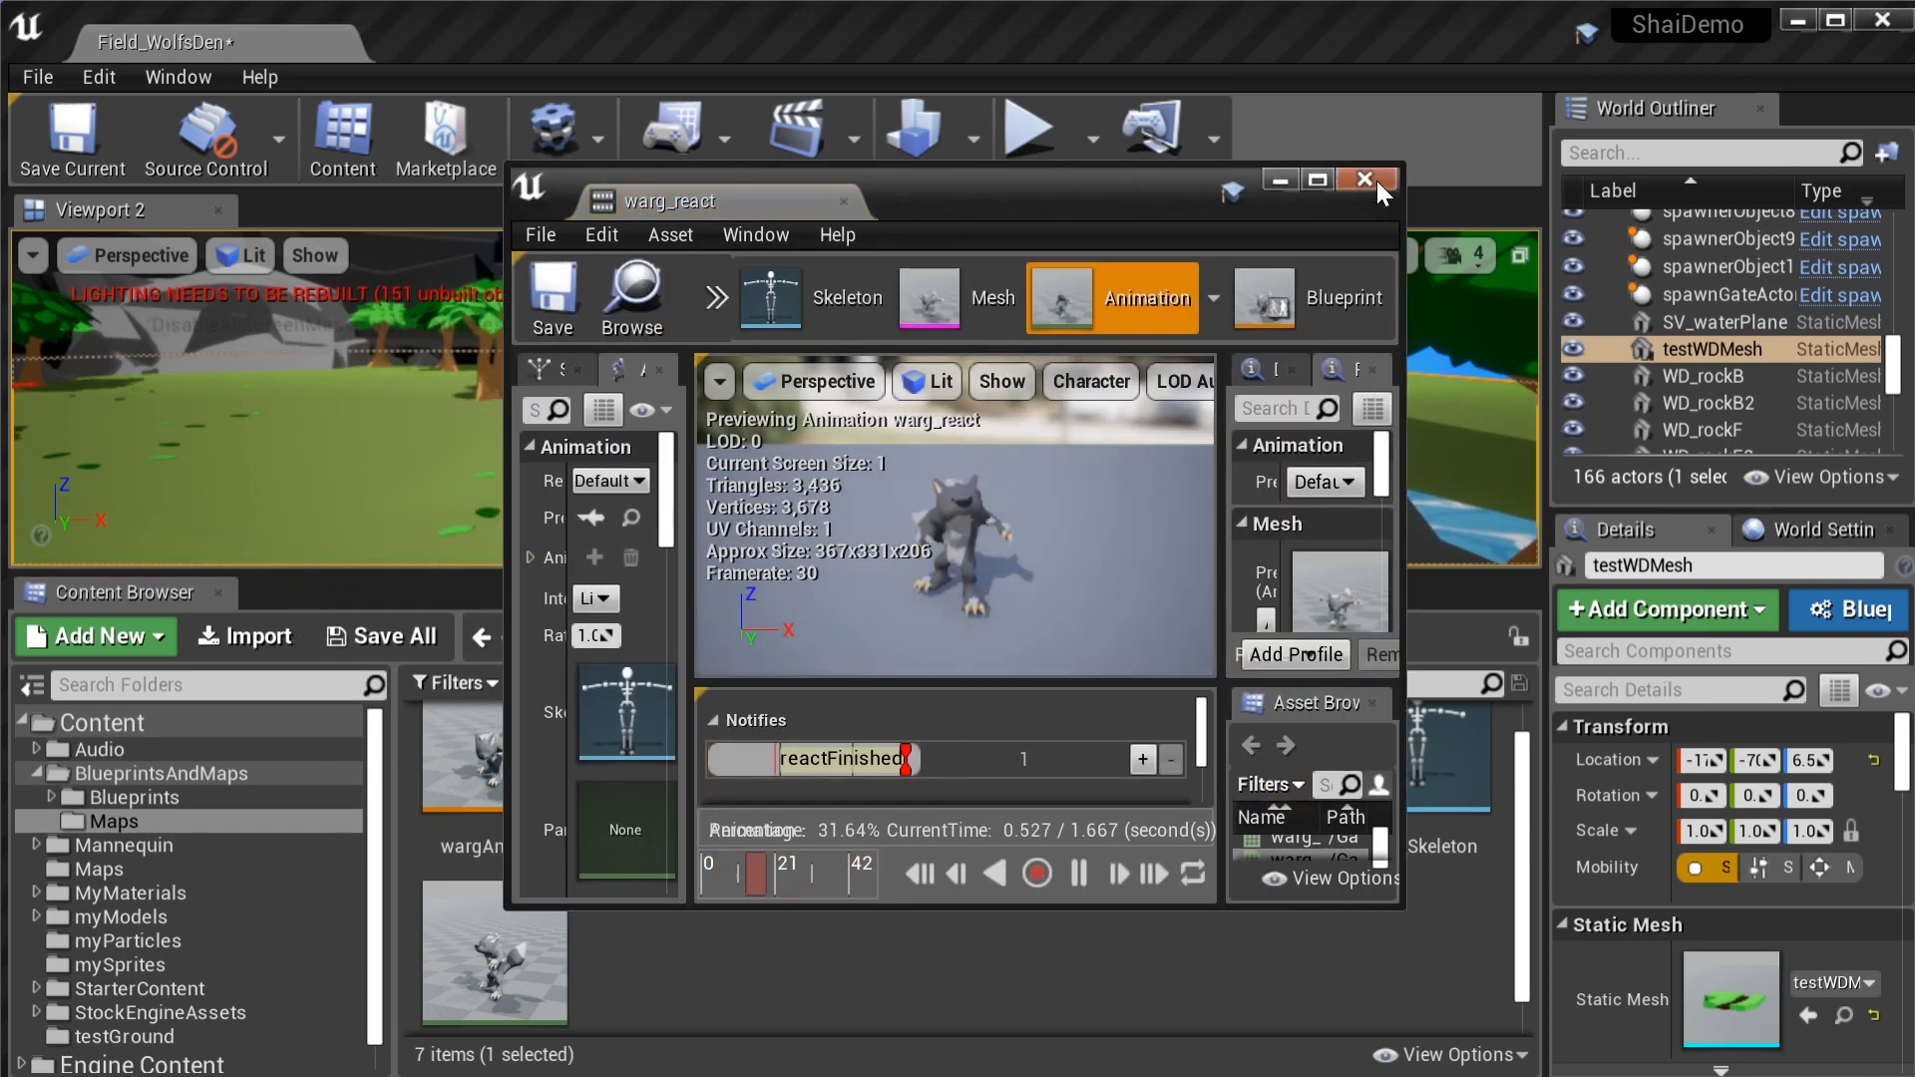
click(1364, 179)
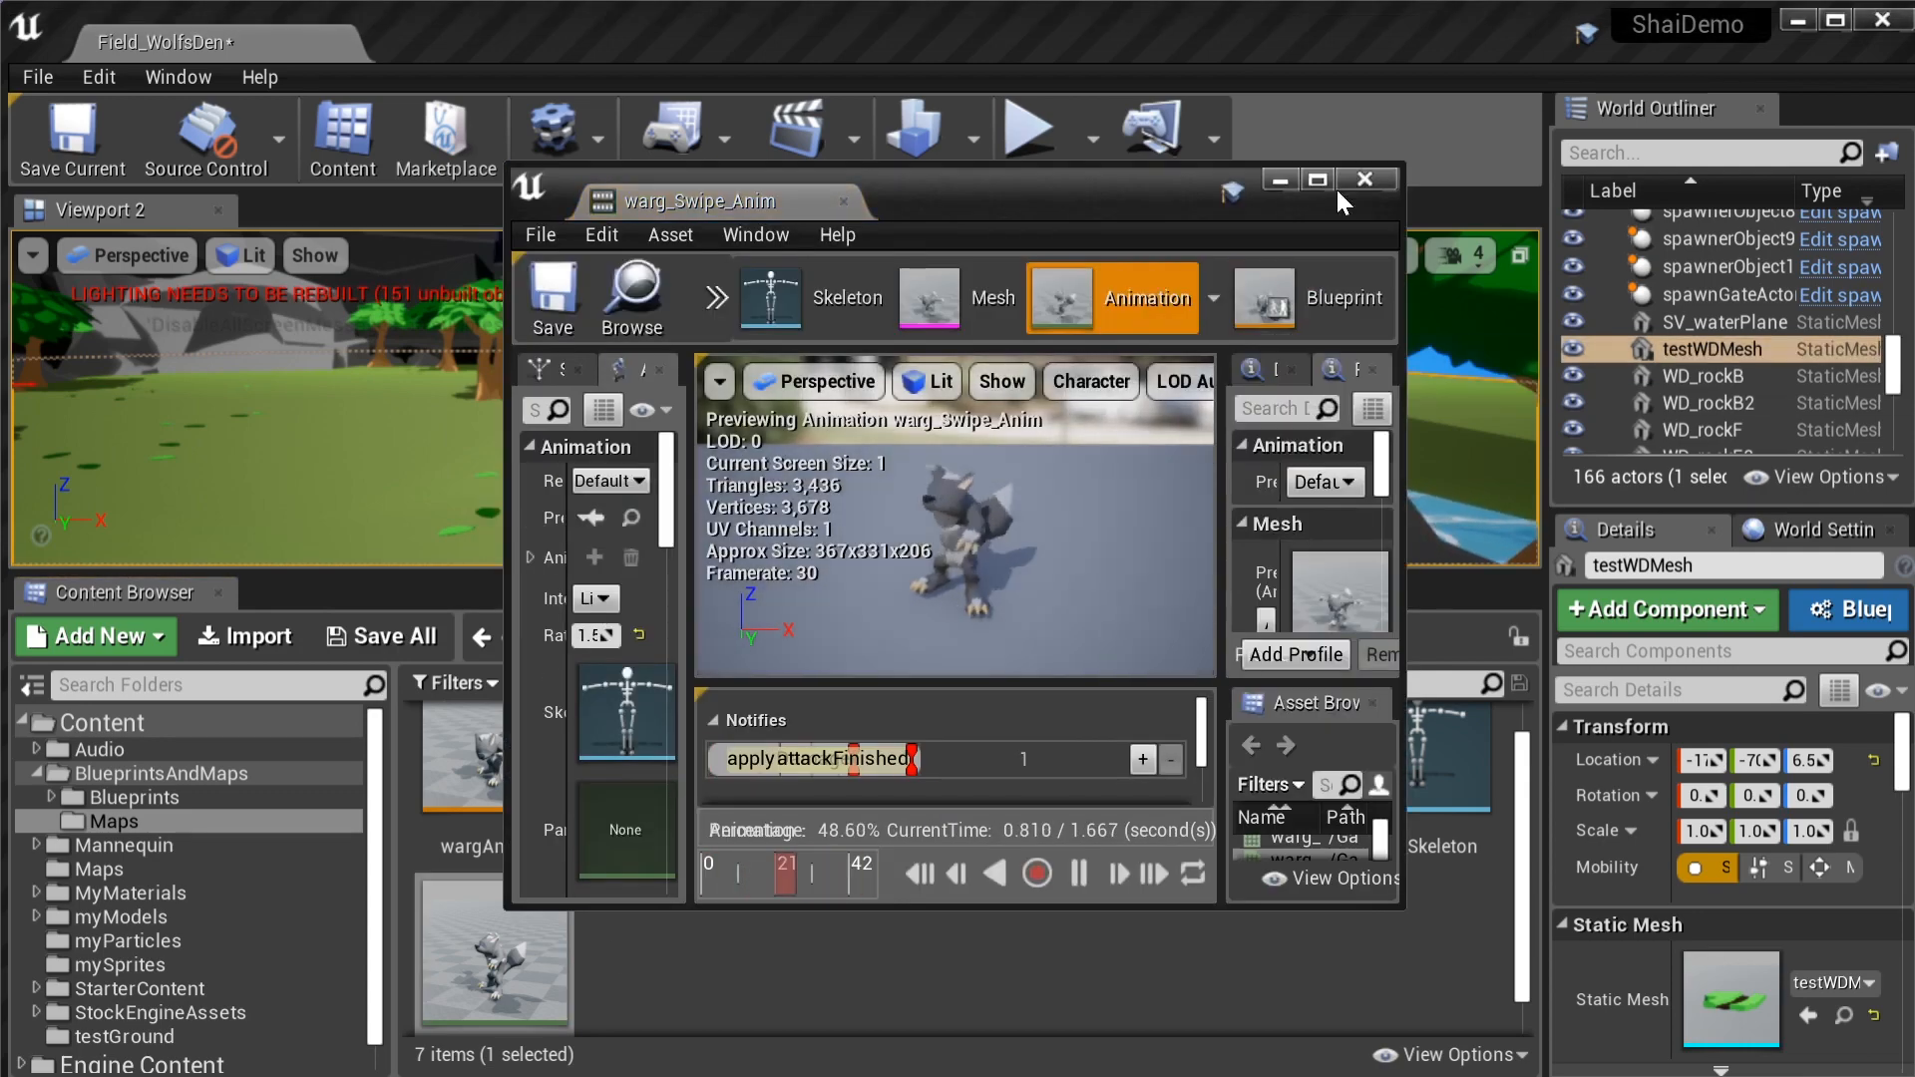
click(1367, 177)
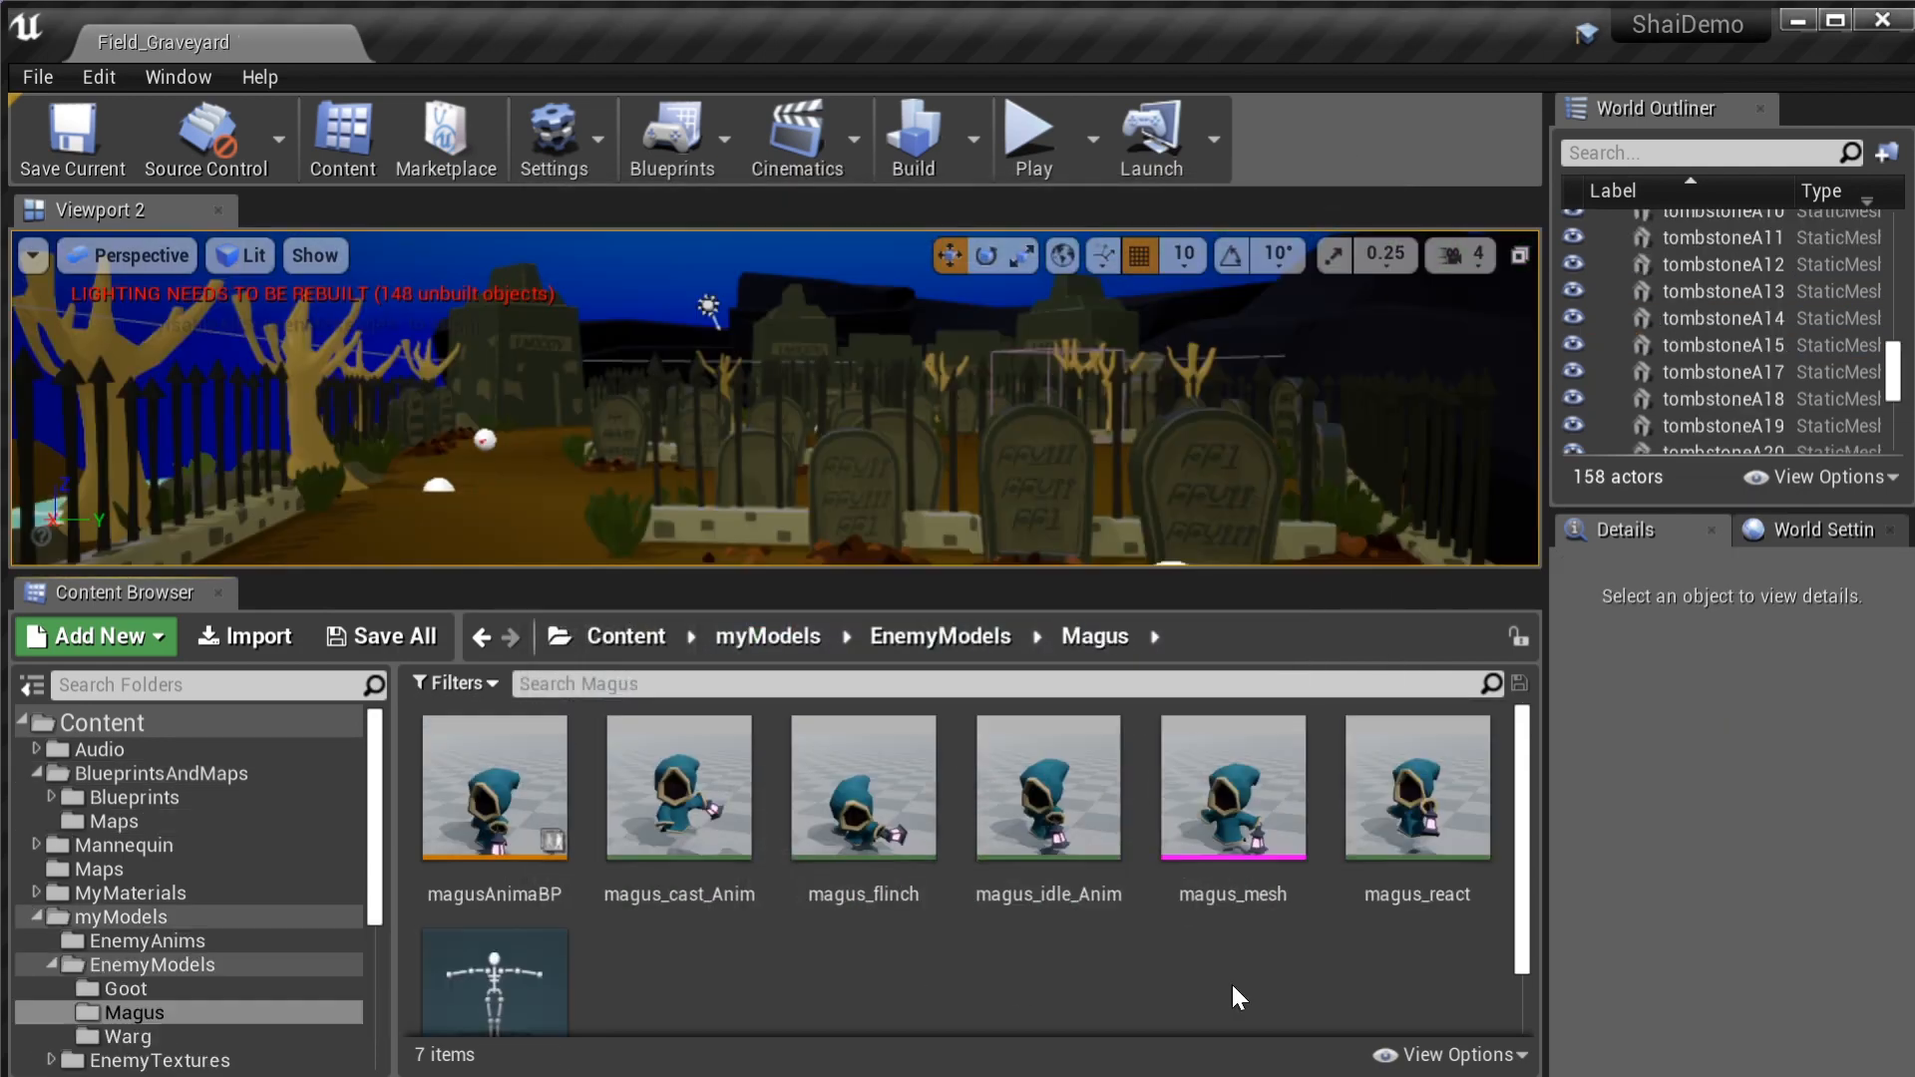
mouse_move(1205, 1013)
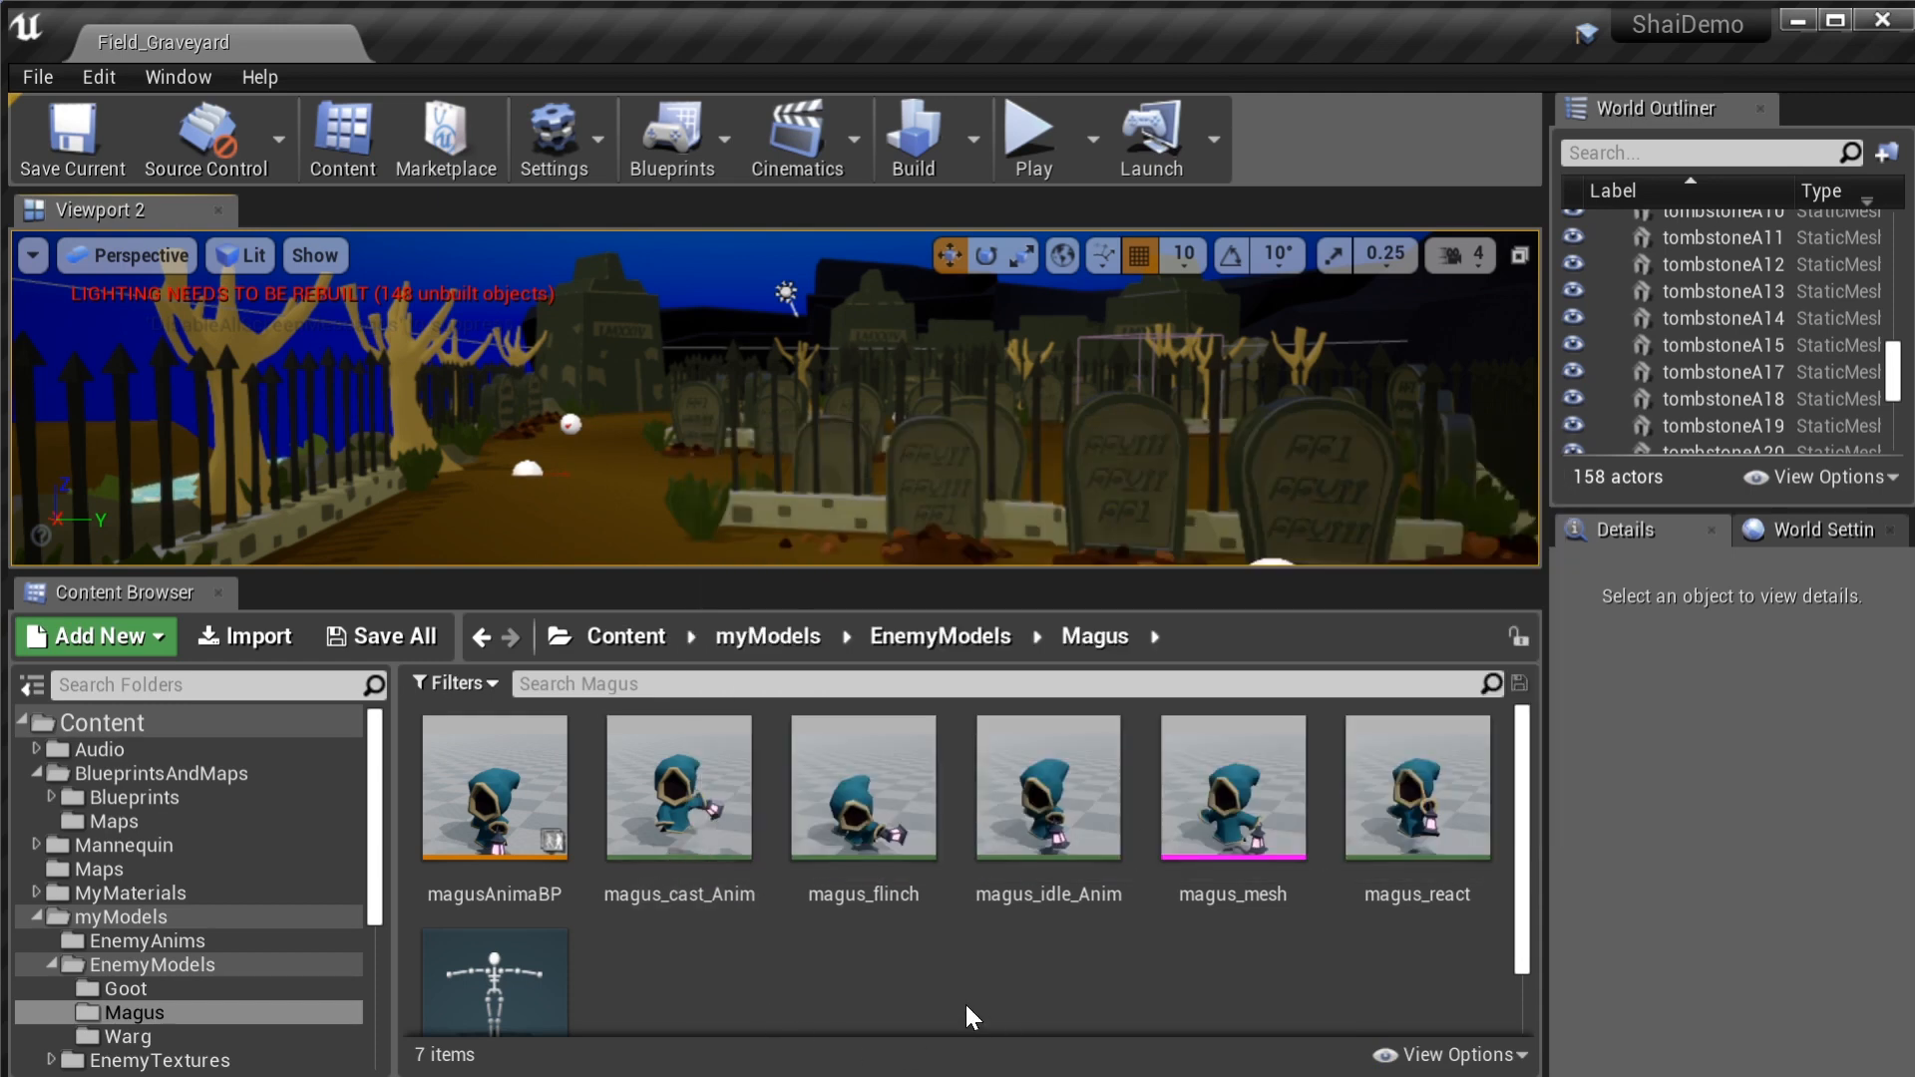
mouse_move(787, 956)
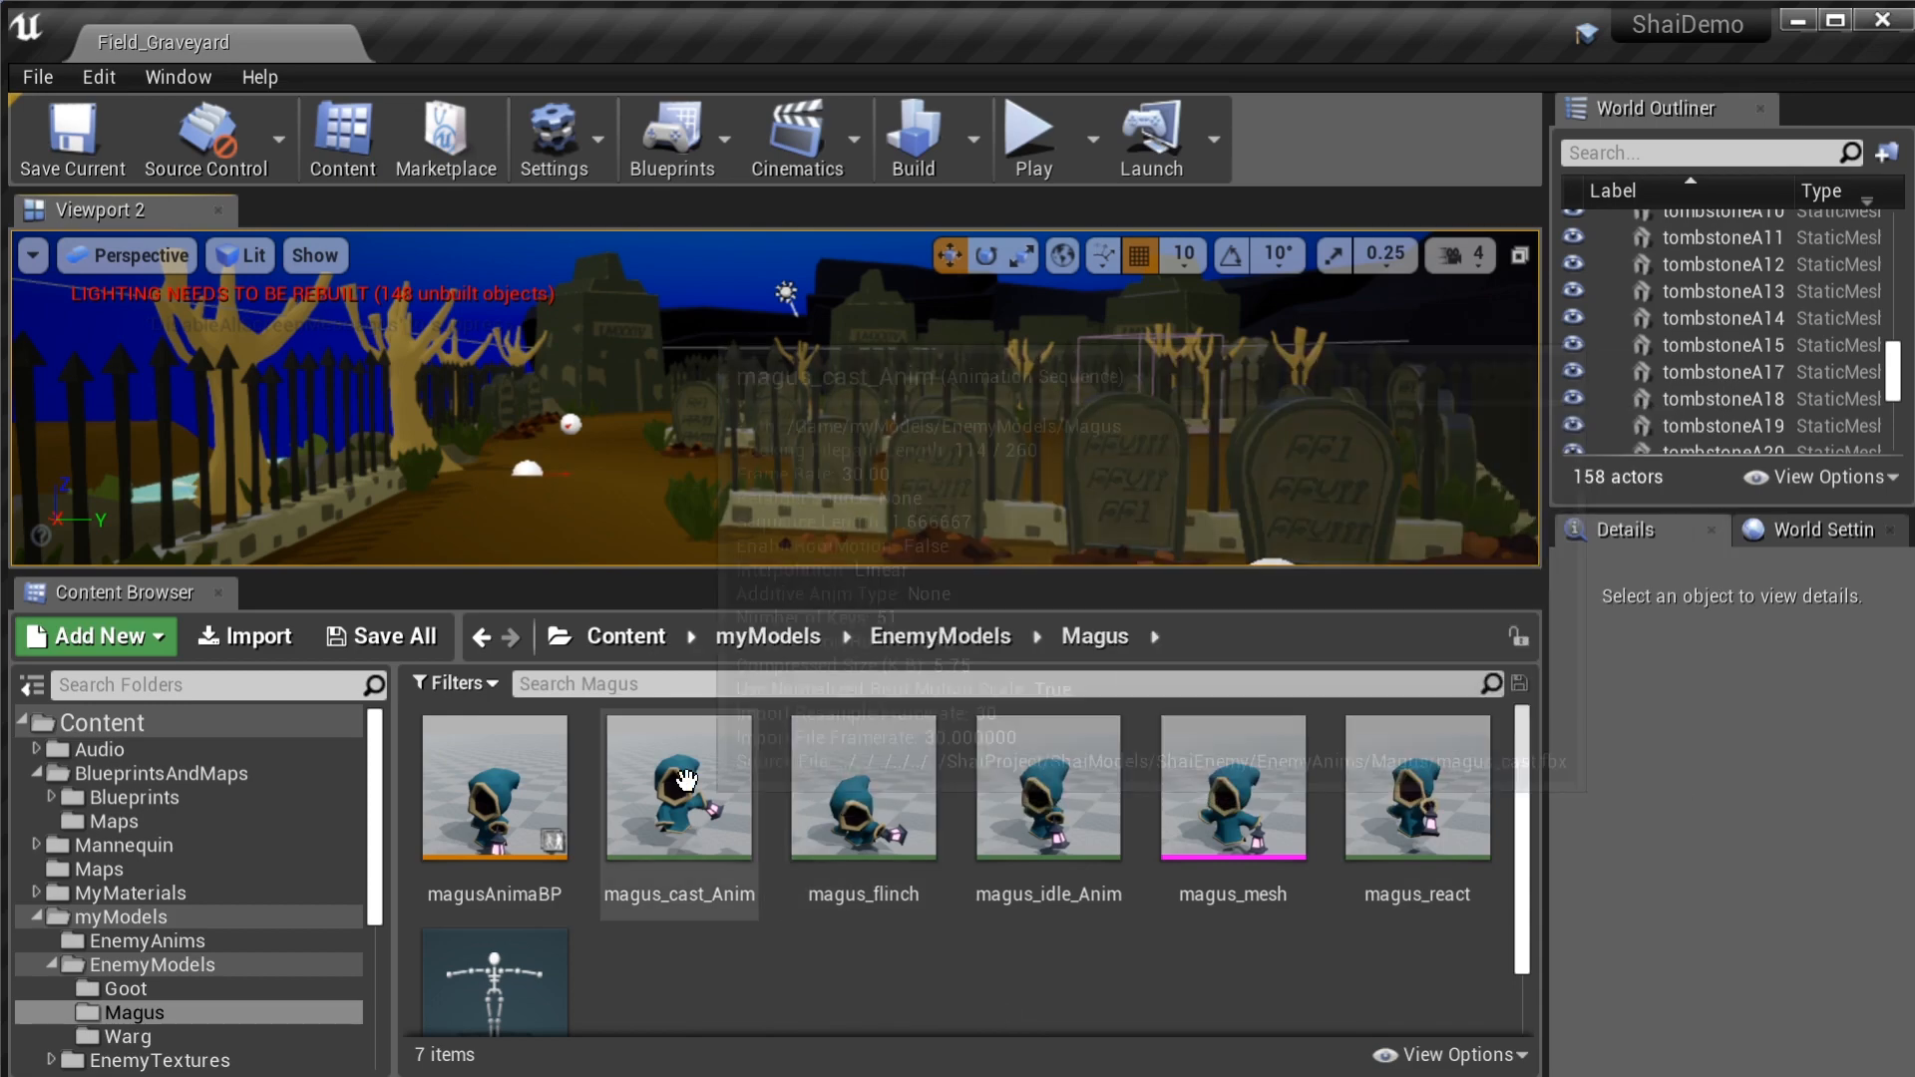
Preview the magus_cast_Anim casting animation
double_click(678, 788)
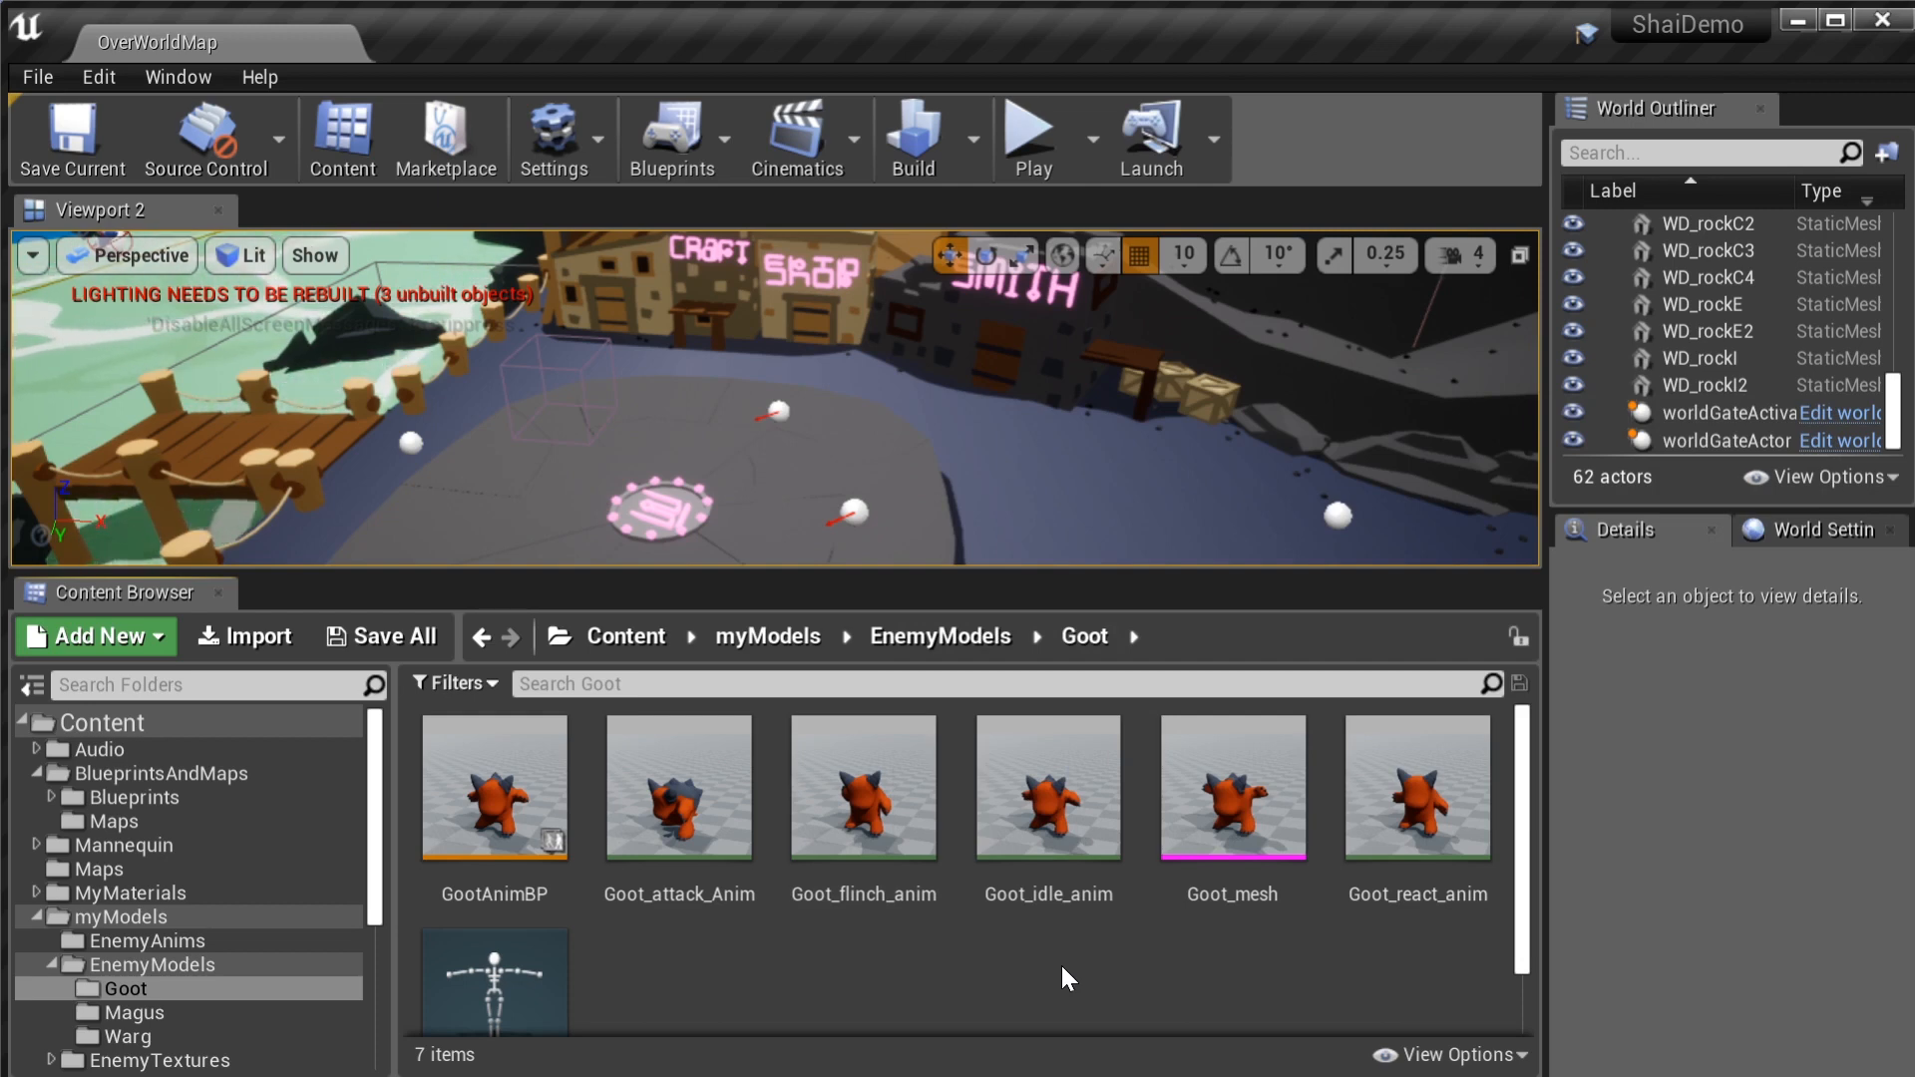
Preview the Goot_attack_Anim attack animation
double_click(678, 787)
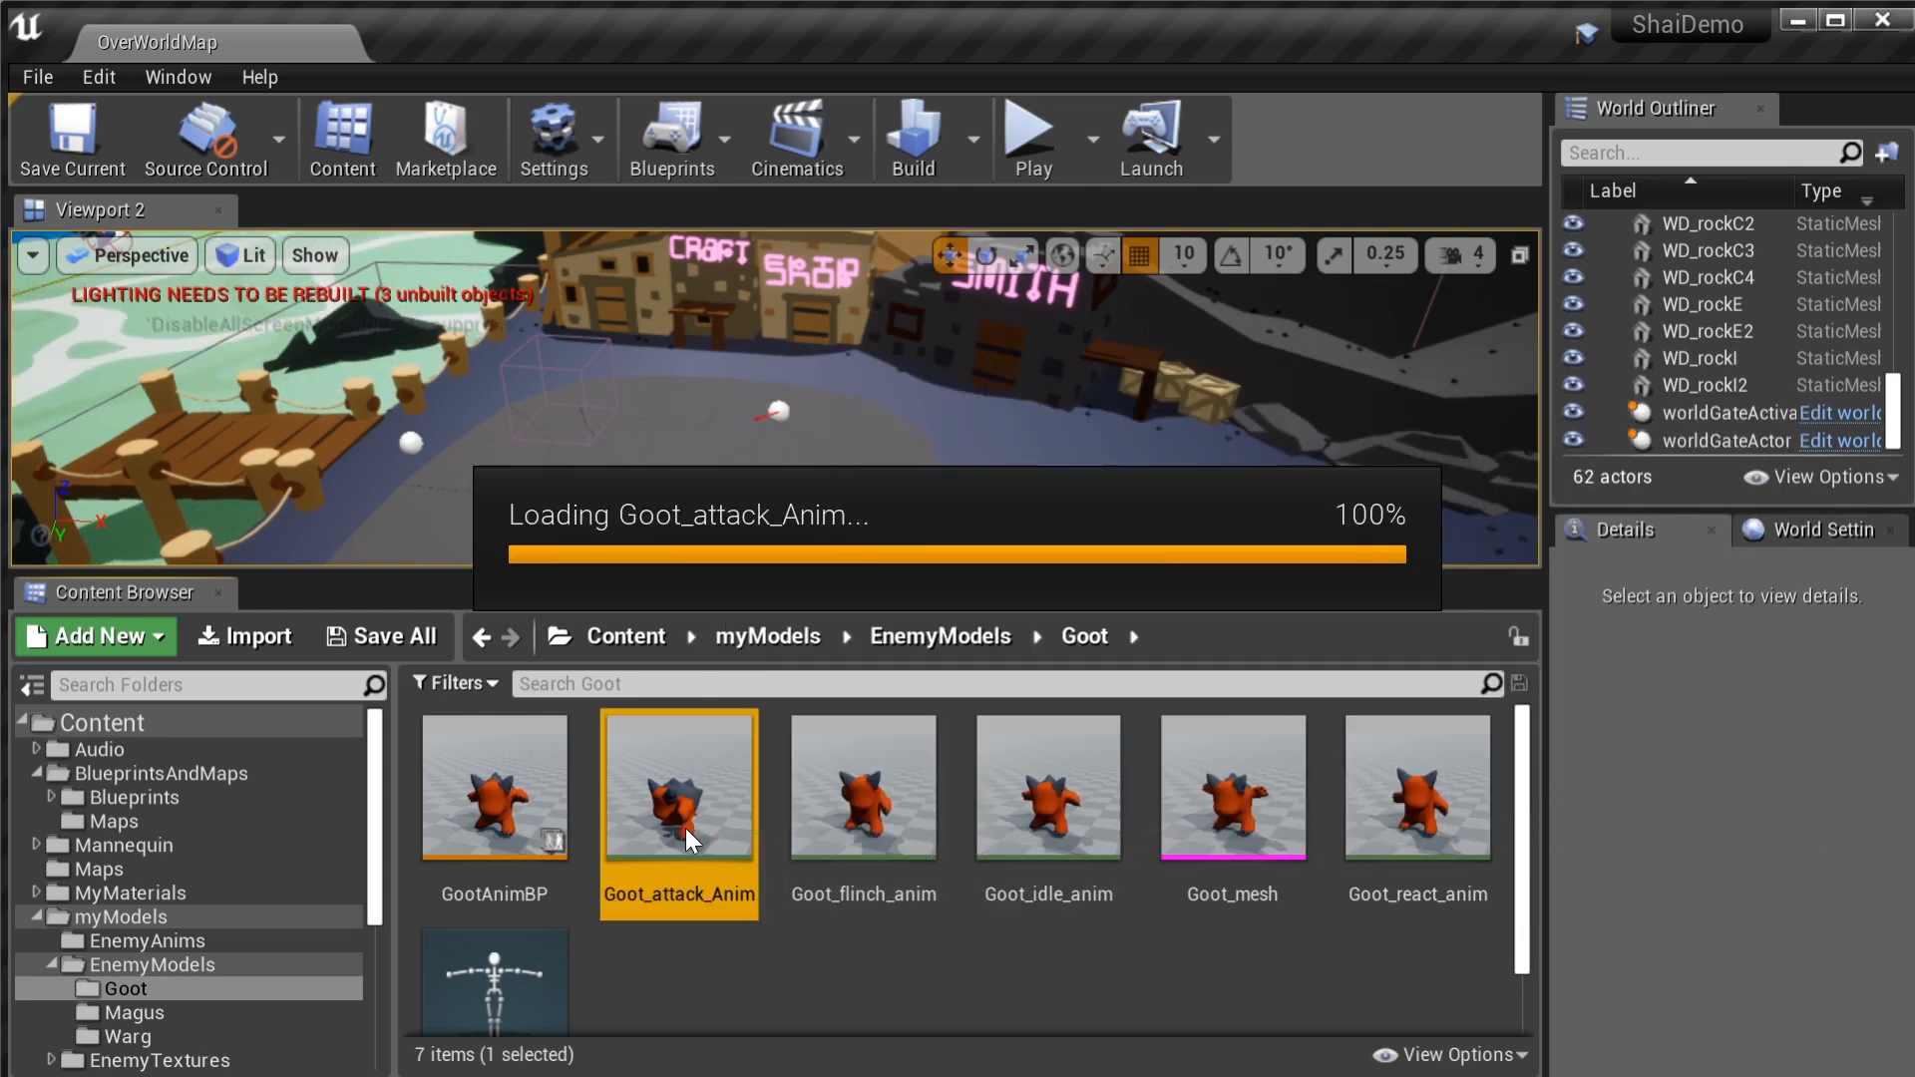
double_click(678, 788)
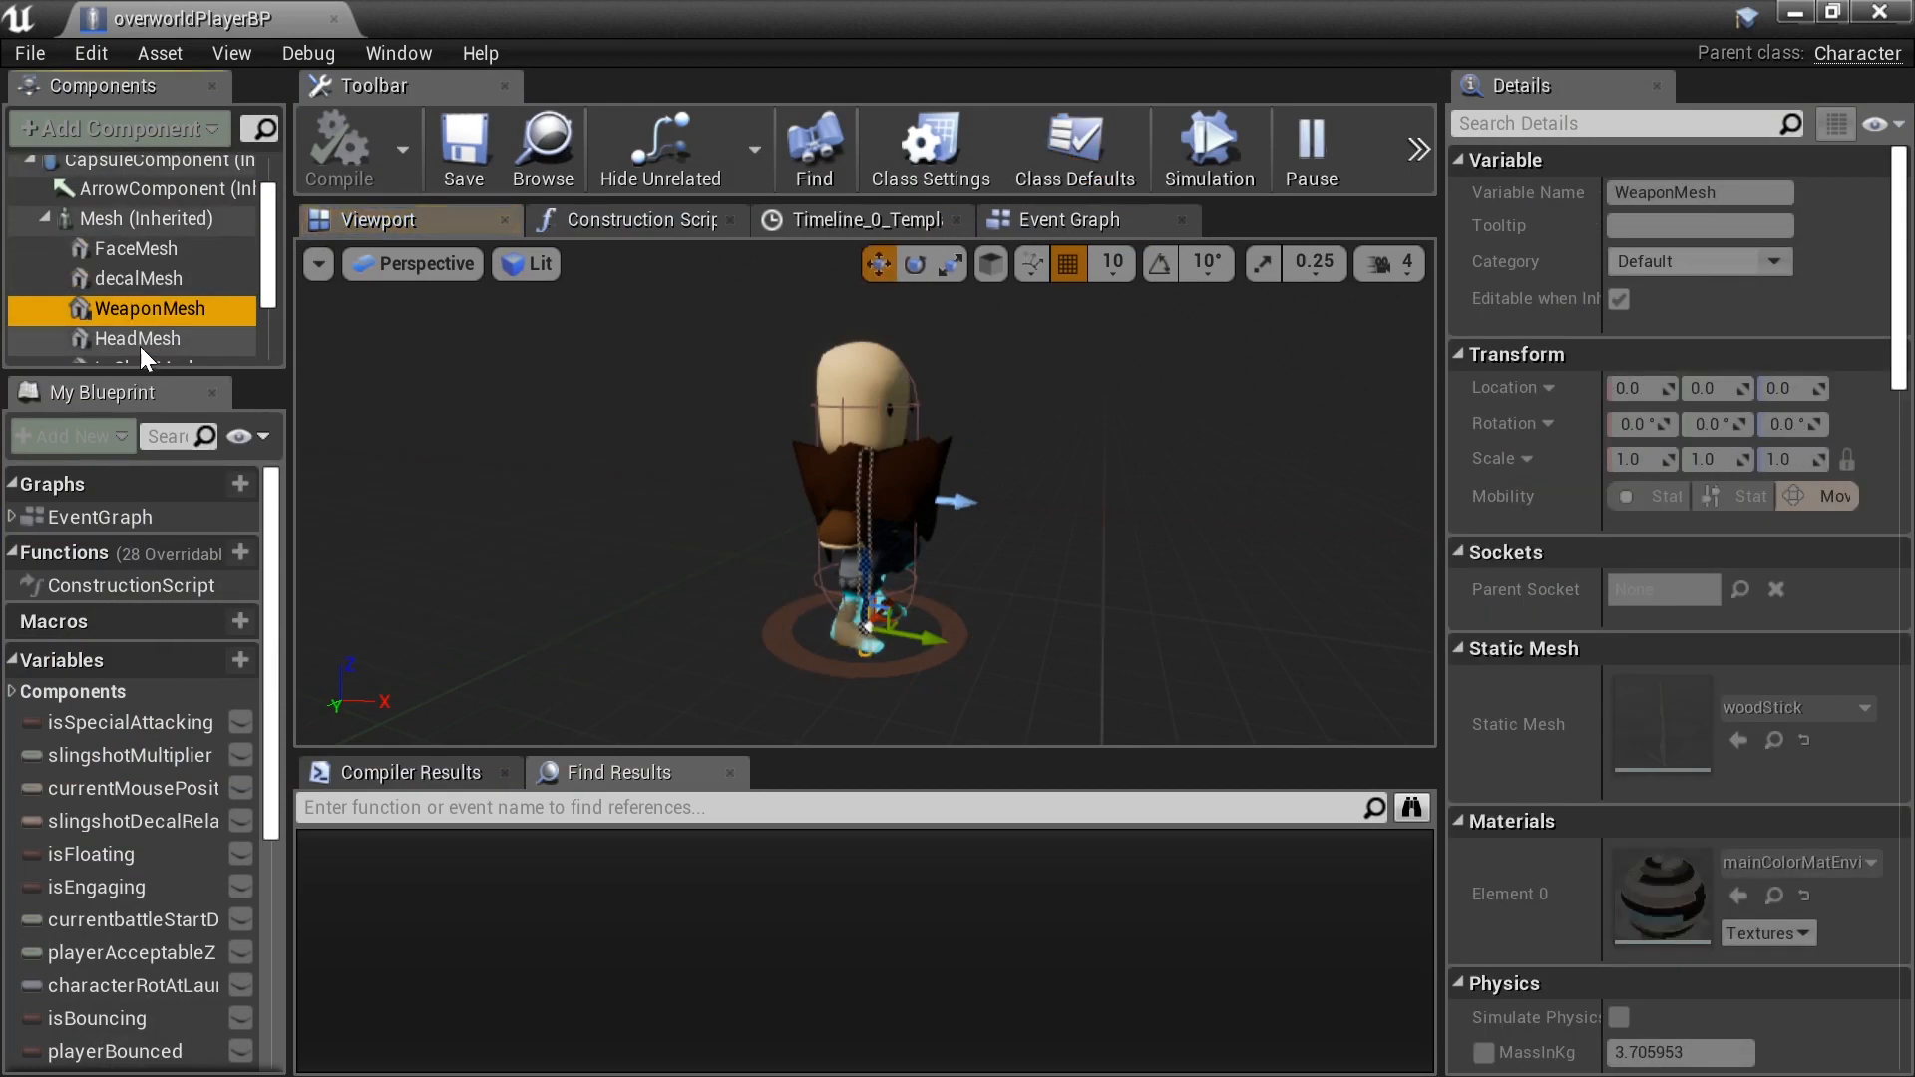
Select the FaceMesh component to show its ShaiDefaultFace mesh and transform details
click(145, 303)
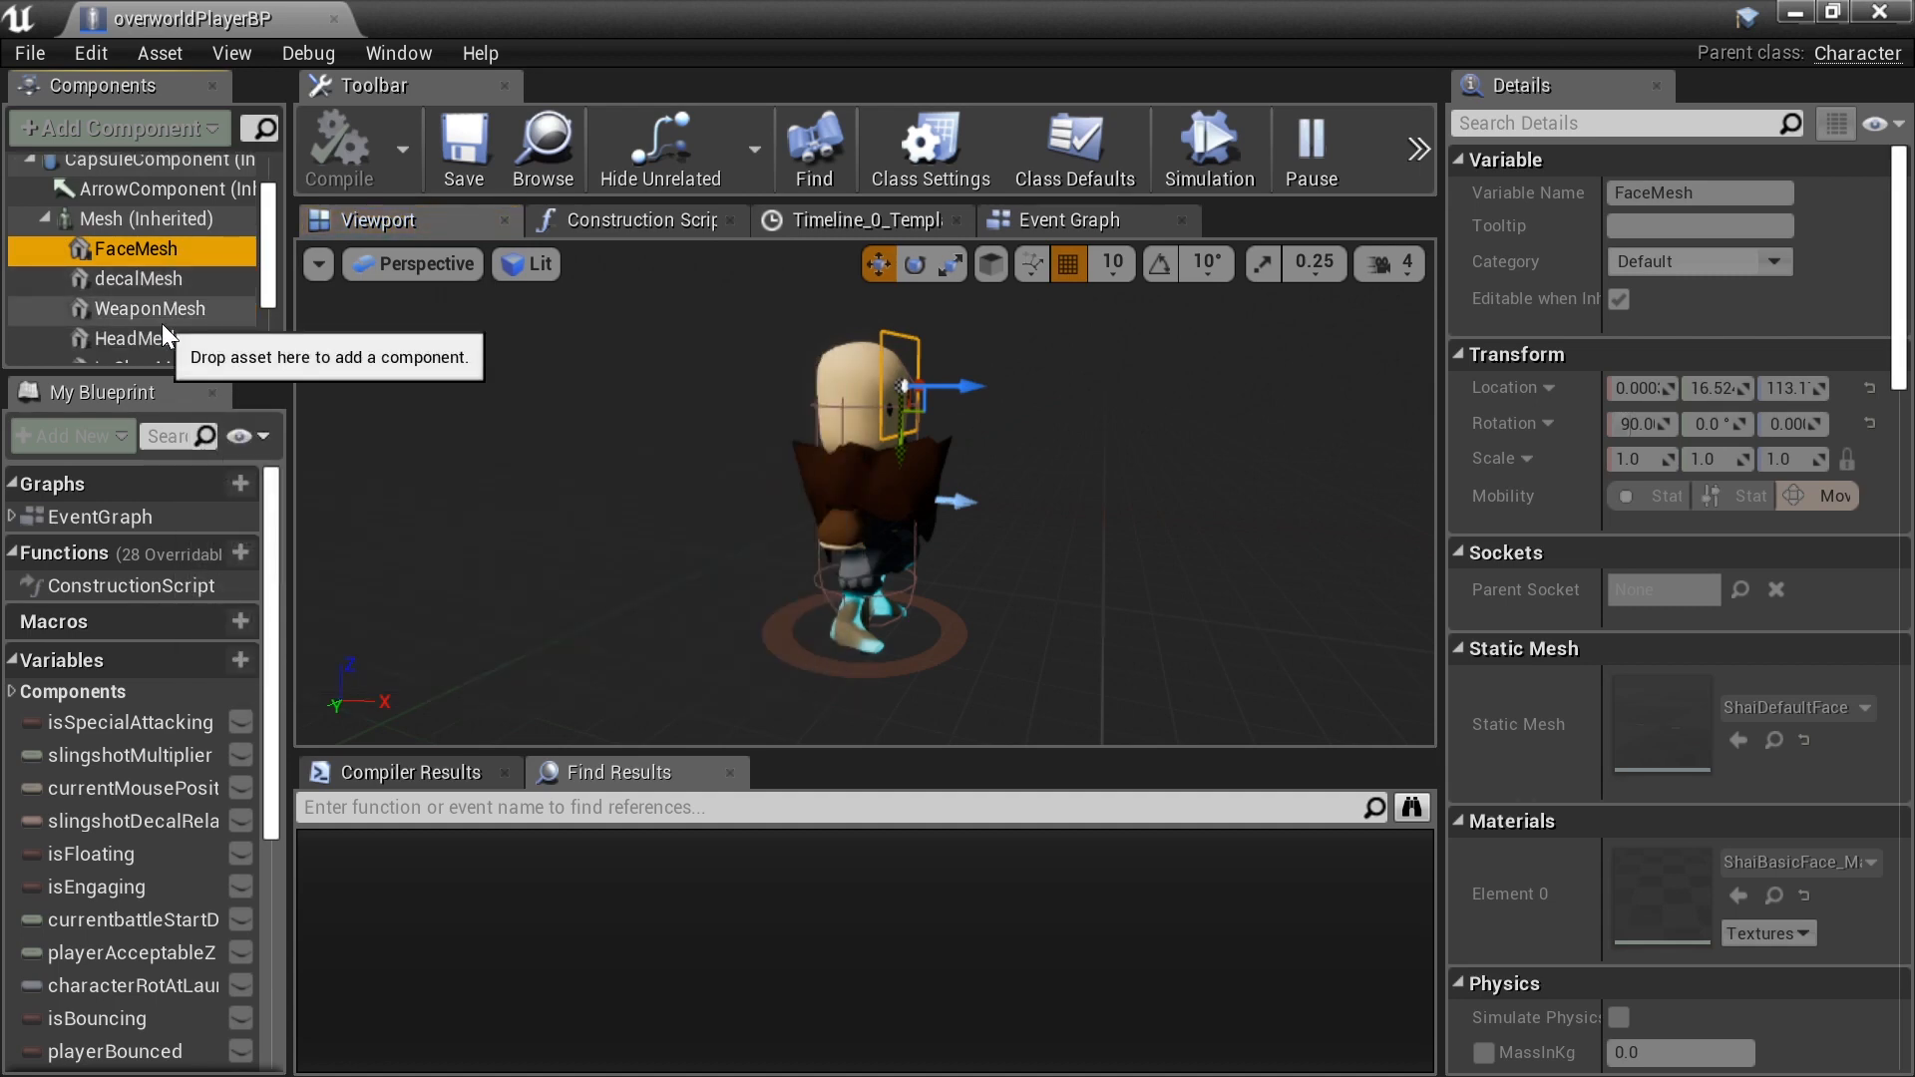
mouse_move(411, 395)
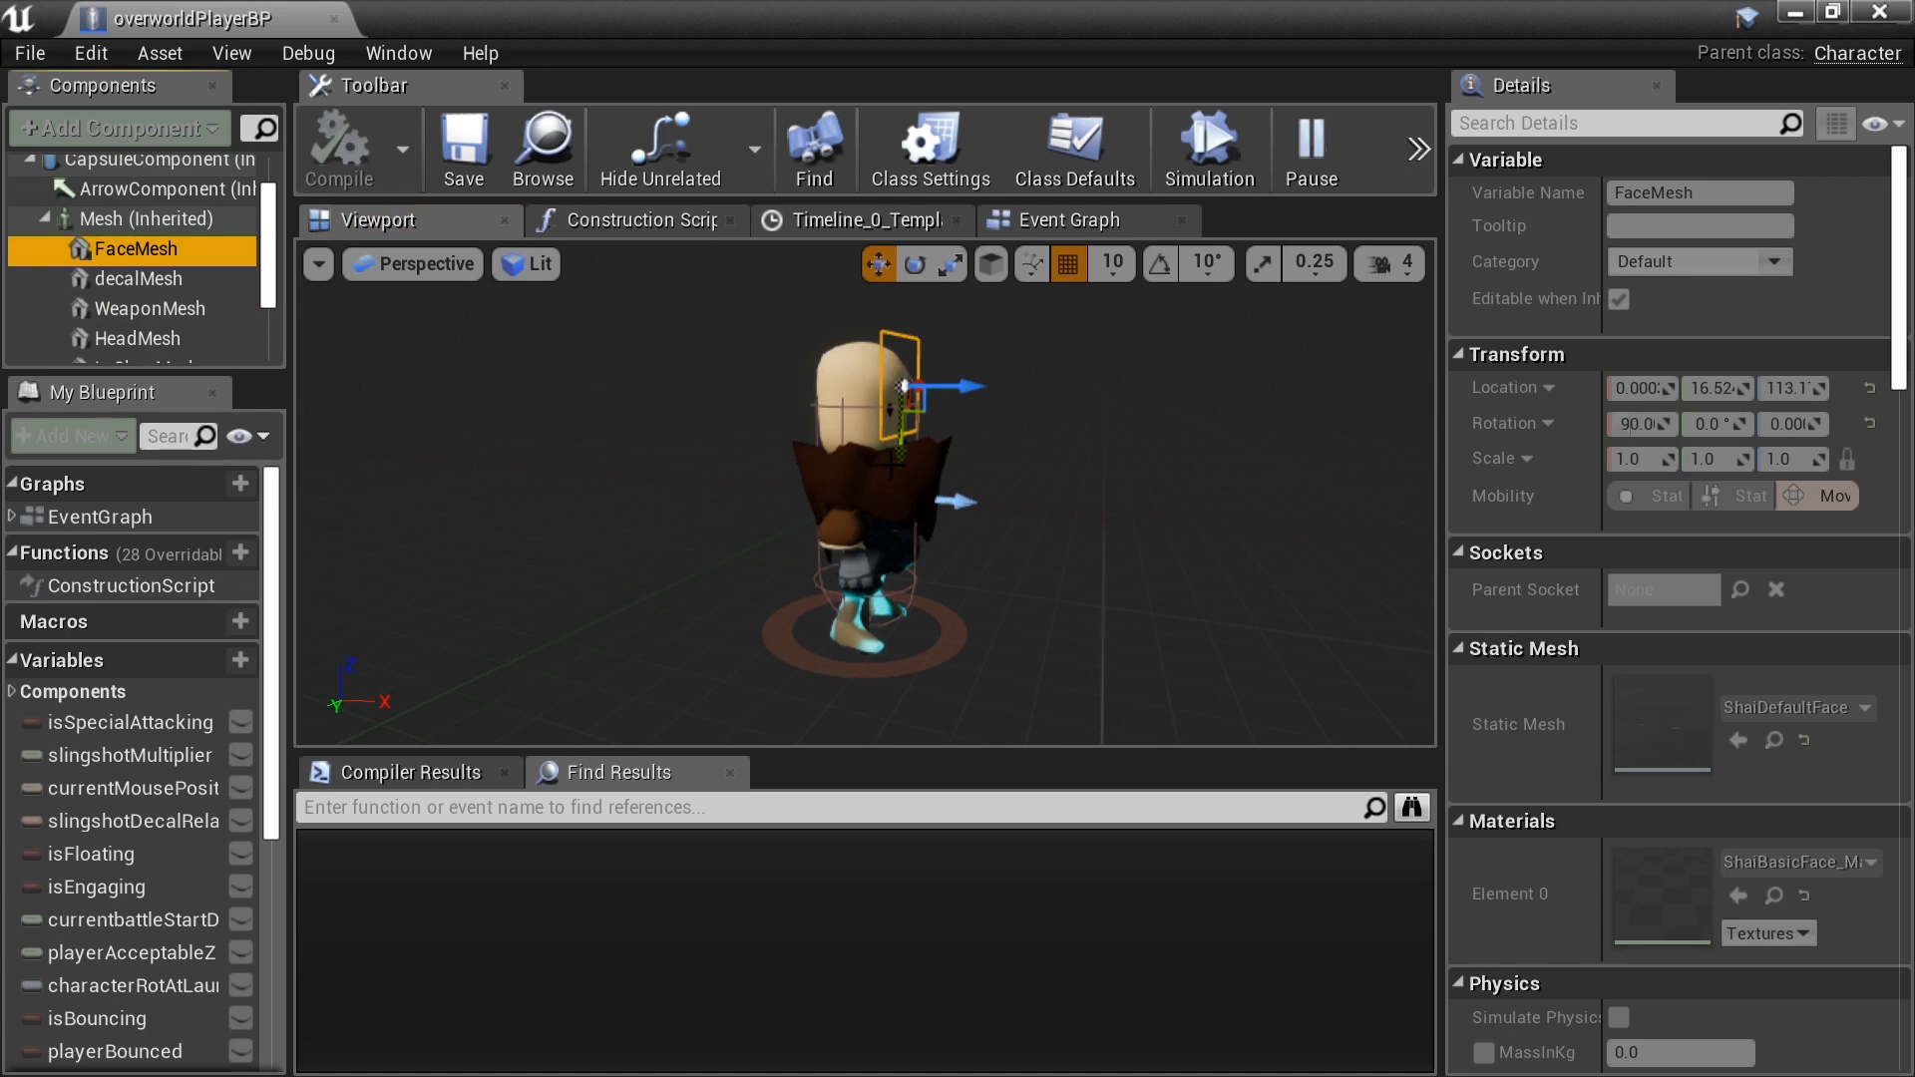
mouse_move(945, 437)
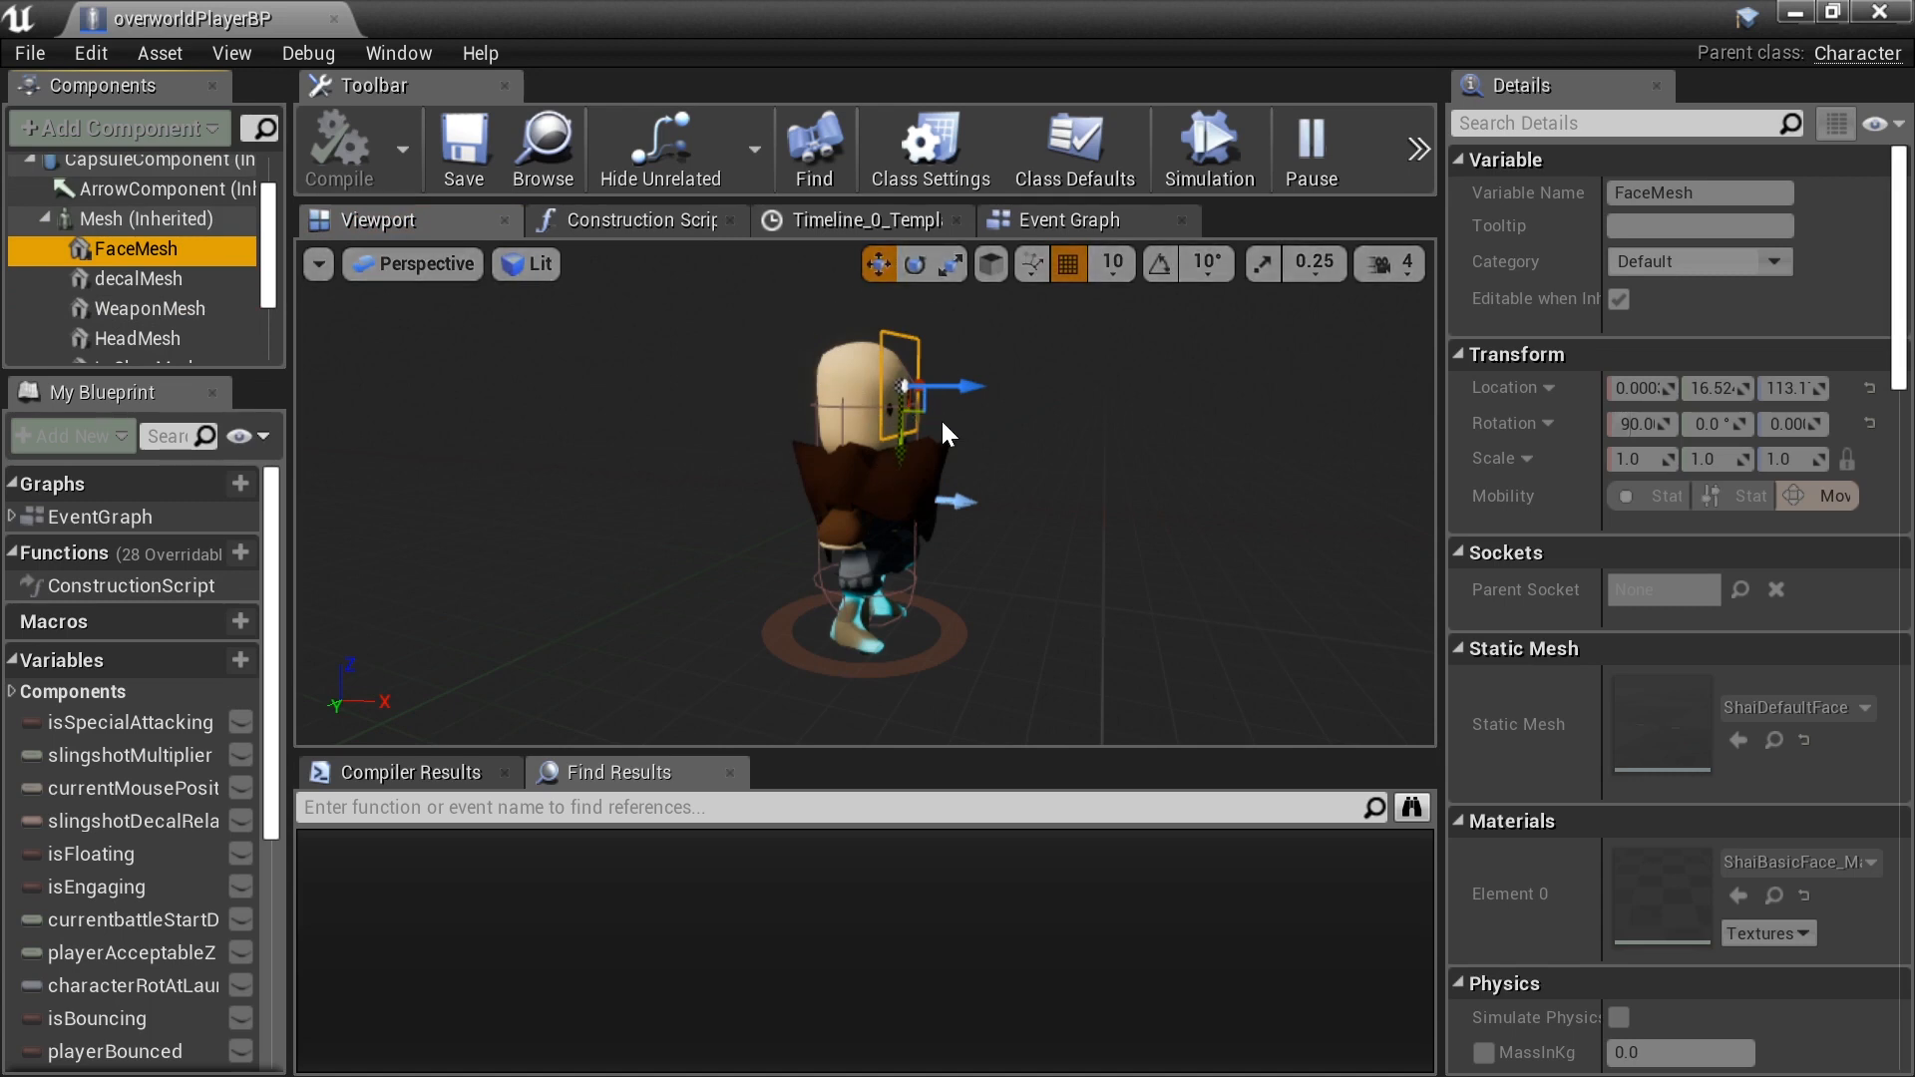